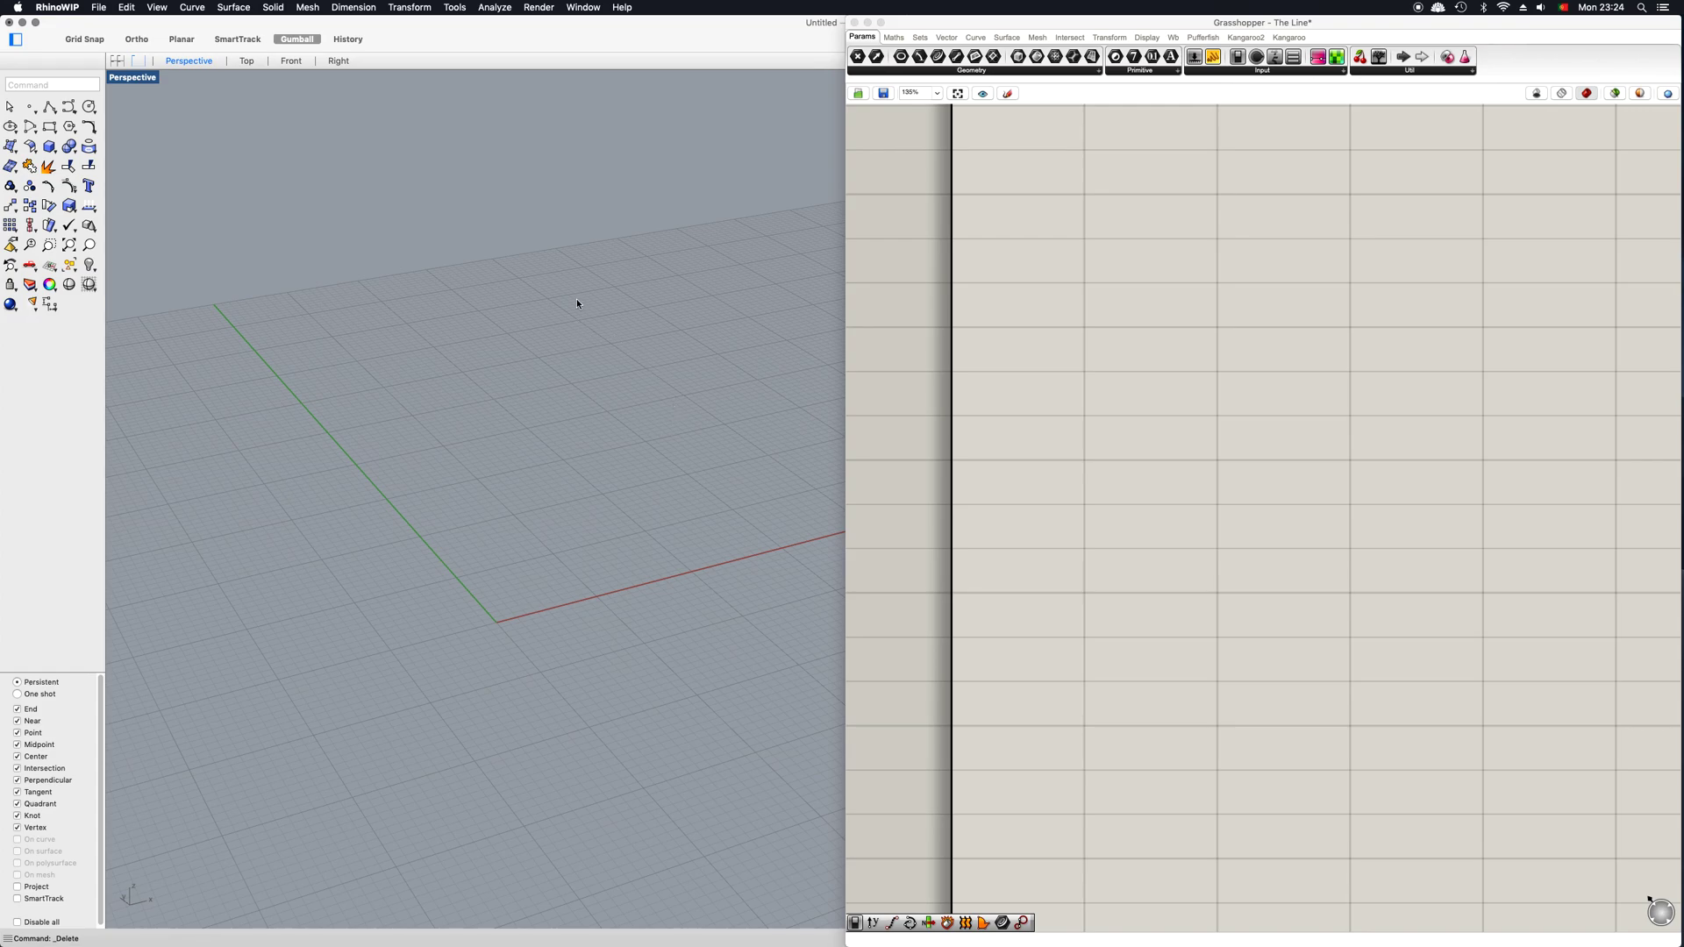
{"action": "mouse_move", "coordinate": [581, 326]}
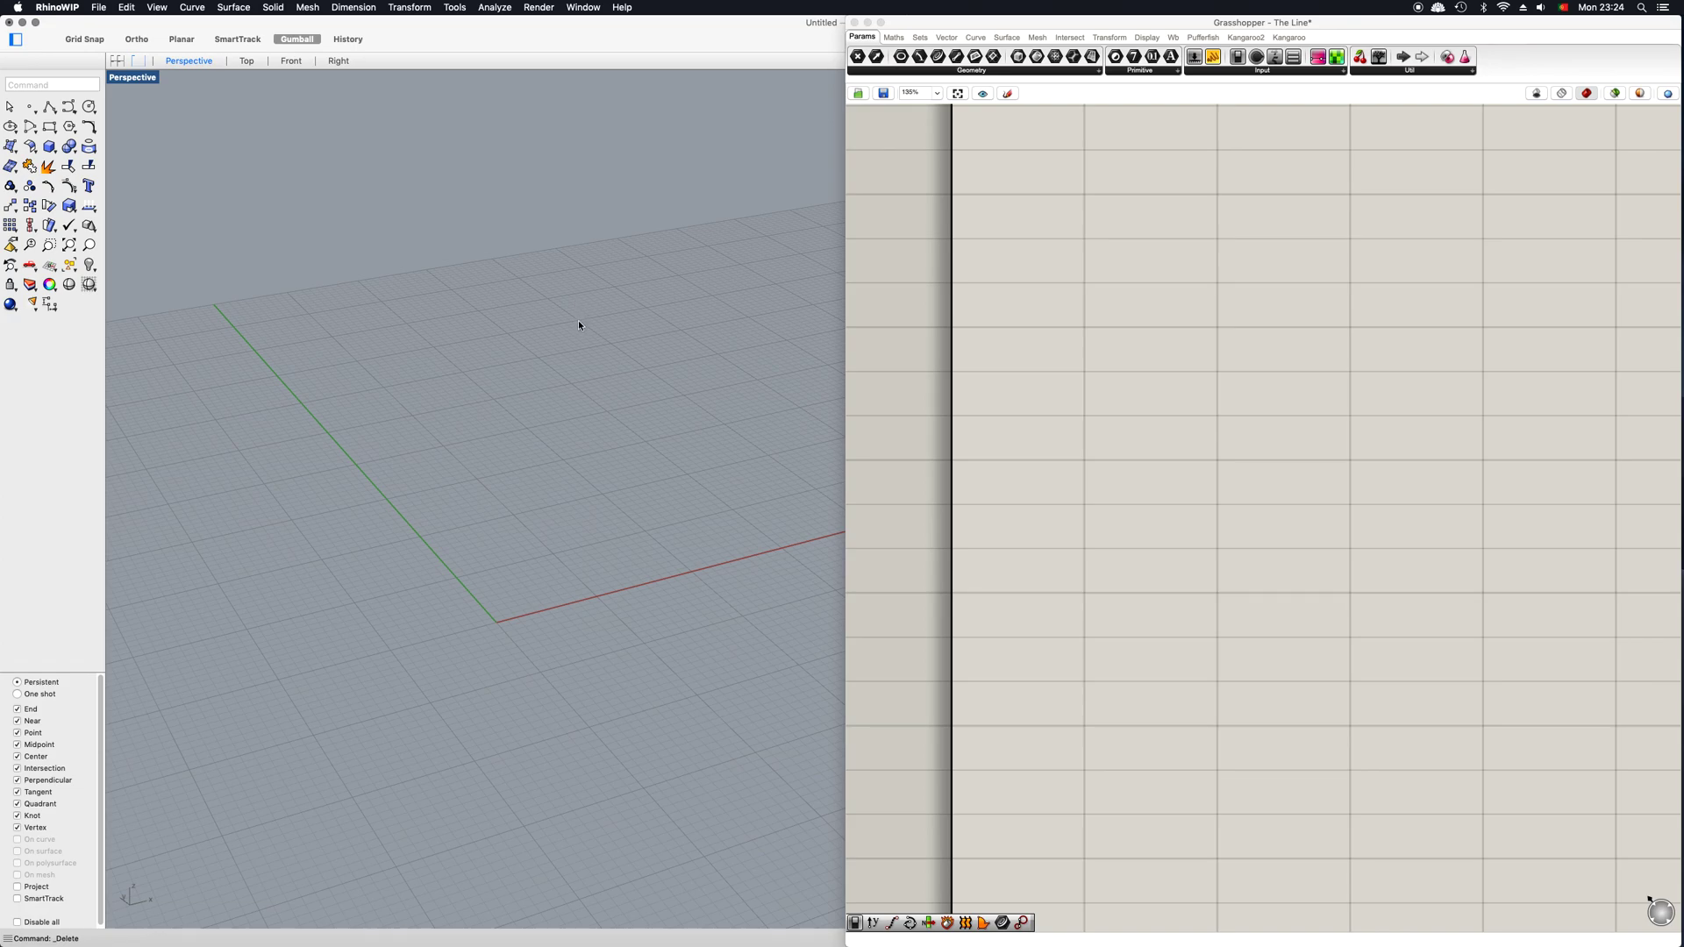
{"action": "mouse_move", "coordinate": [363, 226]}
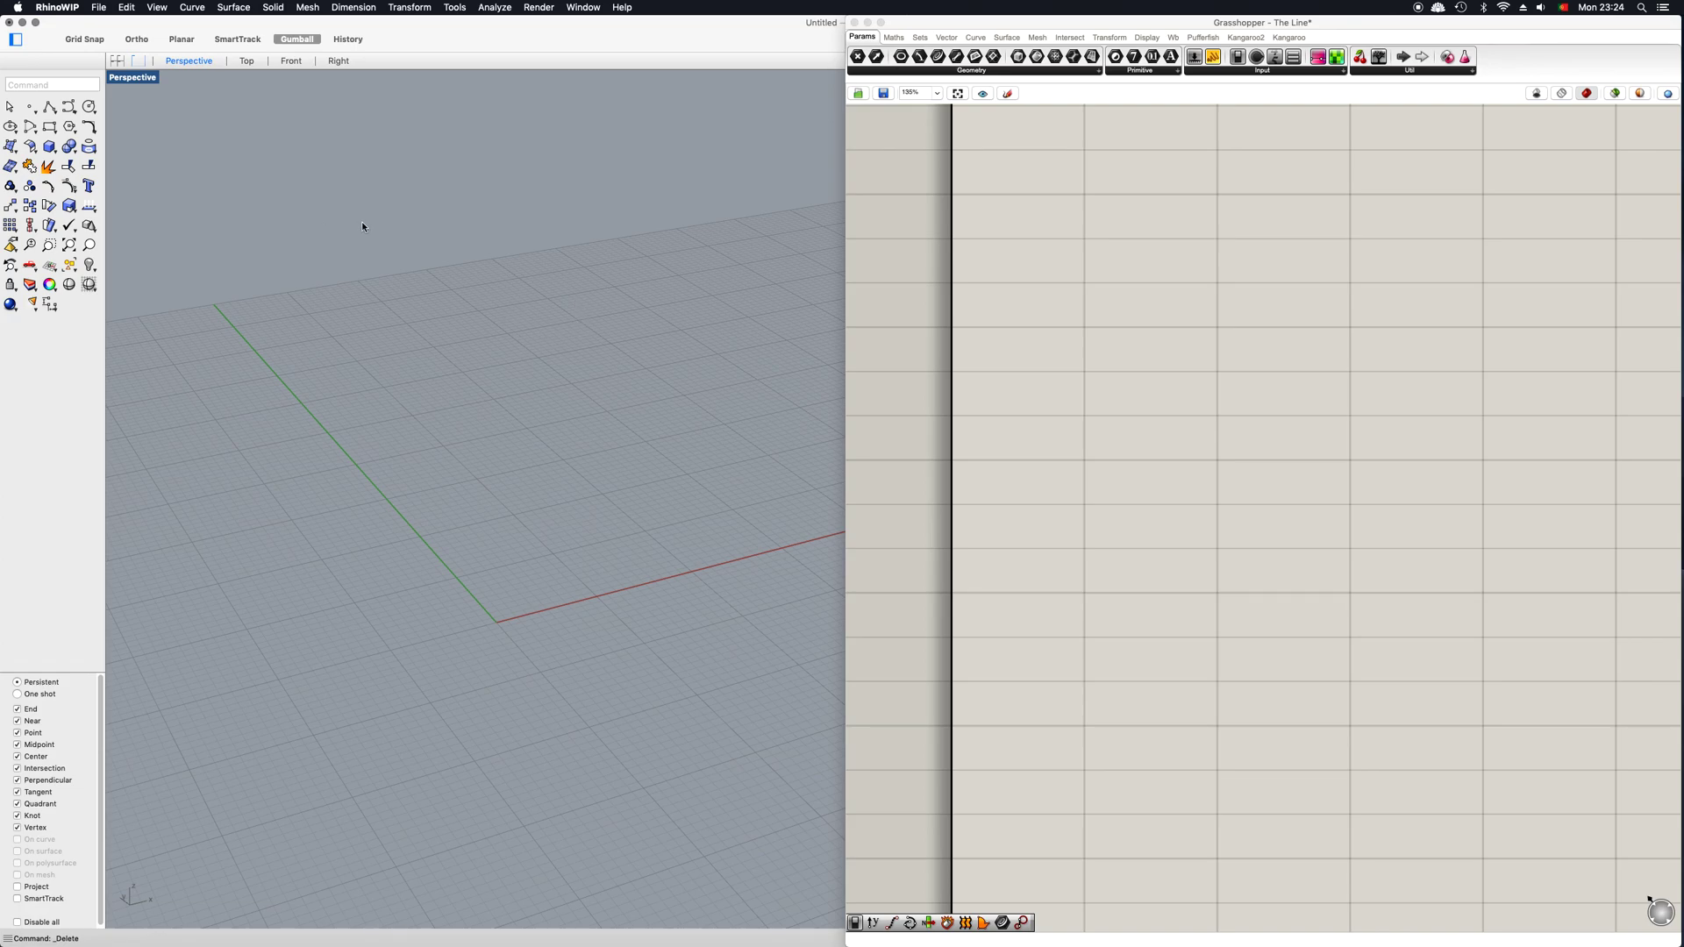
{"action": "mouse_move", "coordinate": [539, 346]}
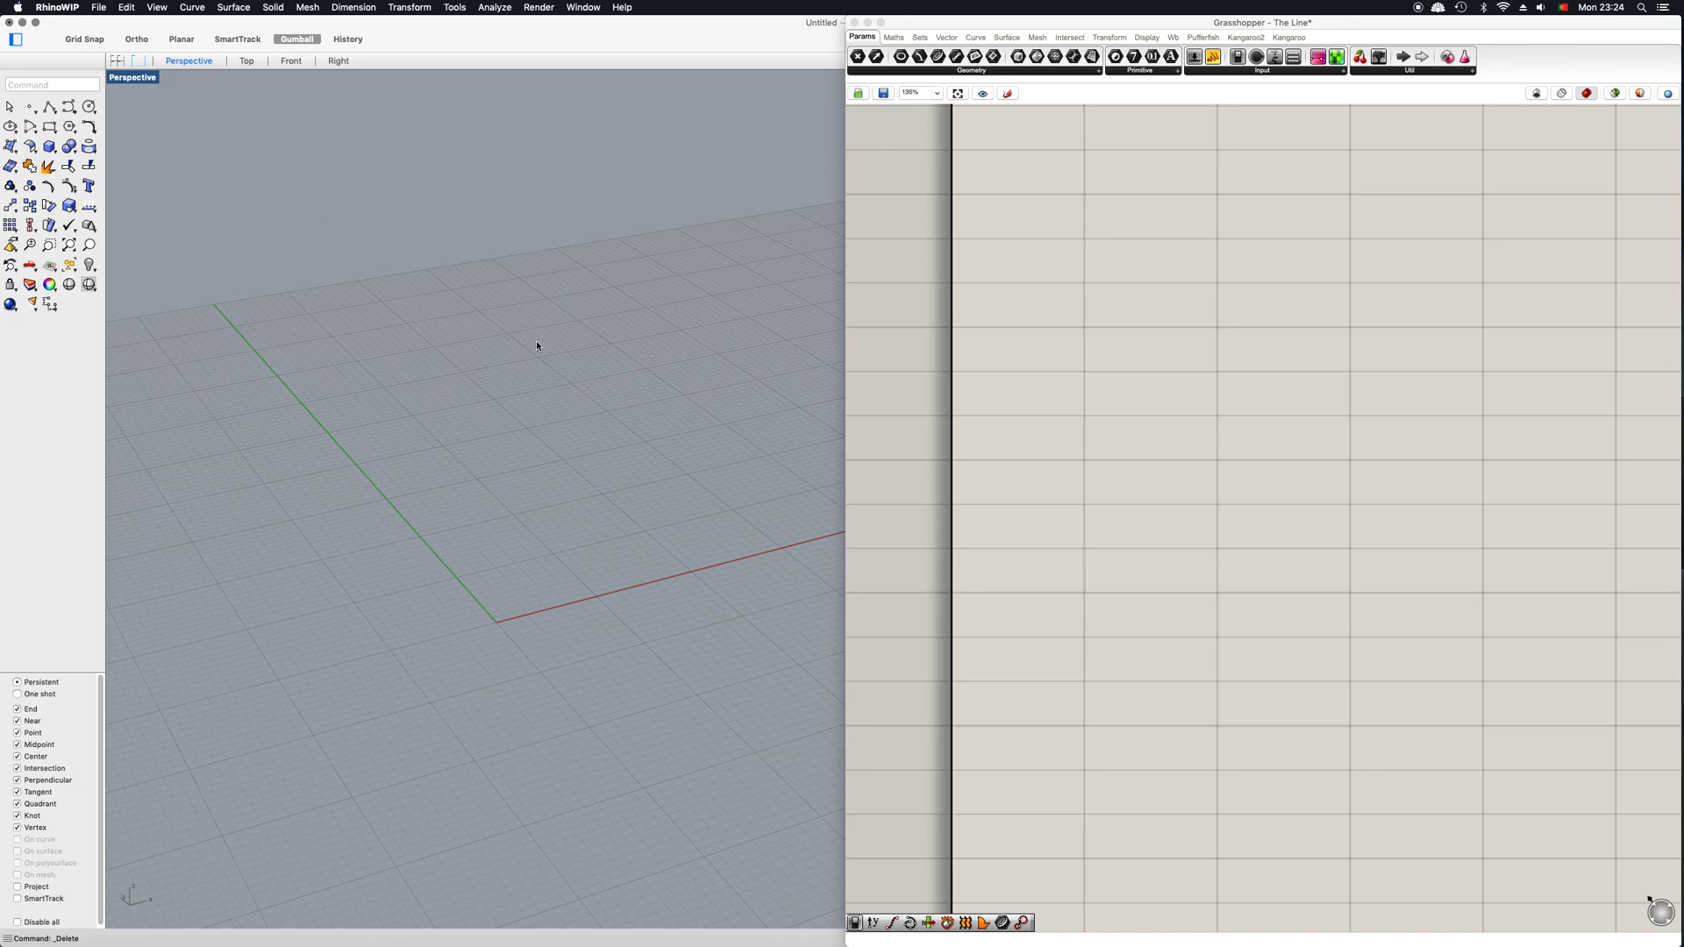
{"action": "mouse_move", "coordinate": [113, 194]}
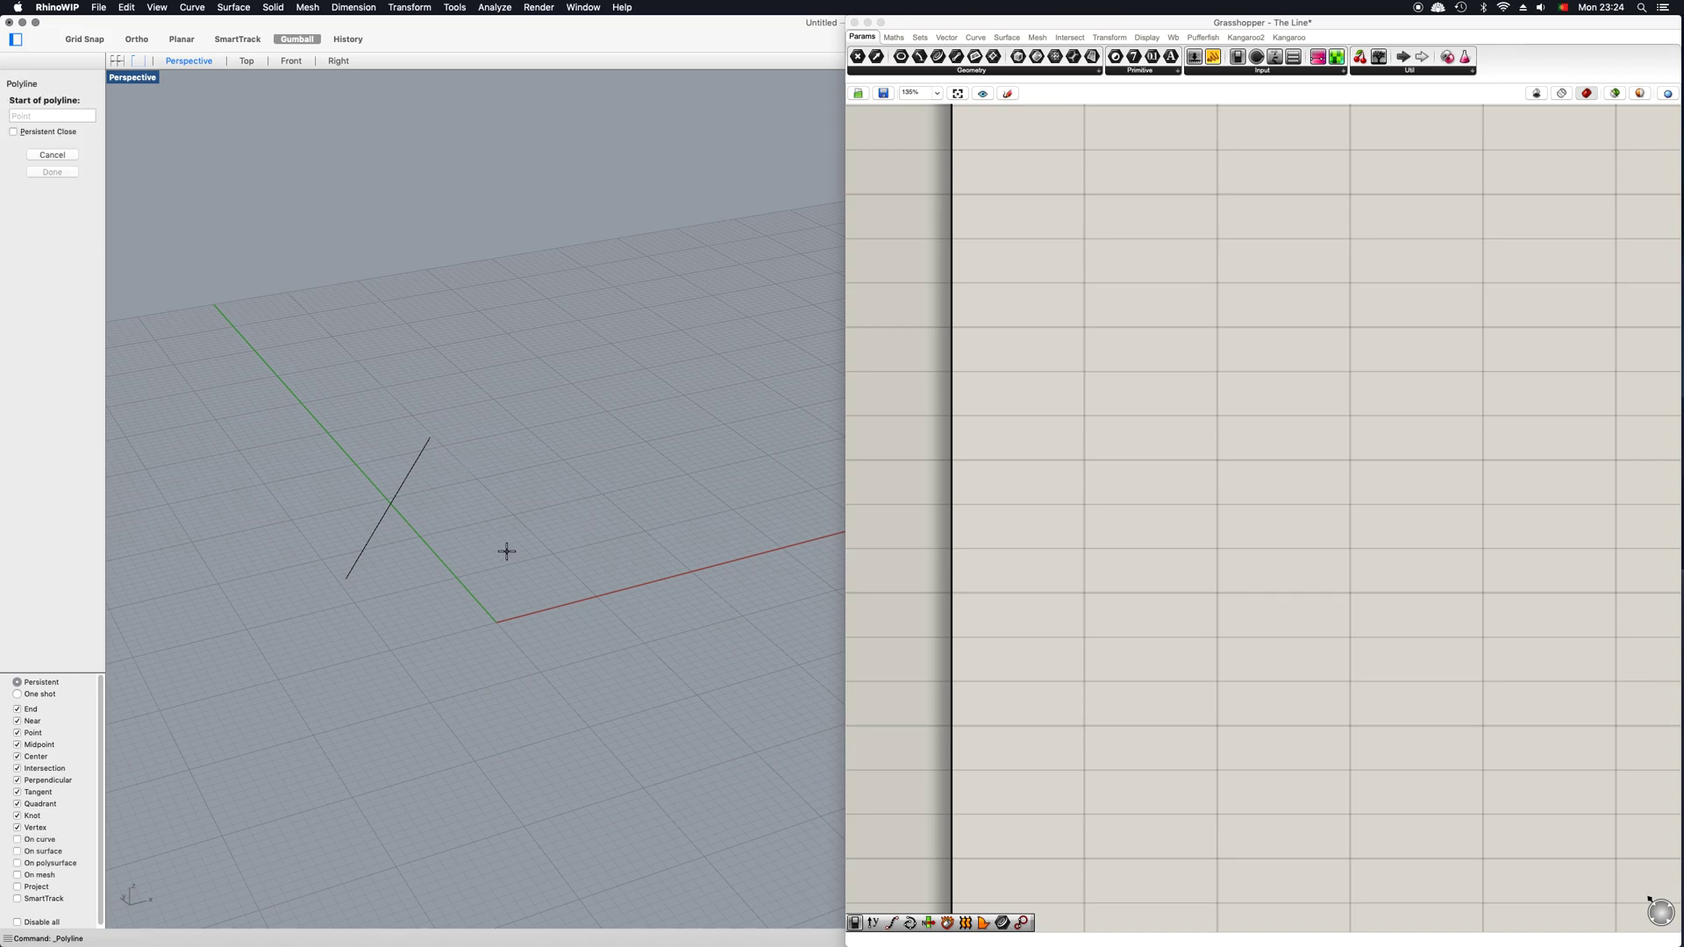
Step: Draw a polyline and a smooth freeform curve next to the existing straight line in Perspective
{"action": "left_click", "coordinate": [679, 364]}
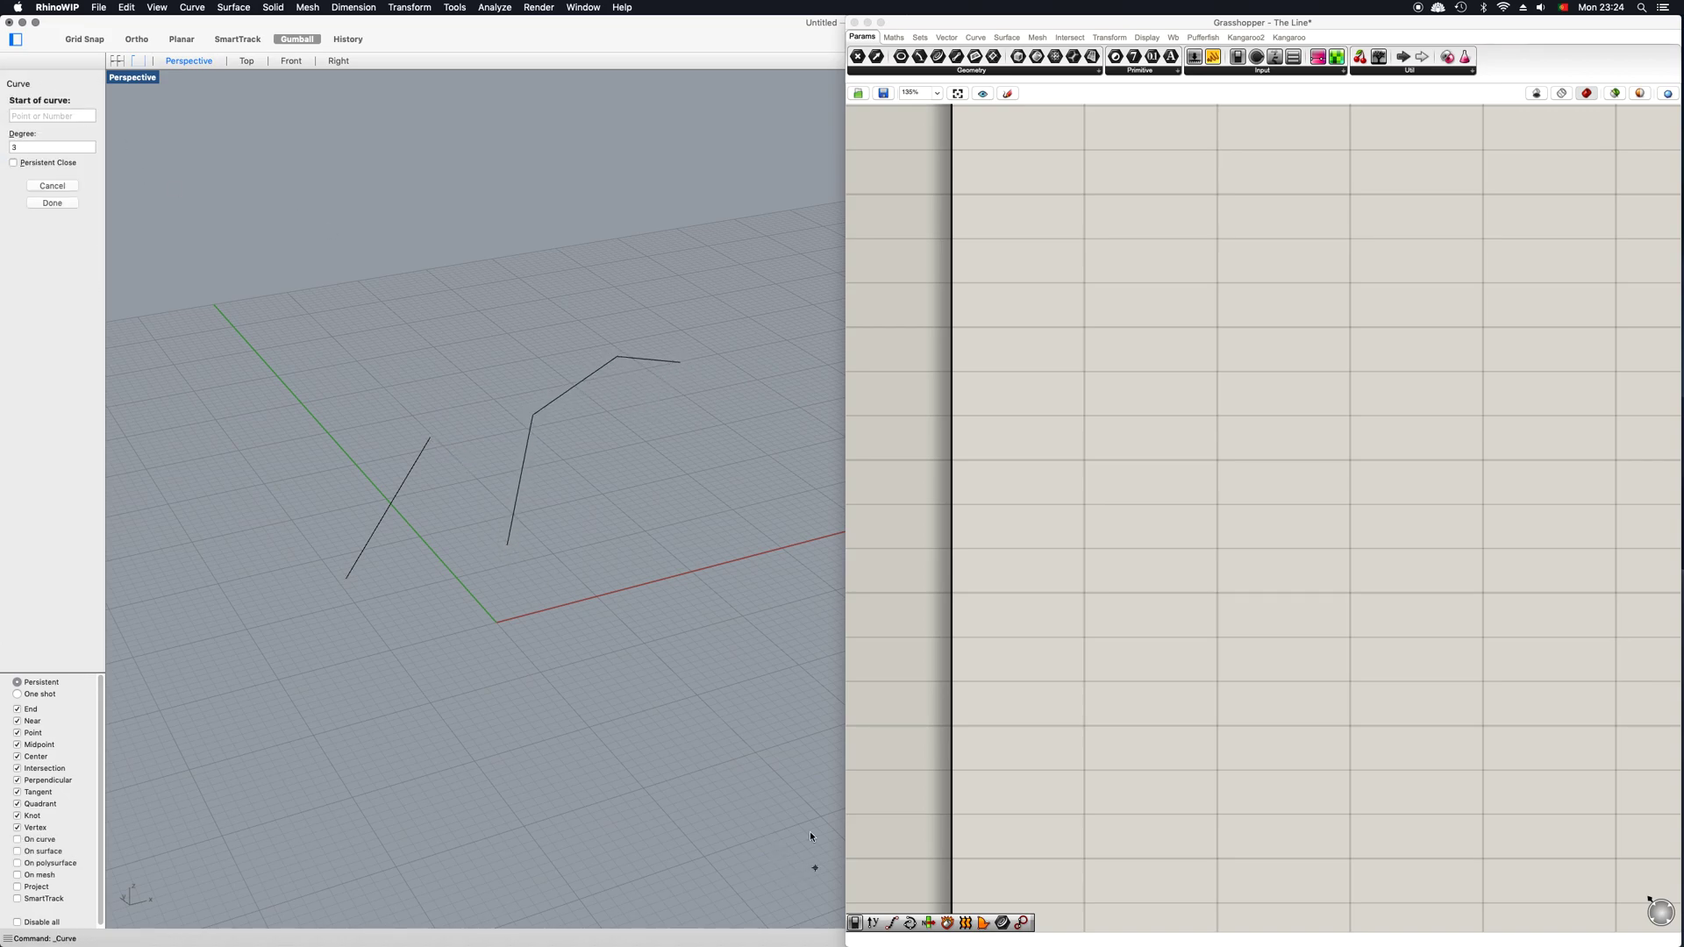
{"action": "left_click", "coordinate": [760, 389]}
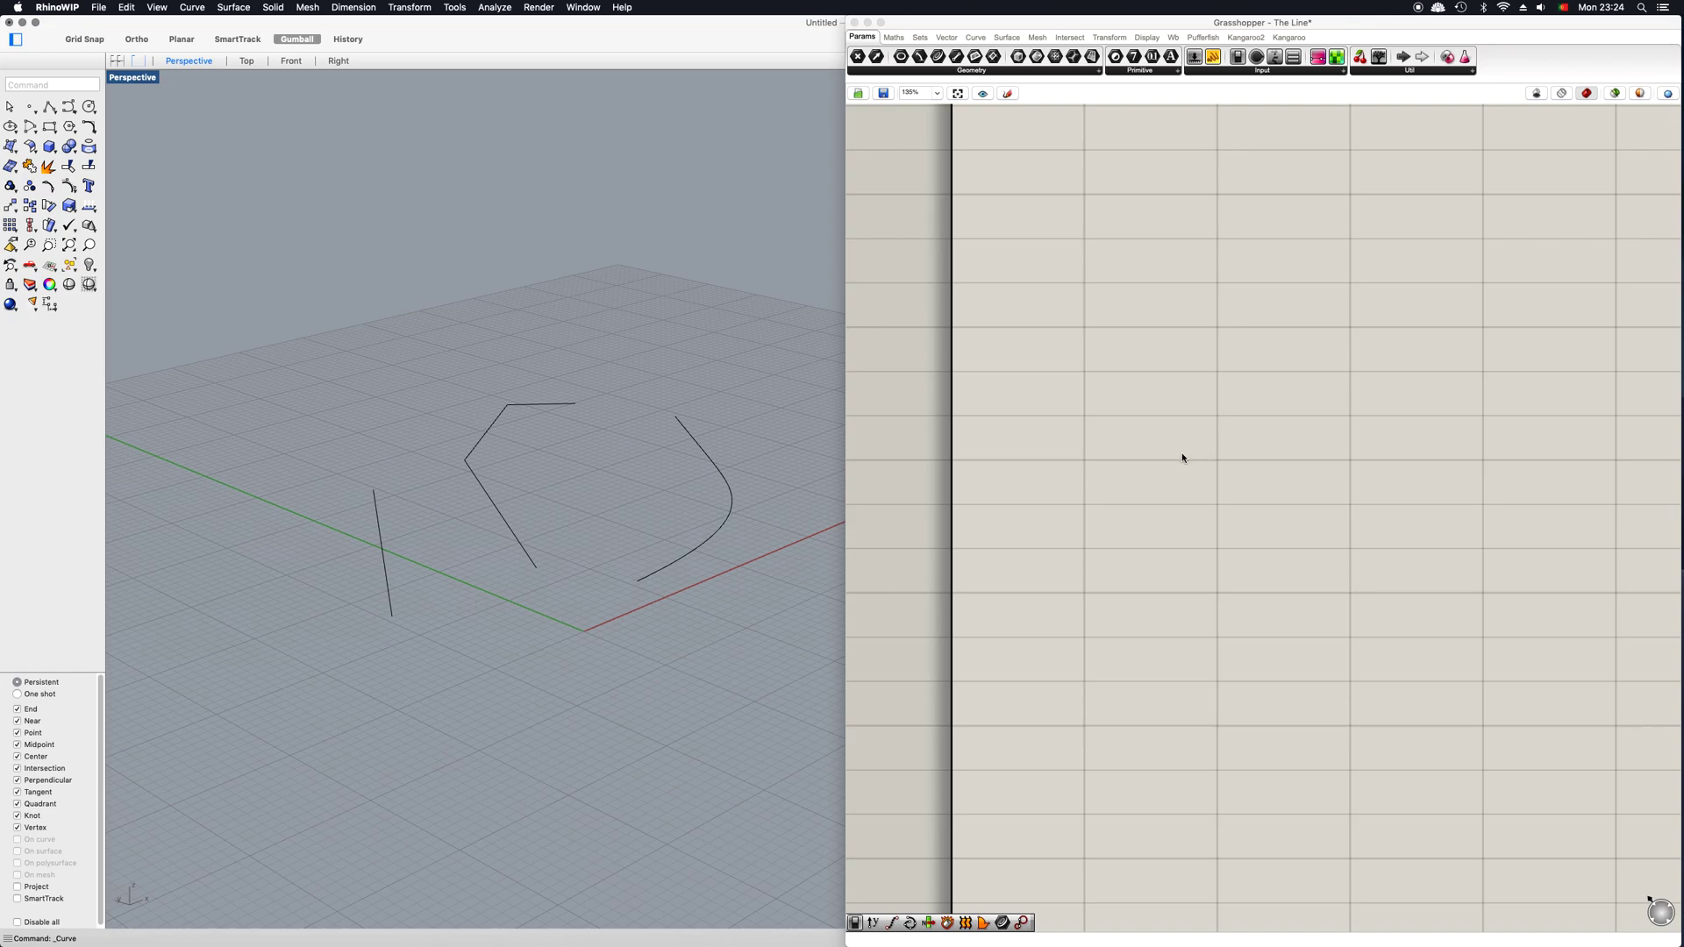
Step: Place a Curve parameter on the Grasshopper canvas and reference the three Rhino curves into it
{"action": "double_click", "coordinate": [1183, 458]}
{"action": "type", "text": "curve"}
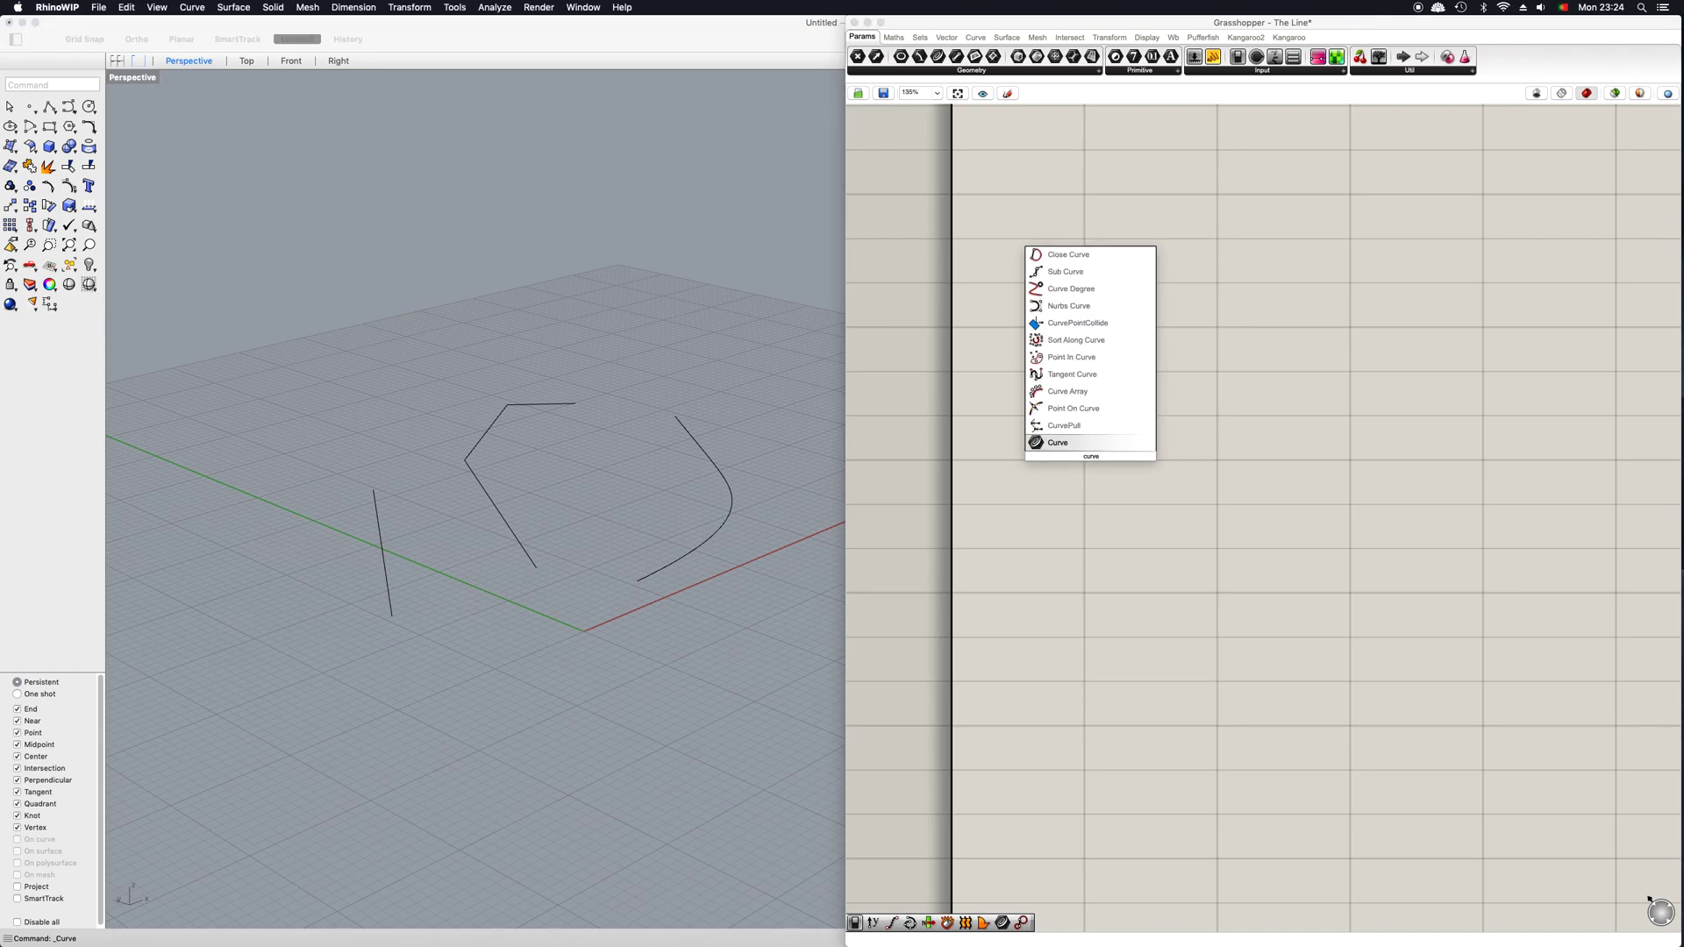
{"action": "mouse_move", "coordinate": [1058, 442]}
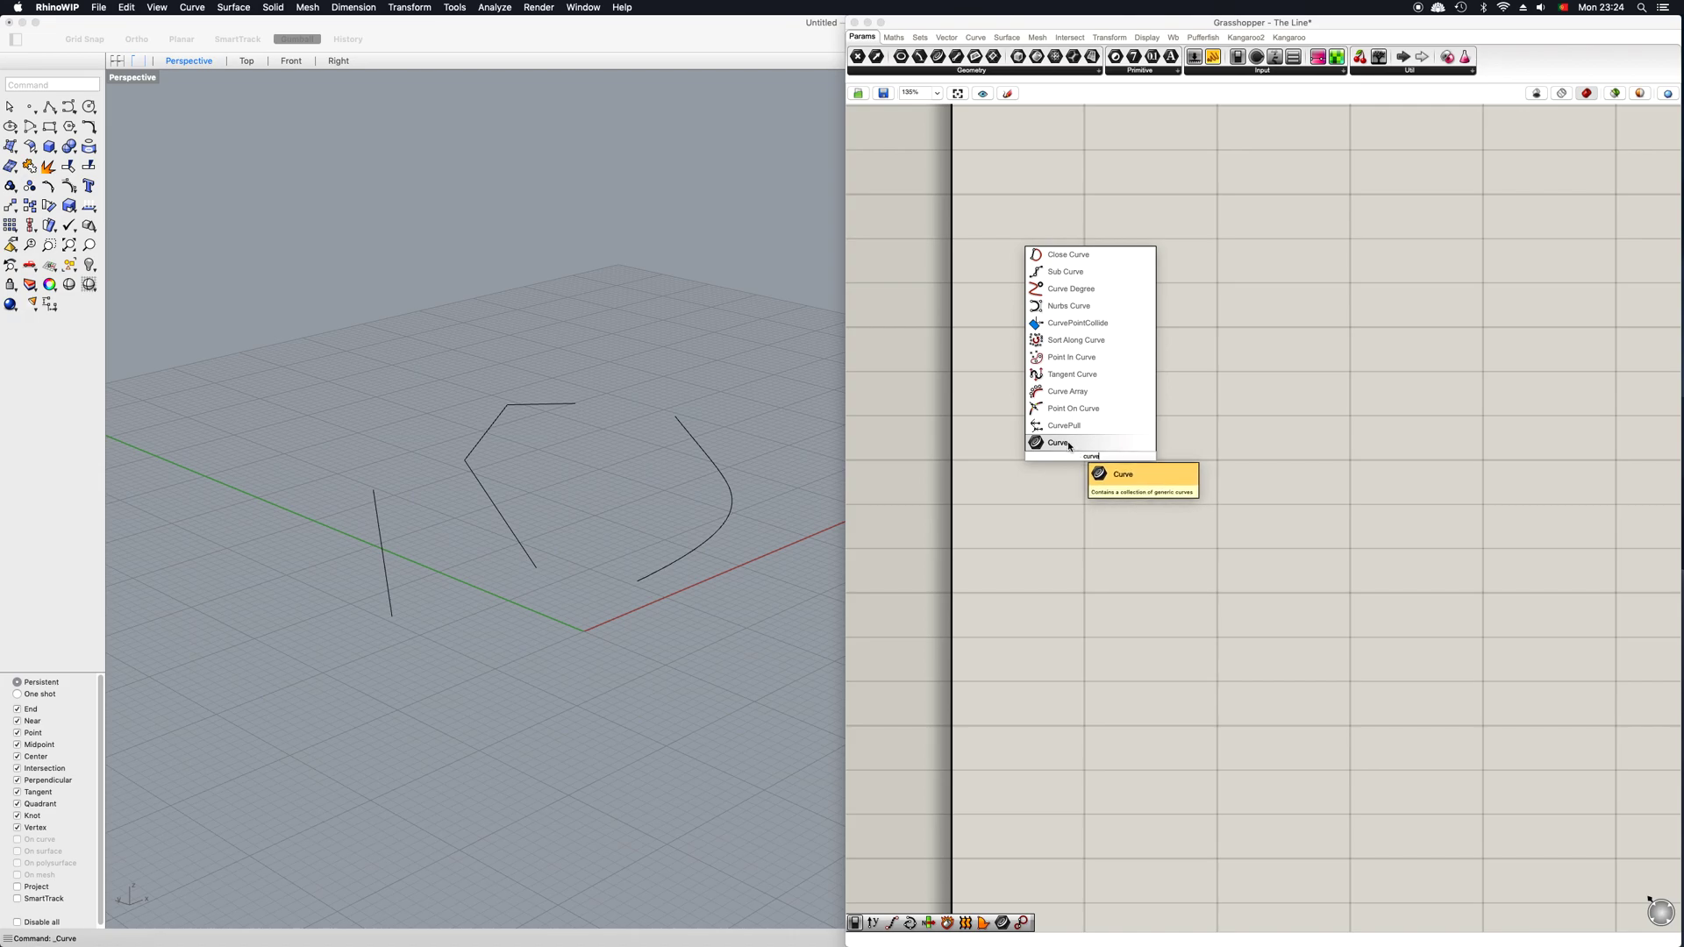
{"action": "left_click", "coordinate": [1058, 443]}
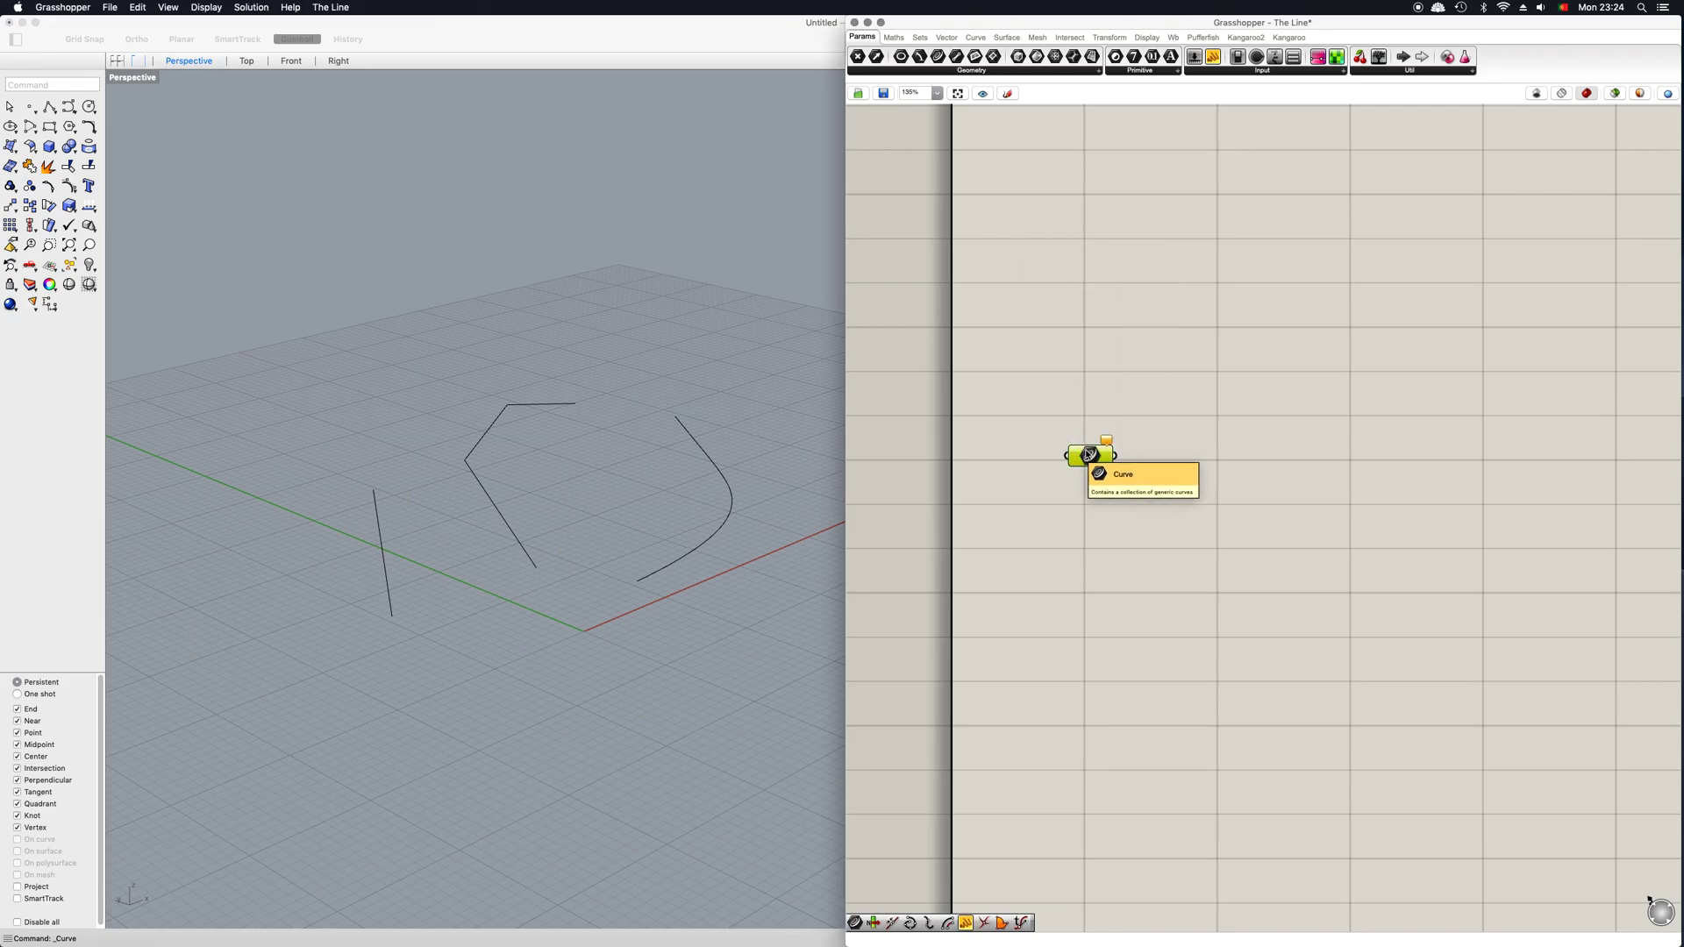
{"action": "right_click", "coordinate": [1087, 455]}
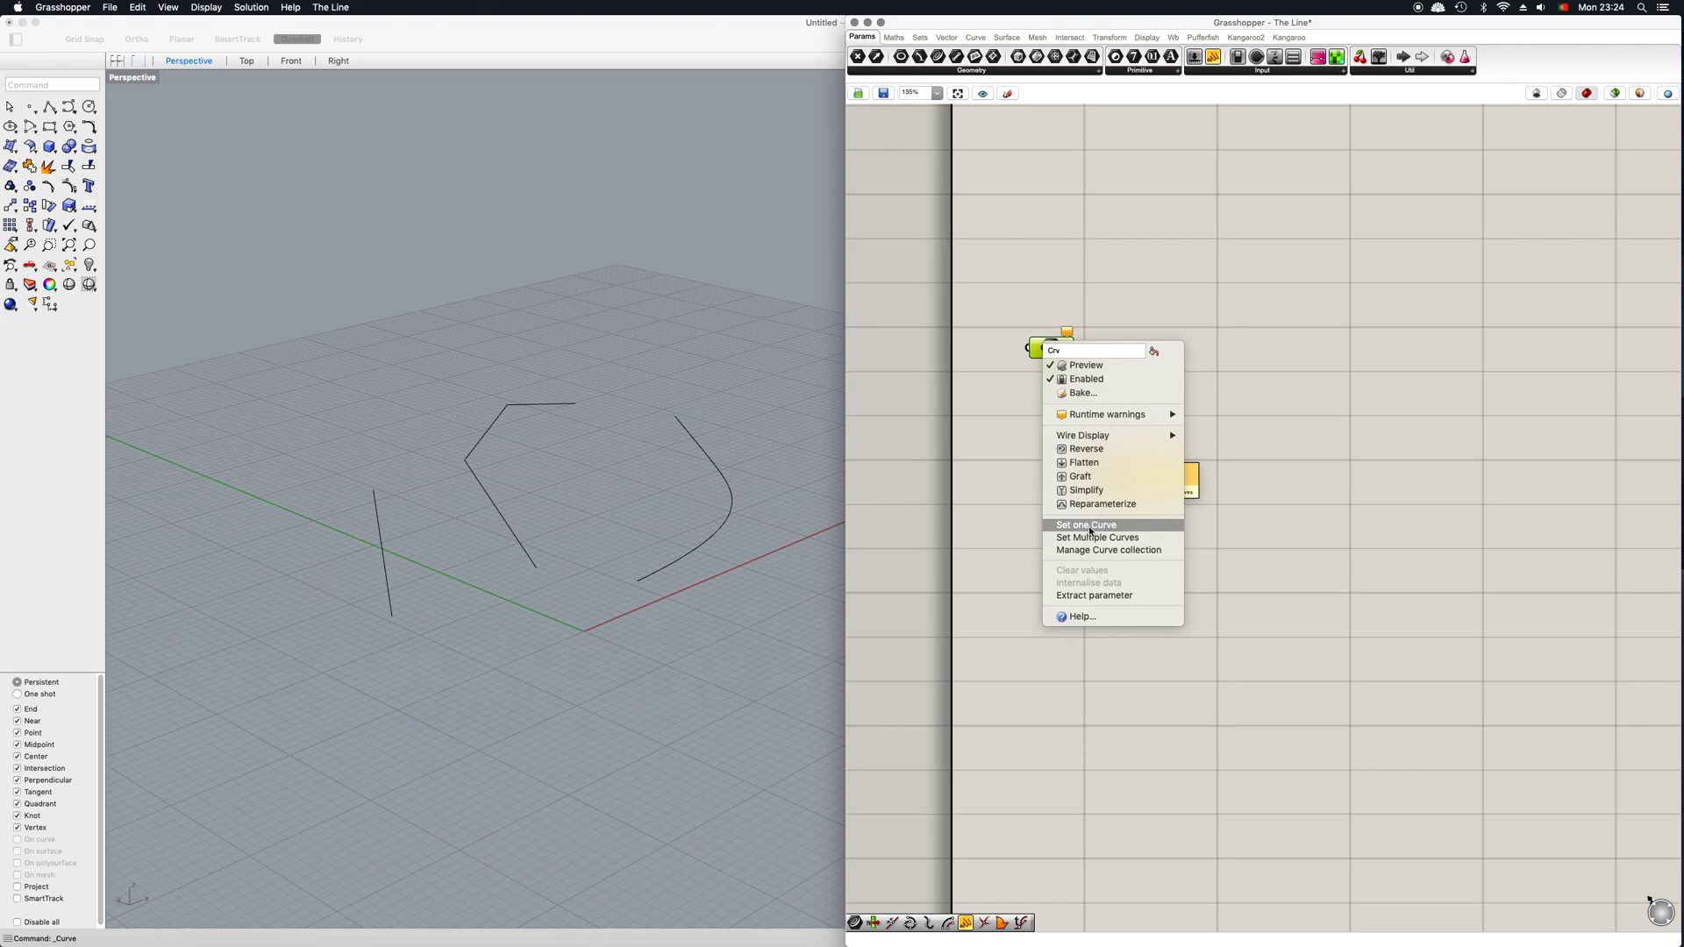
{"action": "left_click", "coordinate": [1086, 524]}
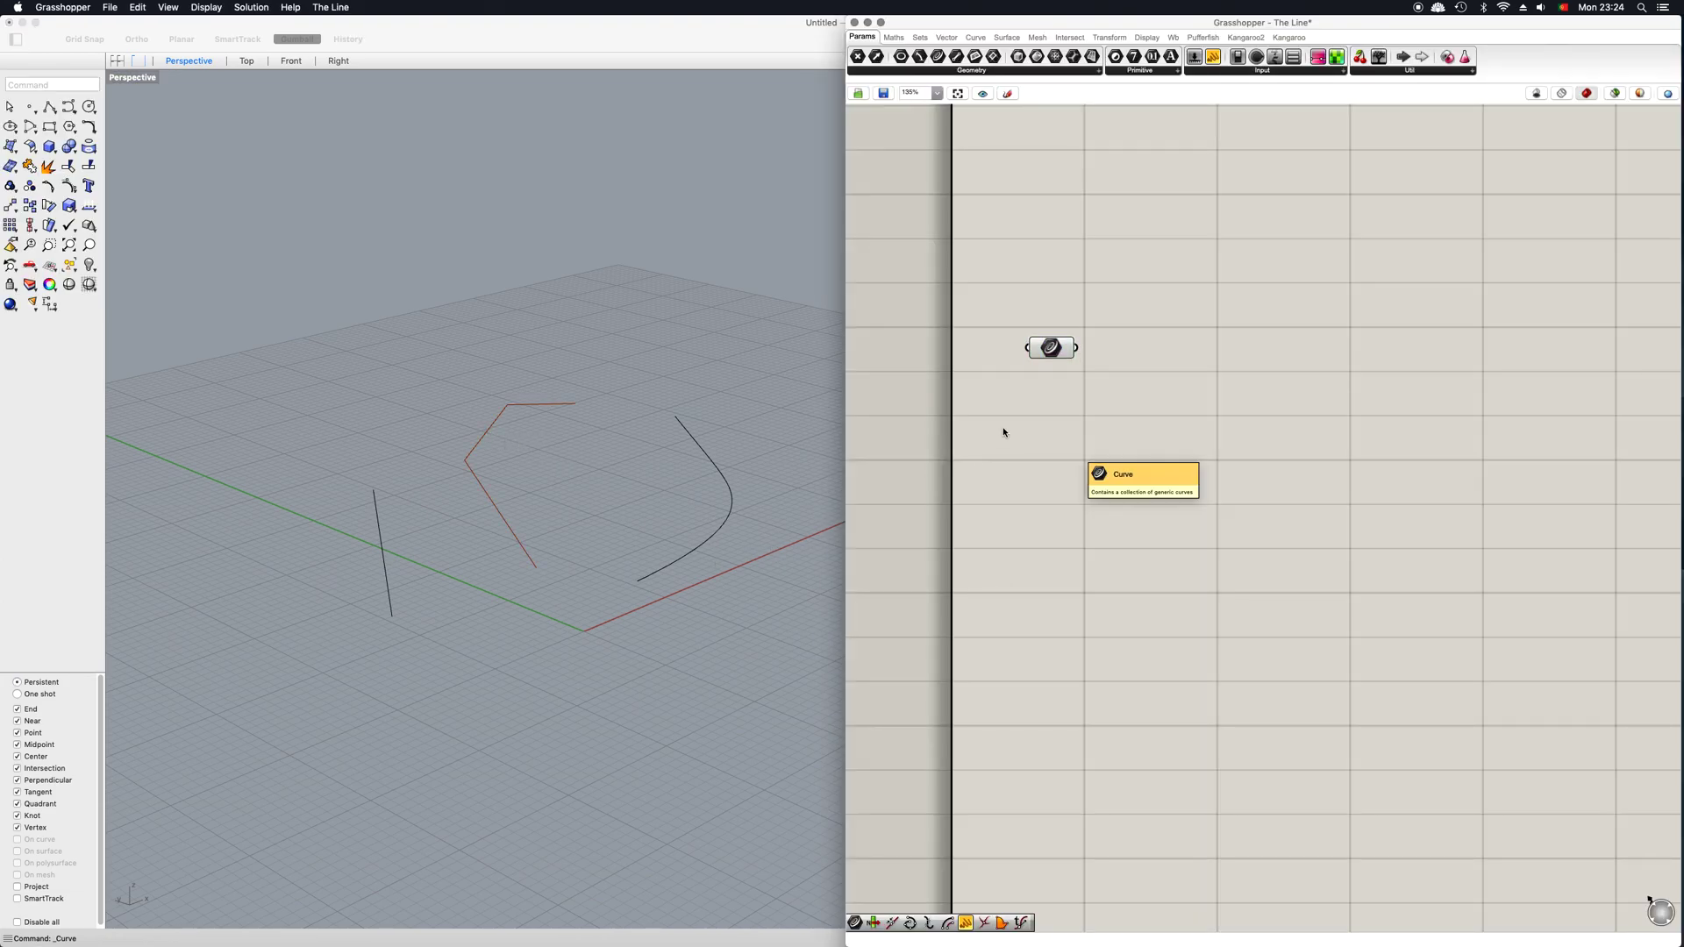
{"action": "right_click", "coordinate": [1051, 347]}
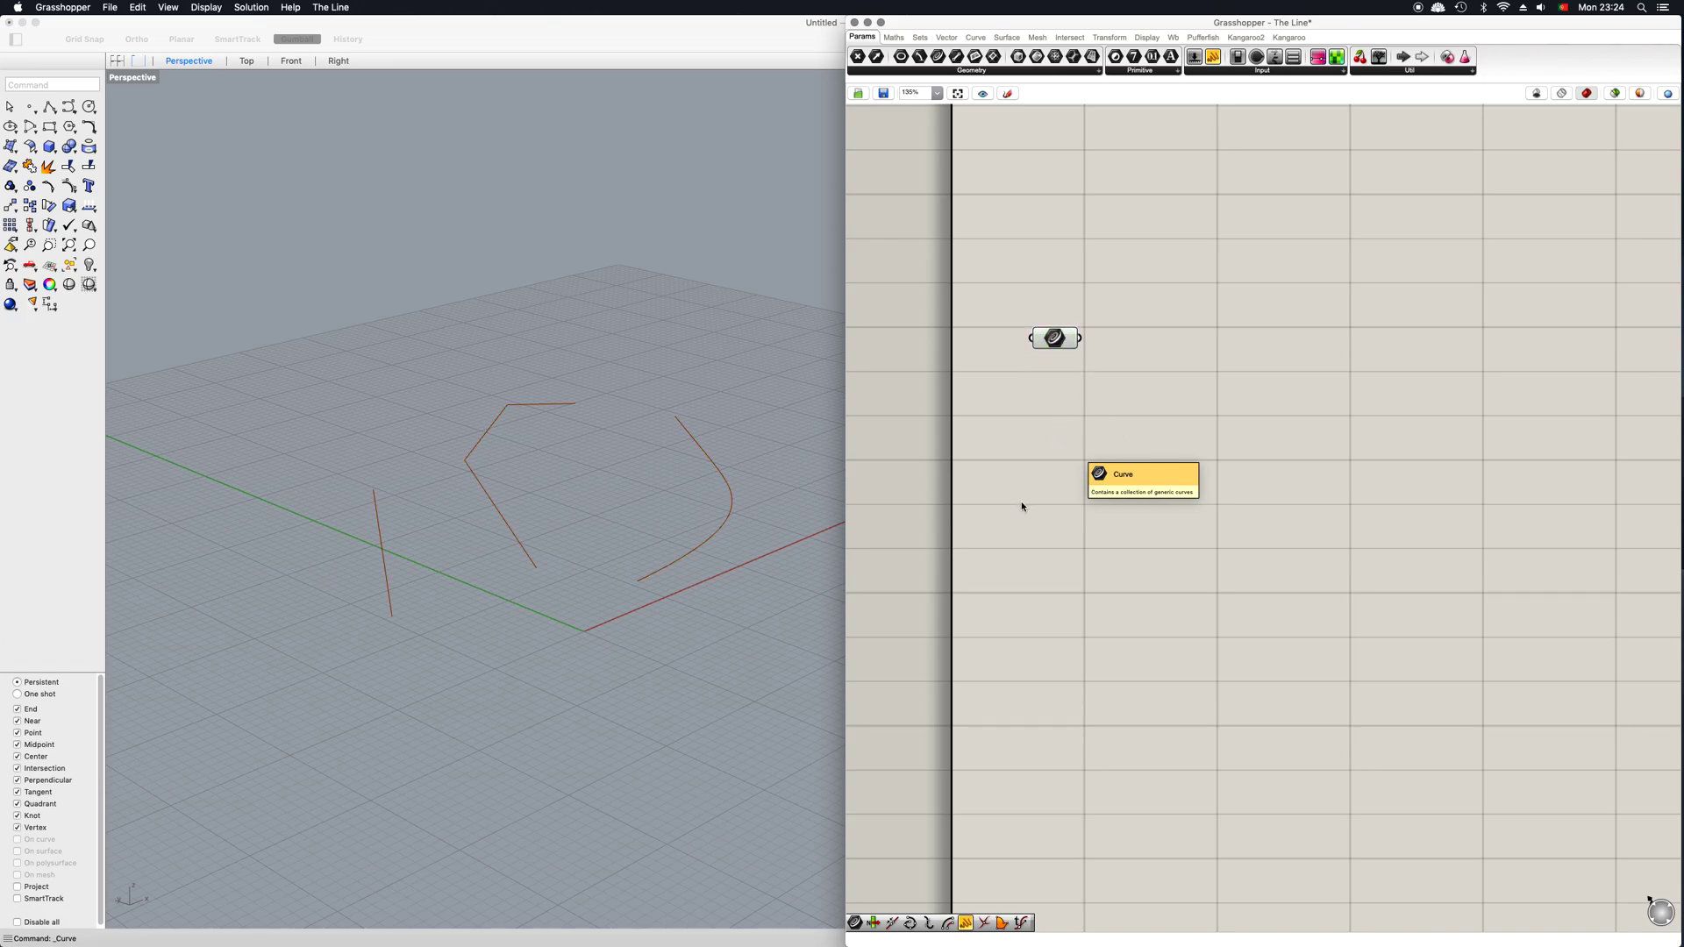
{"action": "mouse_move", "coordinate": [714, 589]}
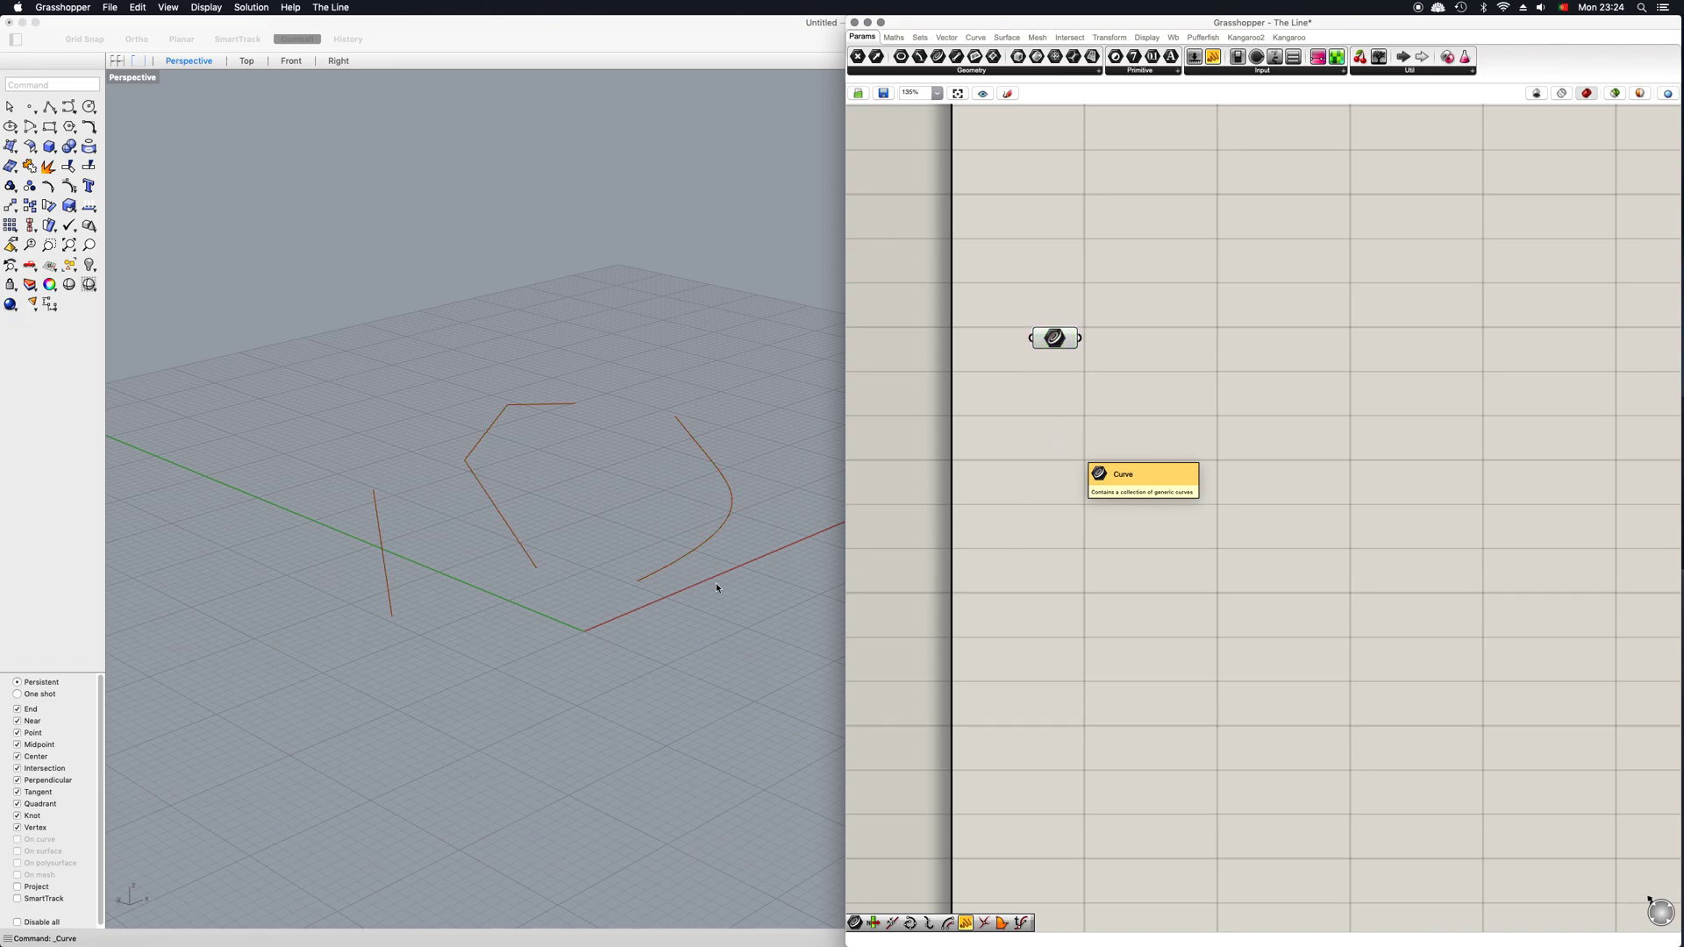
Step: Place two points in Rhino and reference each into its own Grasshopper Point parameter
{"action": "left_click", "coordinate": [24, 119]}
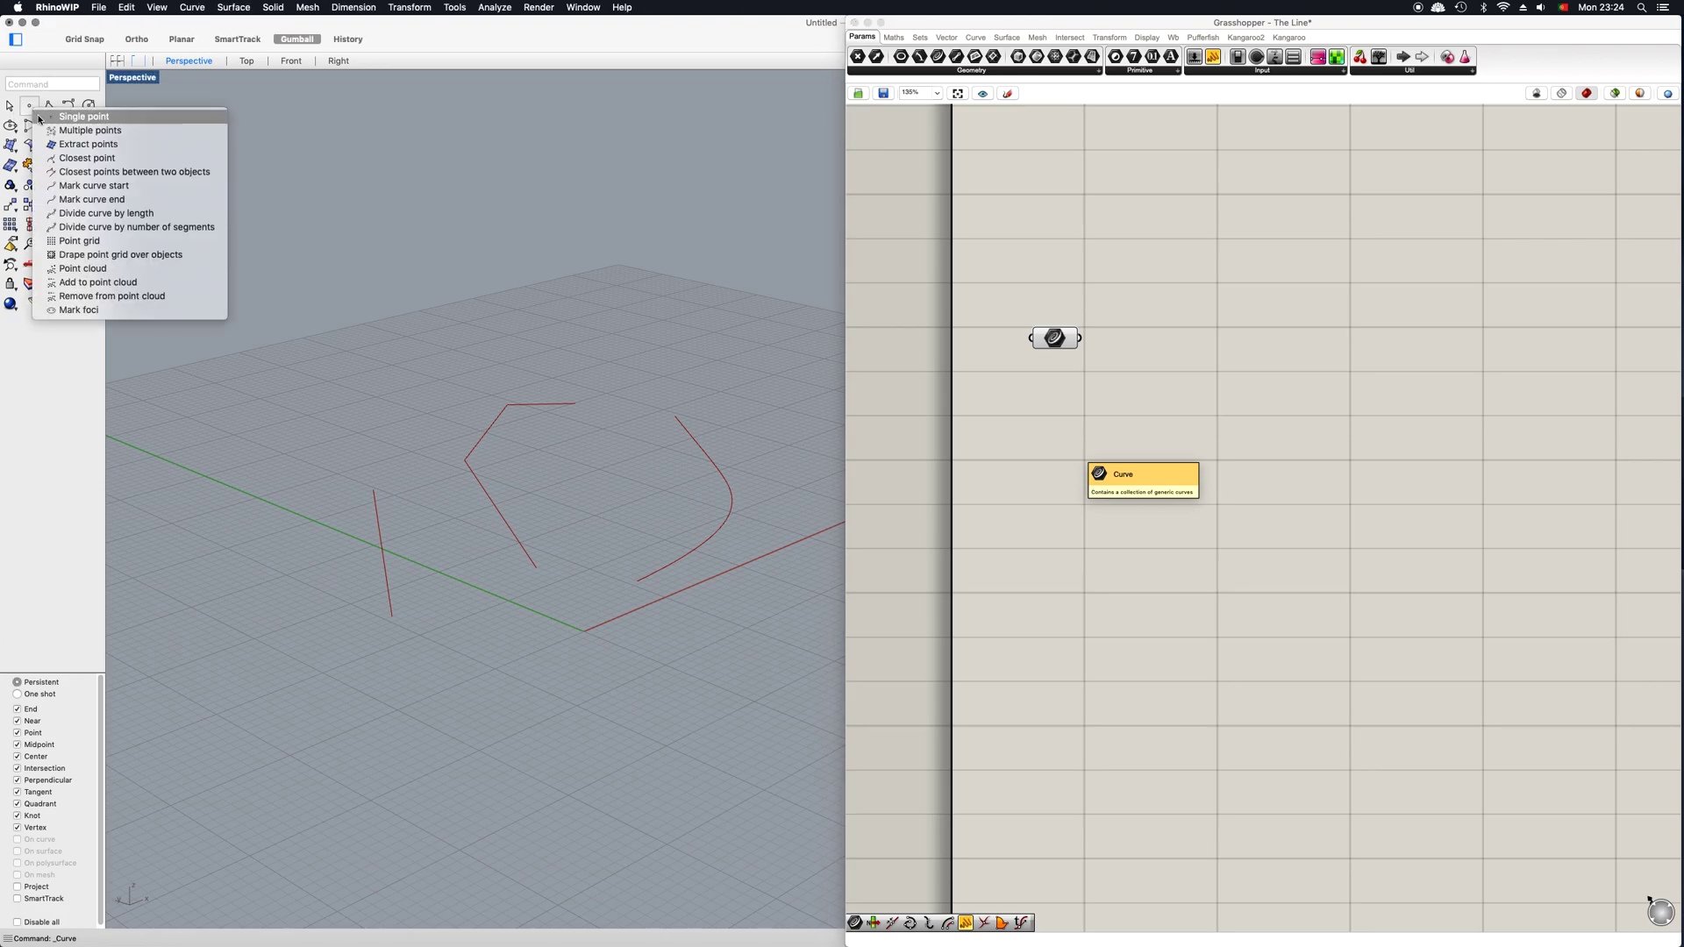
{"action": "left_click", "coordinate": [85, 130]}
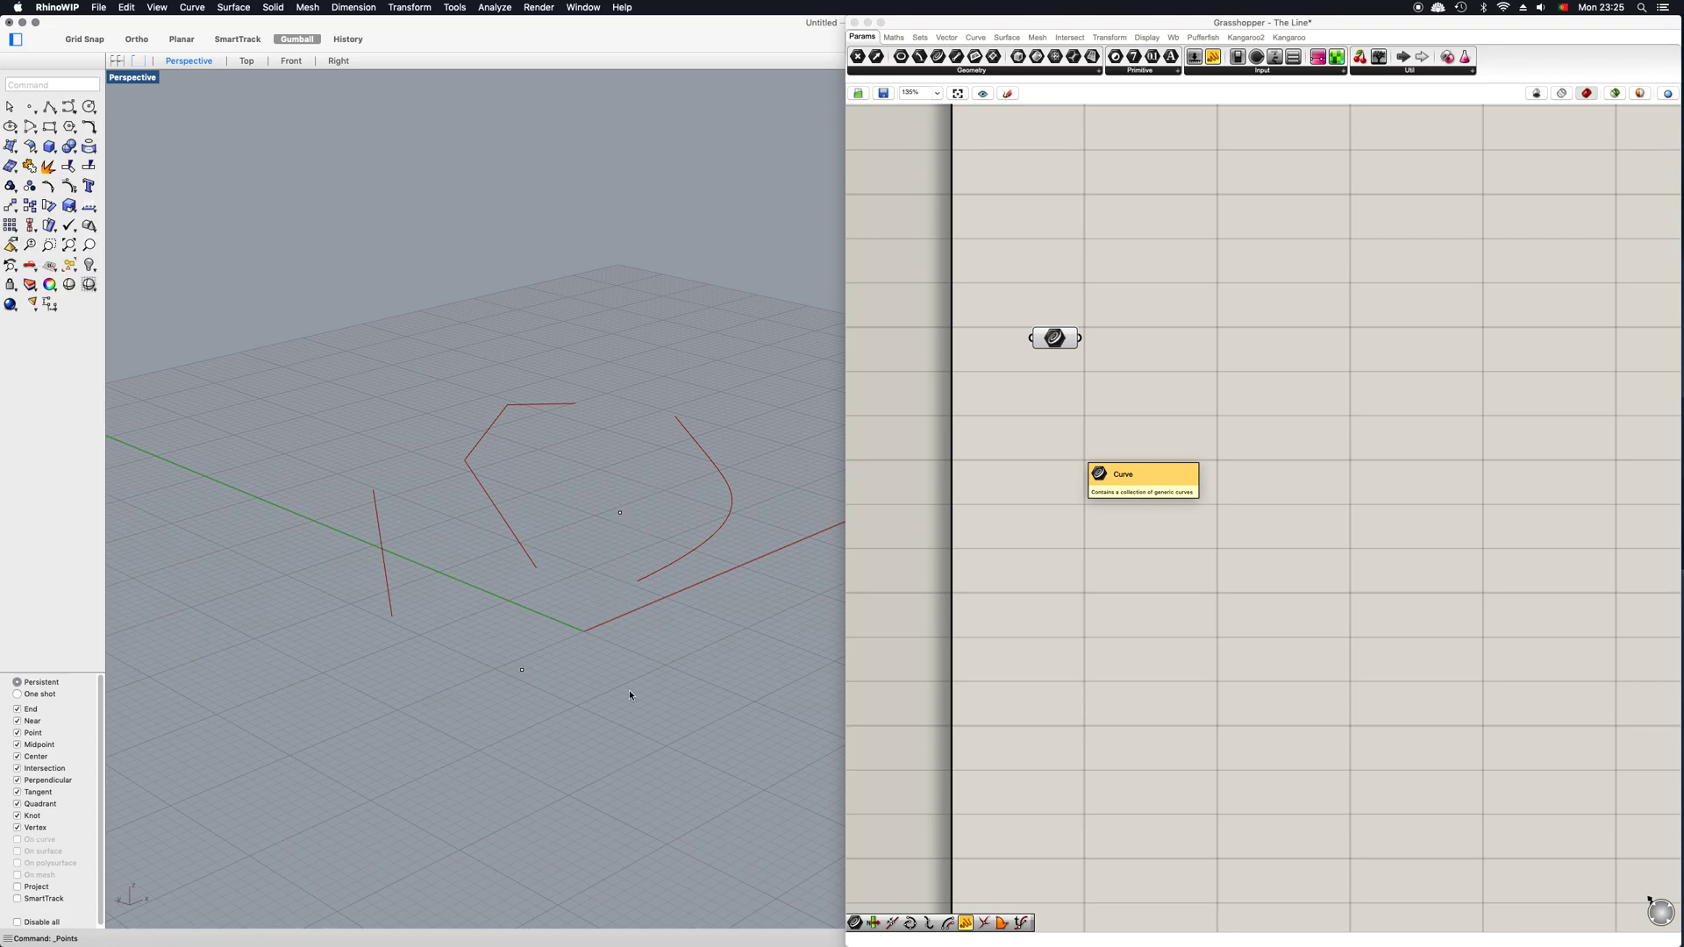
{"action": "mouse_move", "coordinate": [1077, 560]}
{"action": "type", "text": "poi"}
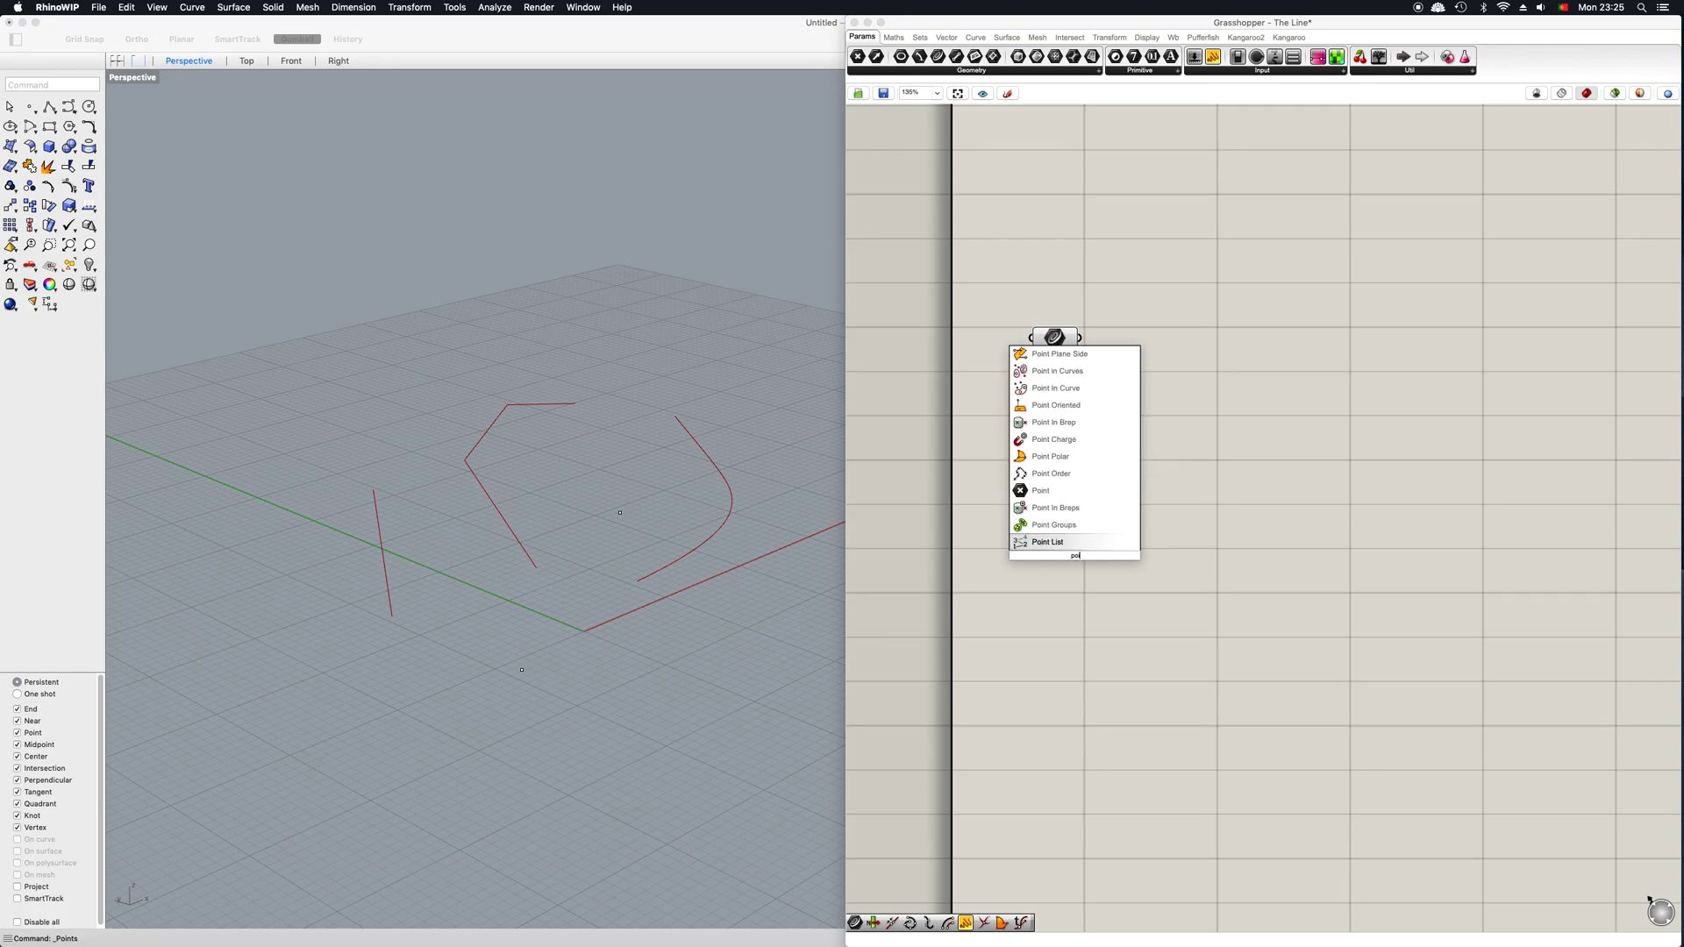
{"action": "left_click", "coordinate": [1039, 491]}
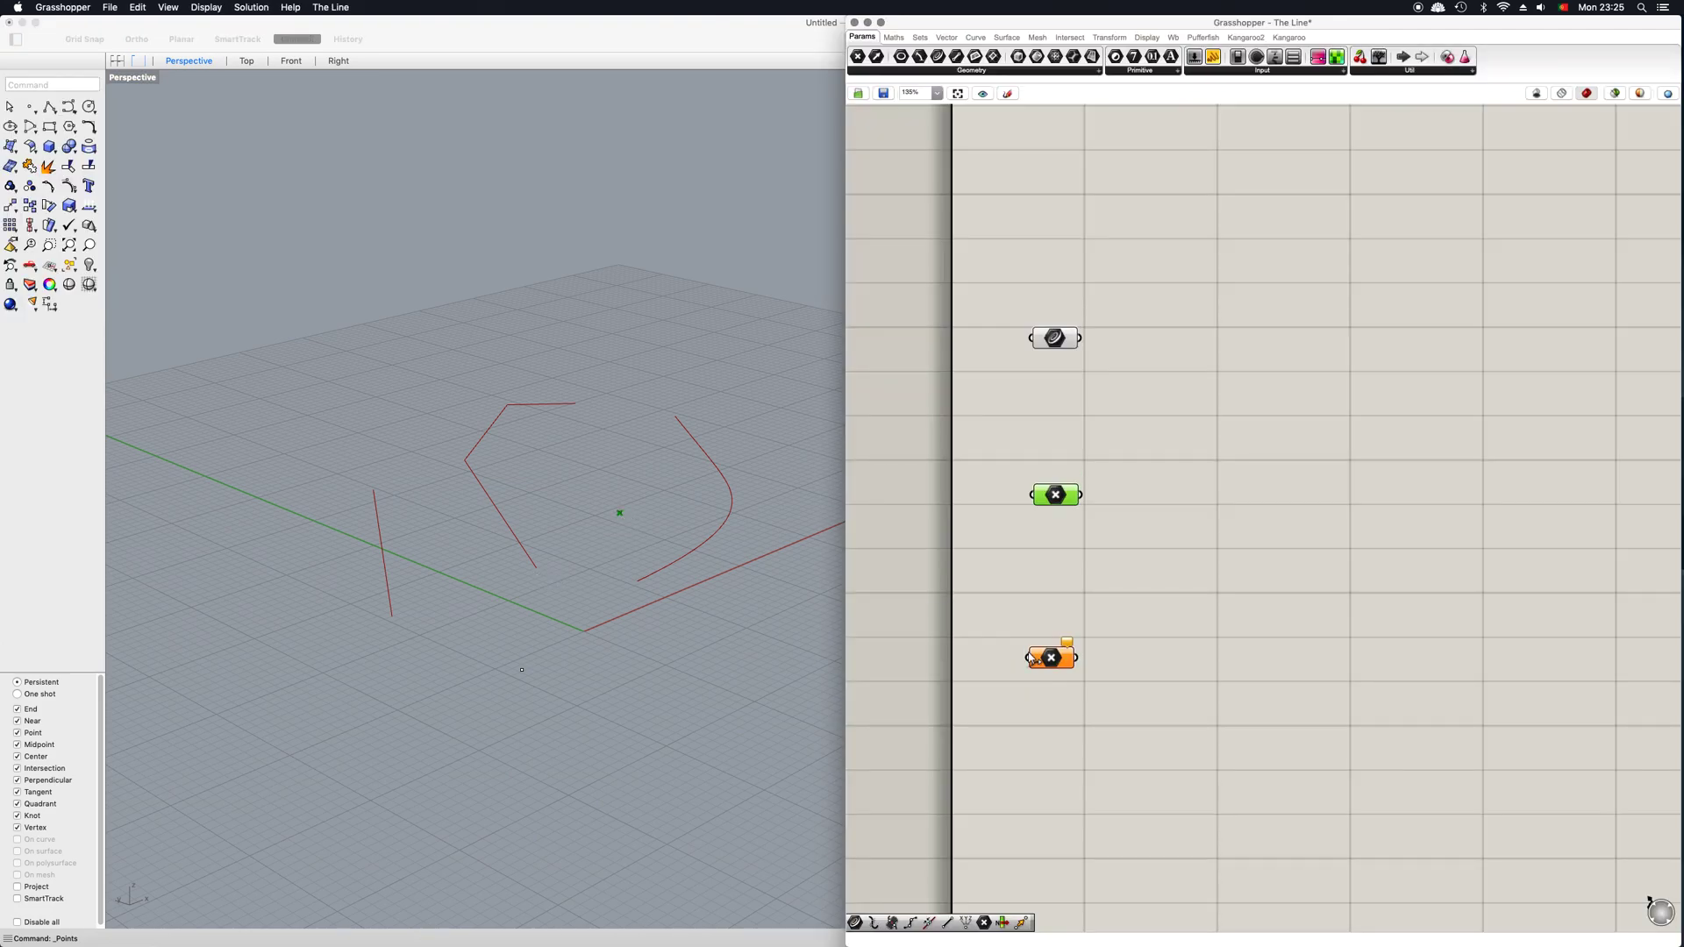
{"action": "right_click", "coordinate": [1050, 656]}
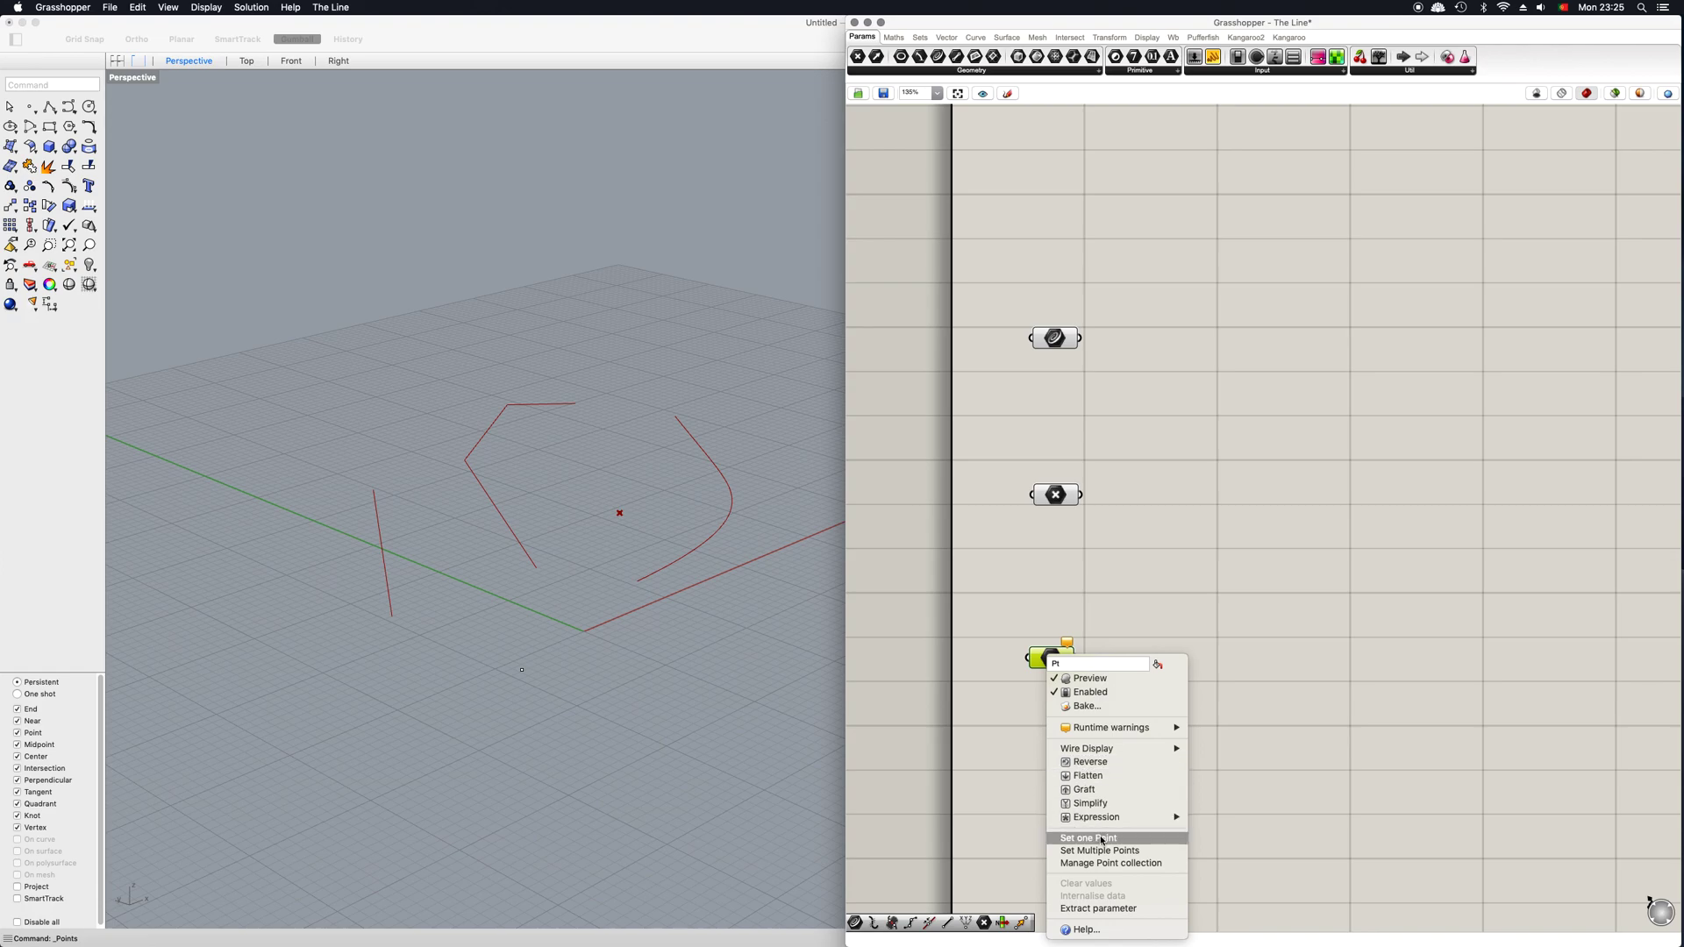
{"action": "left_click", "coordinate": [1085, 837]}
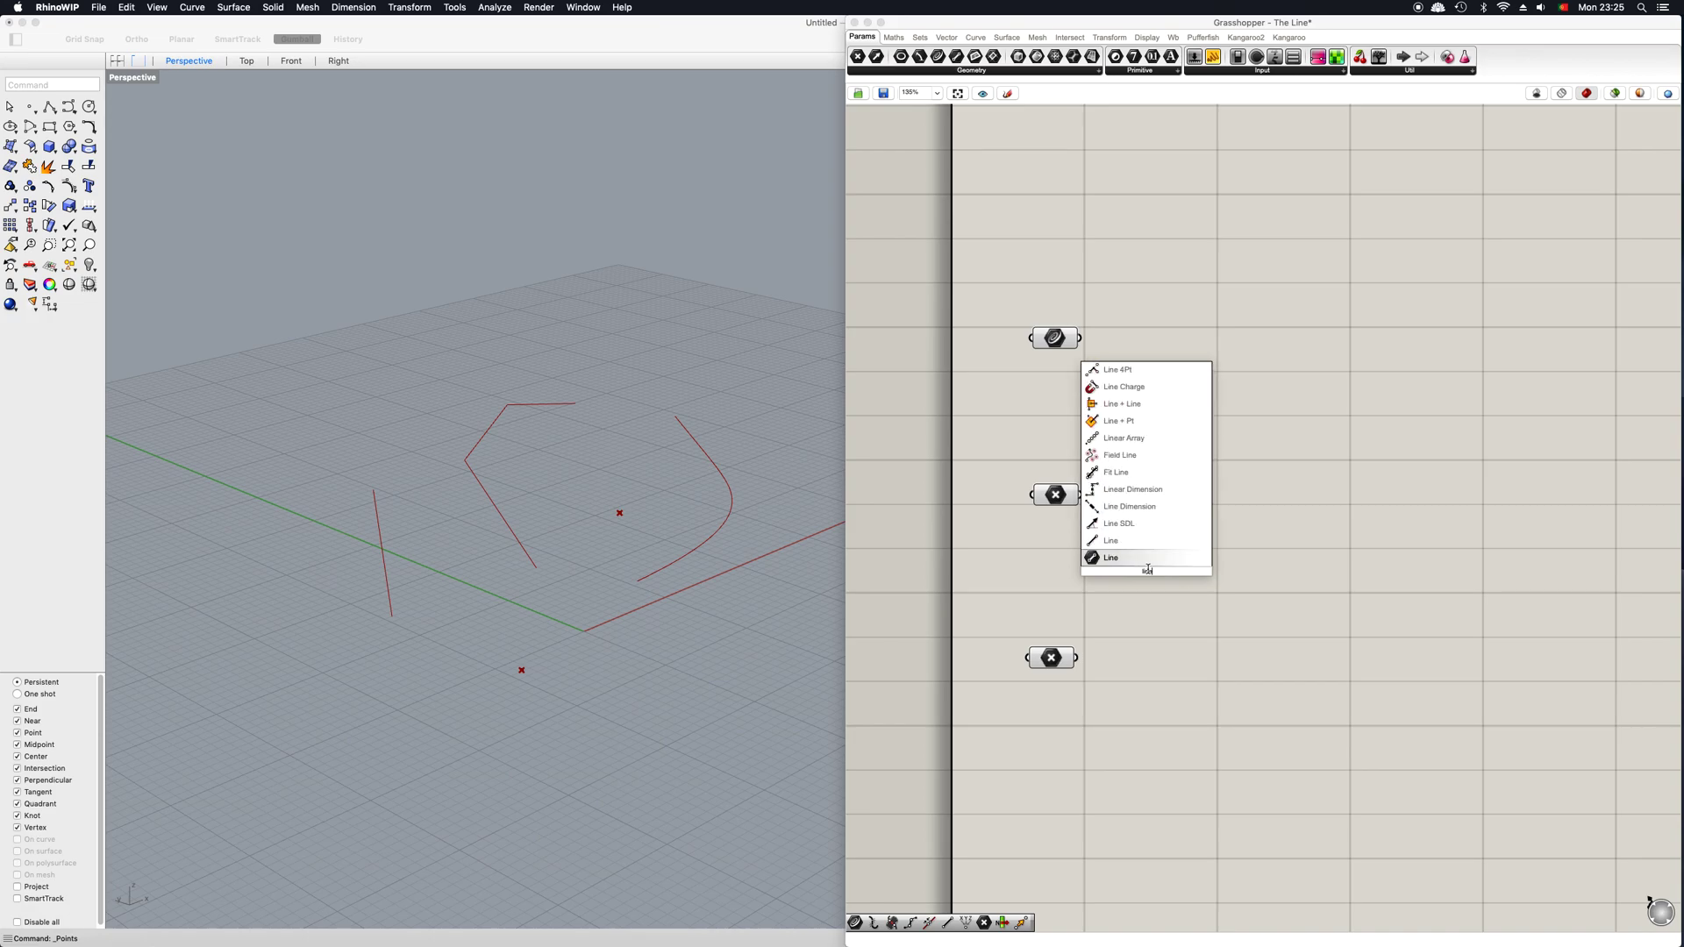
Step: Add a Line component between the Point parameters and wire the points into it
{"action": "left_click", "coordinate": [1111, 557]}
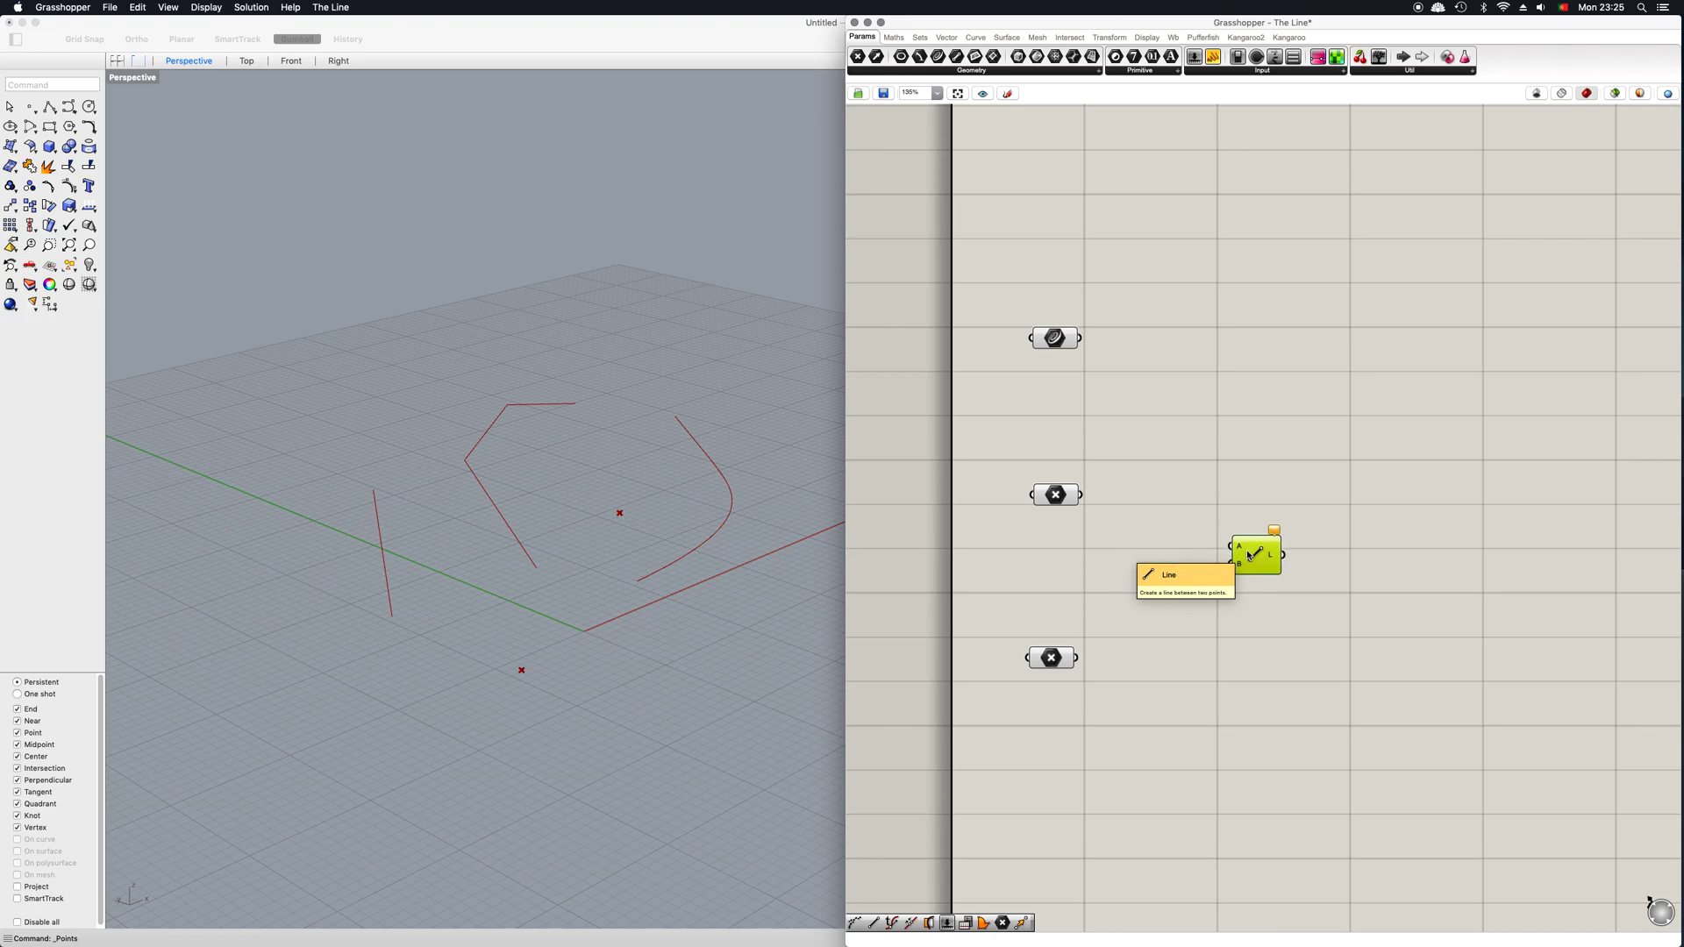
{"action": "left_click_drag", "start_coordinate": [1257, 555], "coordinate": [1257, 523]}
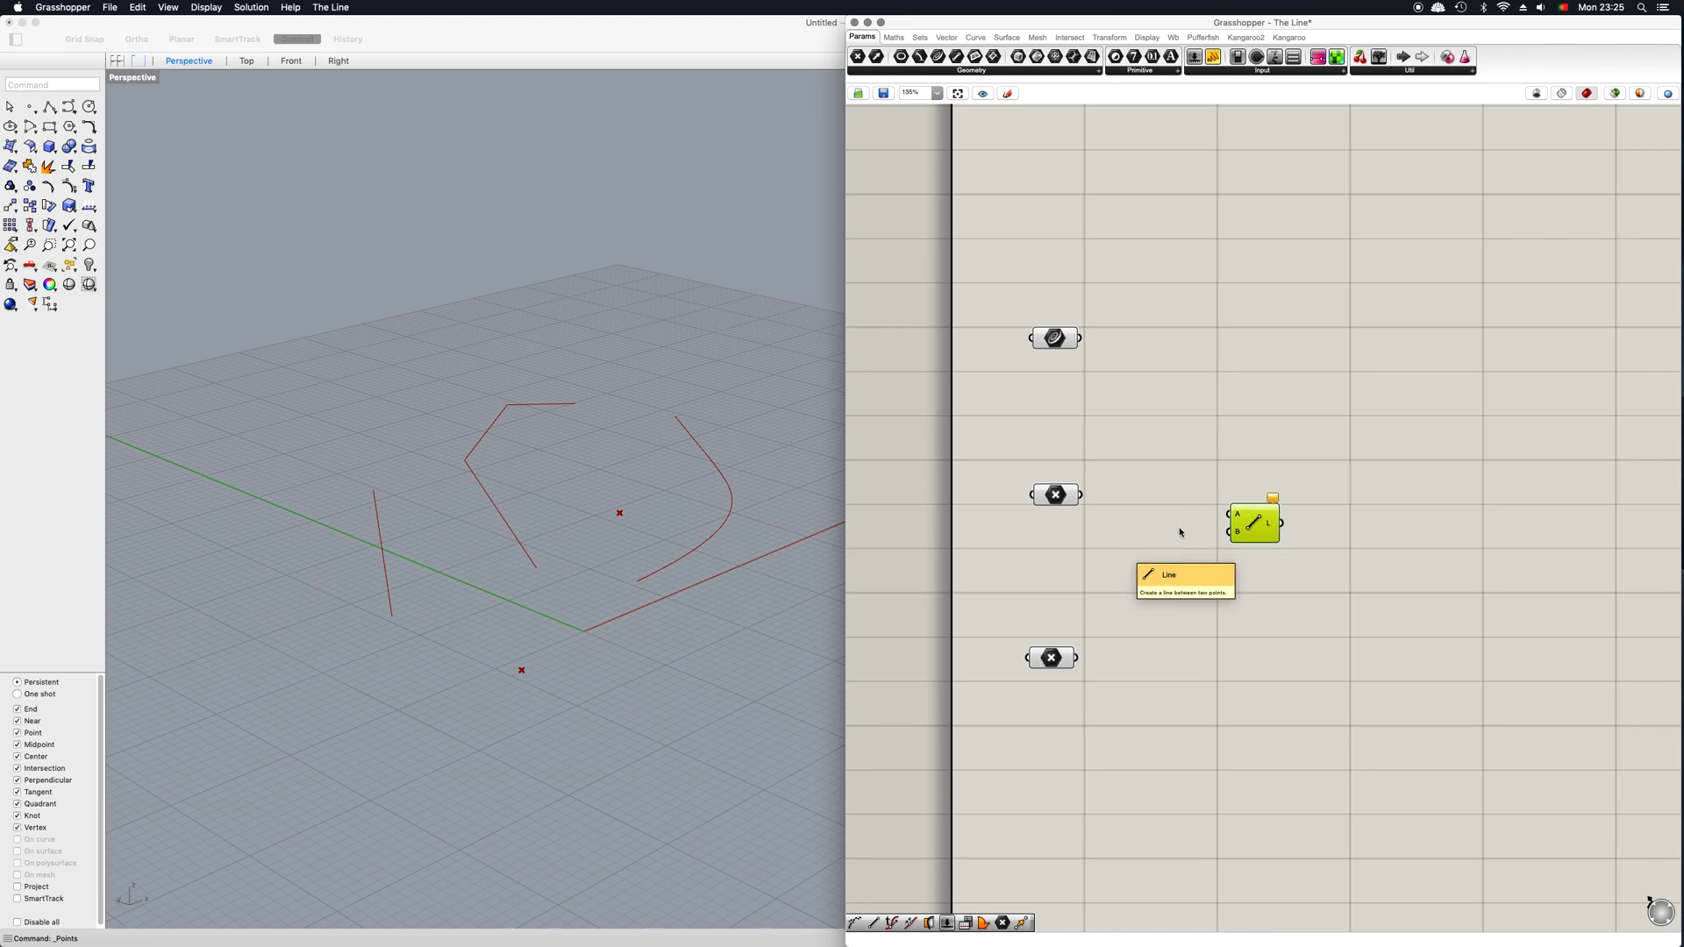
{"action": "left_click_drag", "start_coordinate": [1073, 493], "coordinate": [1235, 516]}
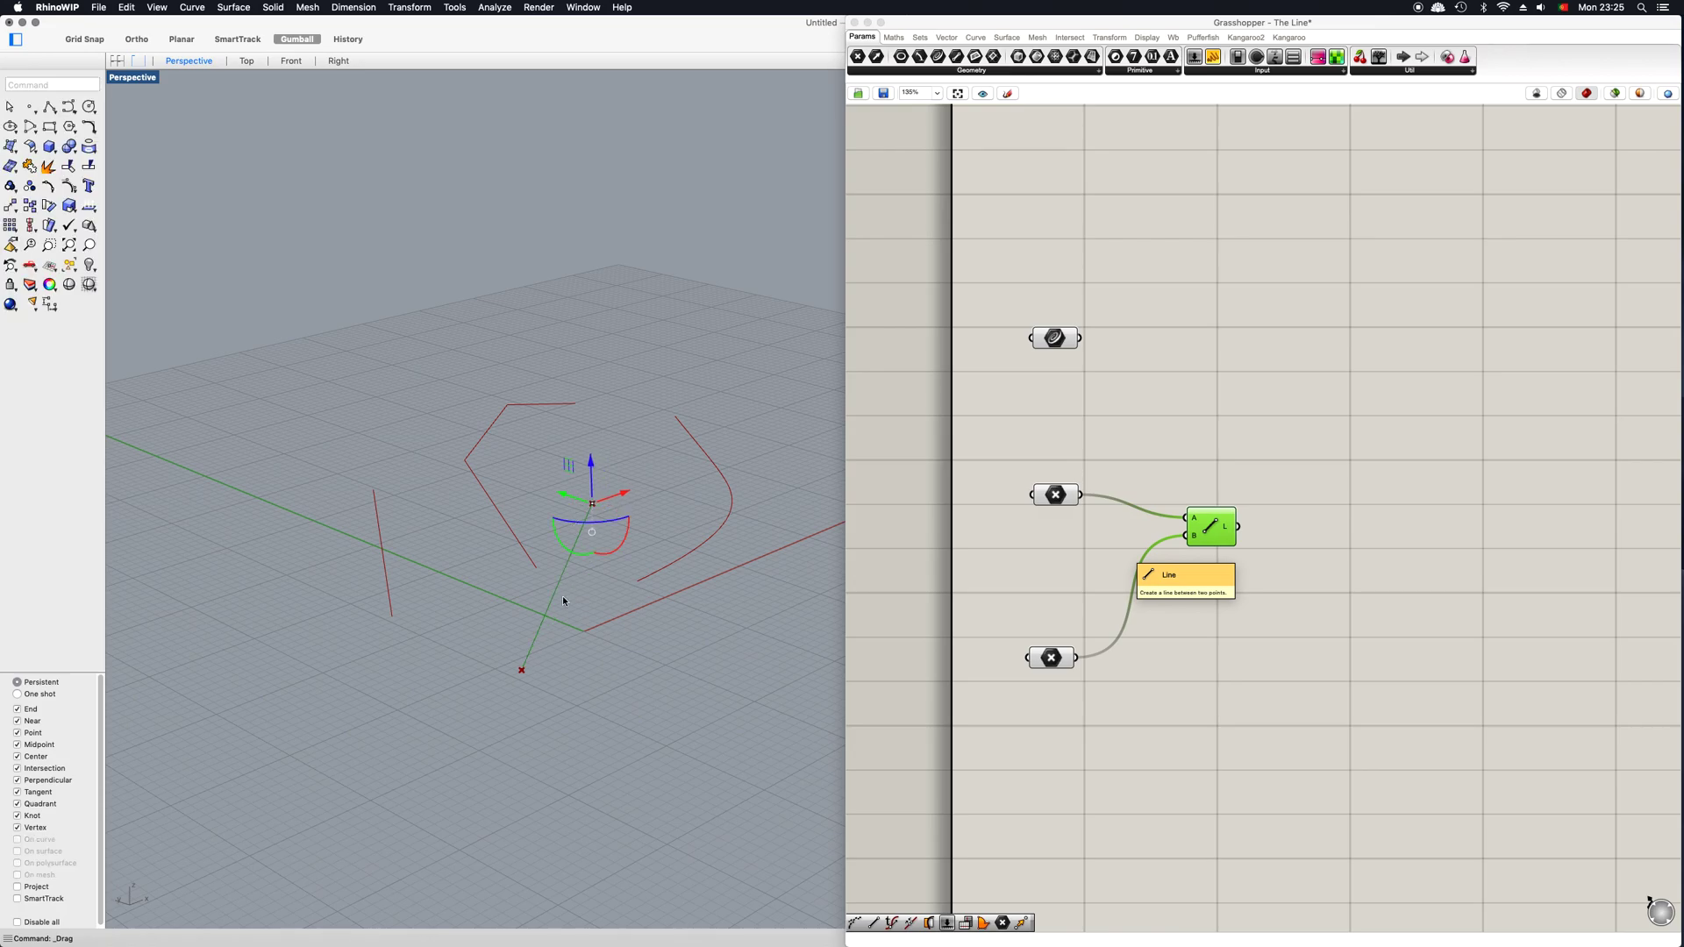
Step: Move a line endpoint in Rhino to test the update, then tidy the Line component's position
{"action": "left_click_drag", "start_coordinate": [591, 503], "coordinate": [566, 628]}
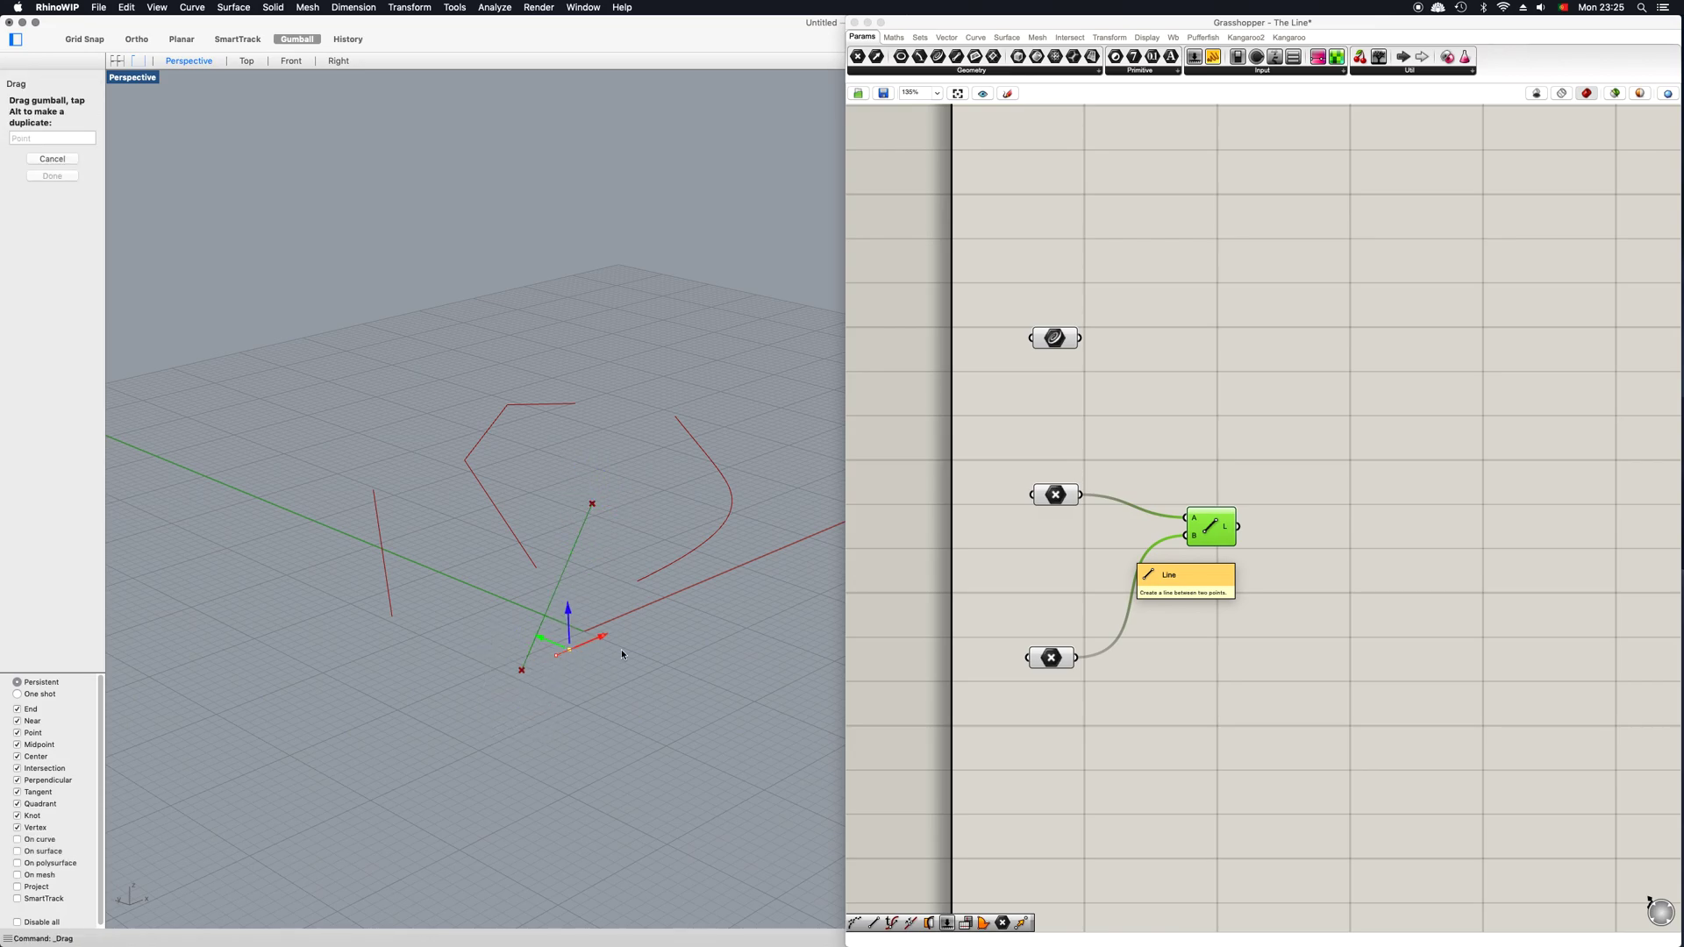
{"action": "left_click_drag", "start_coordinate": [559, 645], "coordinate": [505, 601]}
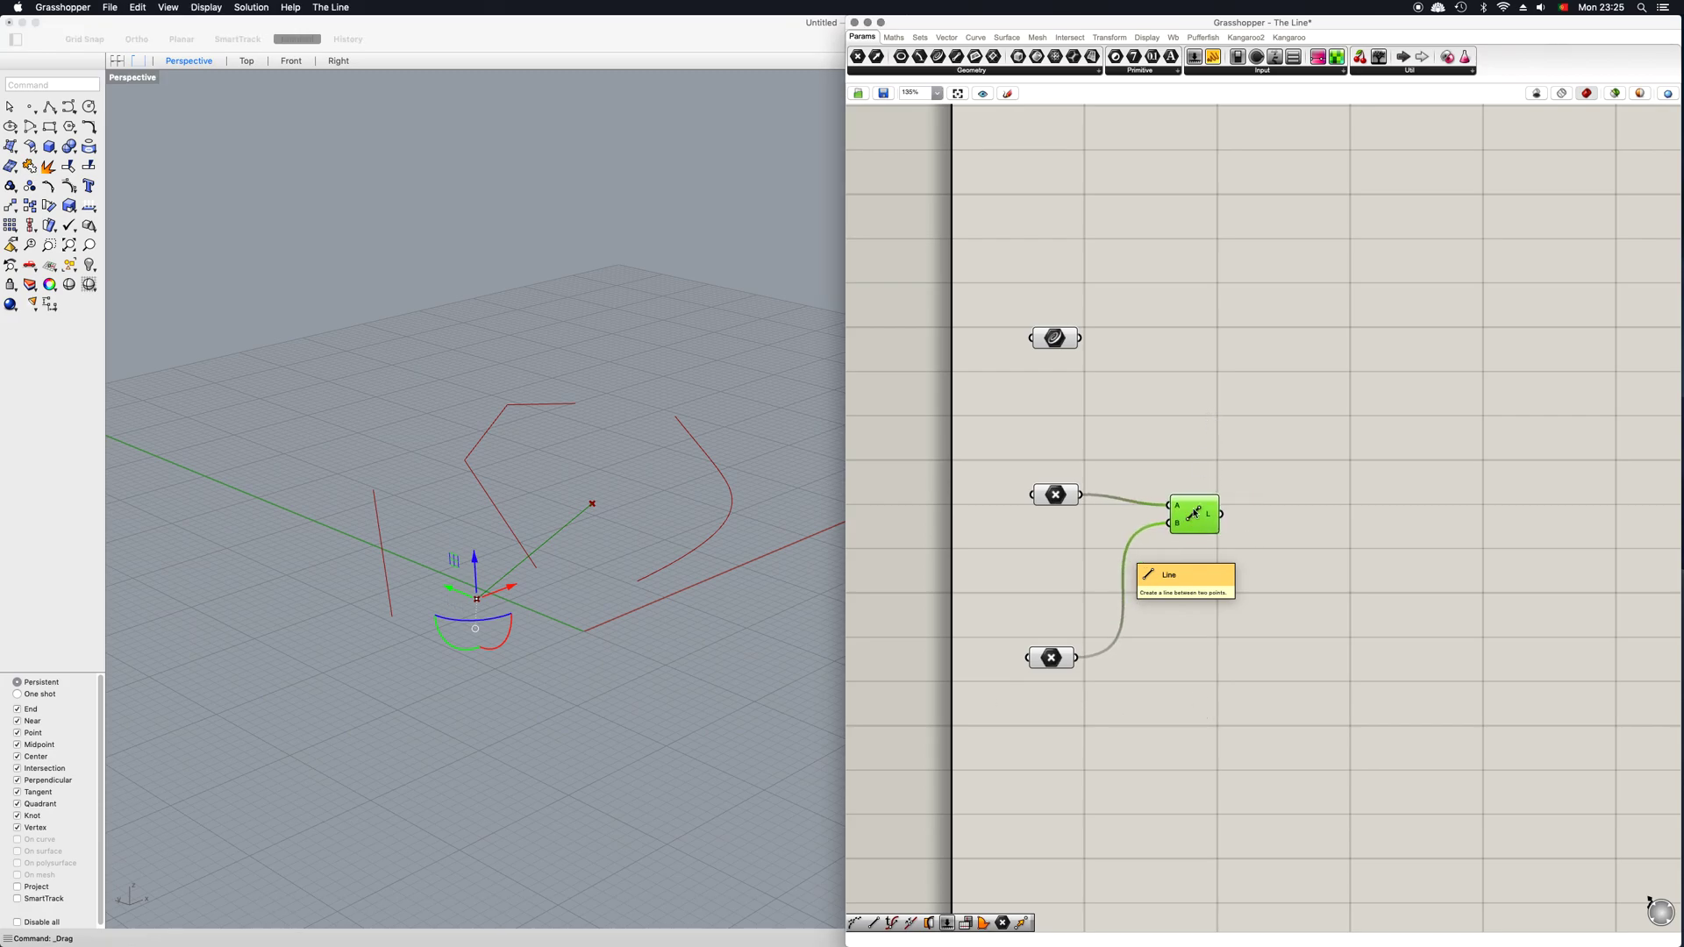
{"action": "left_click_drag", "start_coordinate": [1197, 513], "coordinate": [1211, 521]}
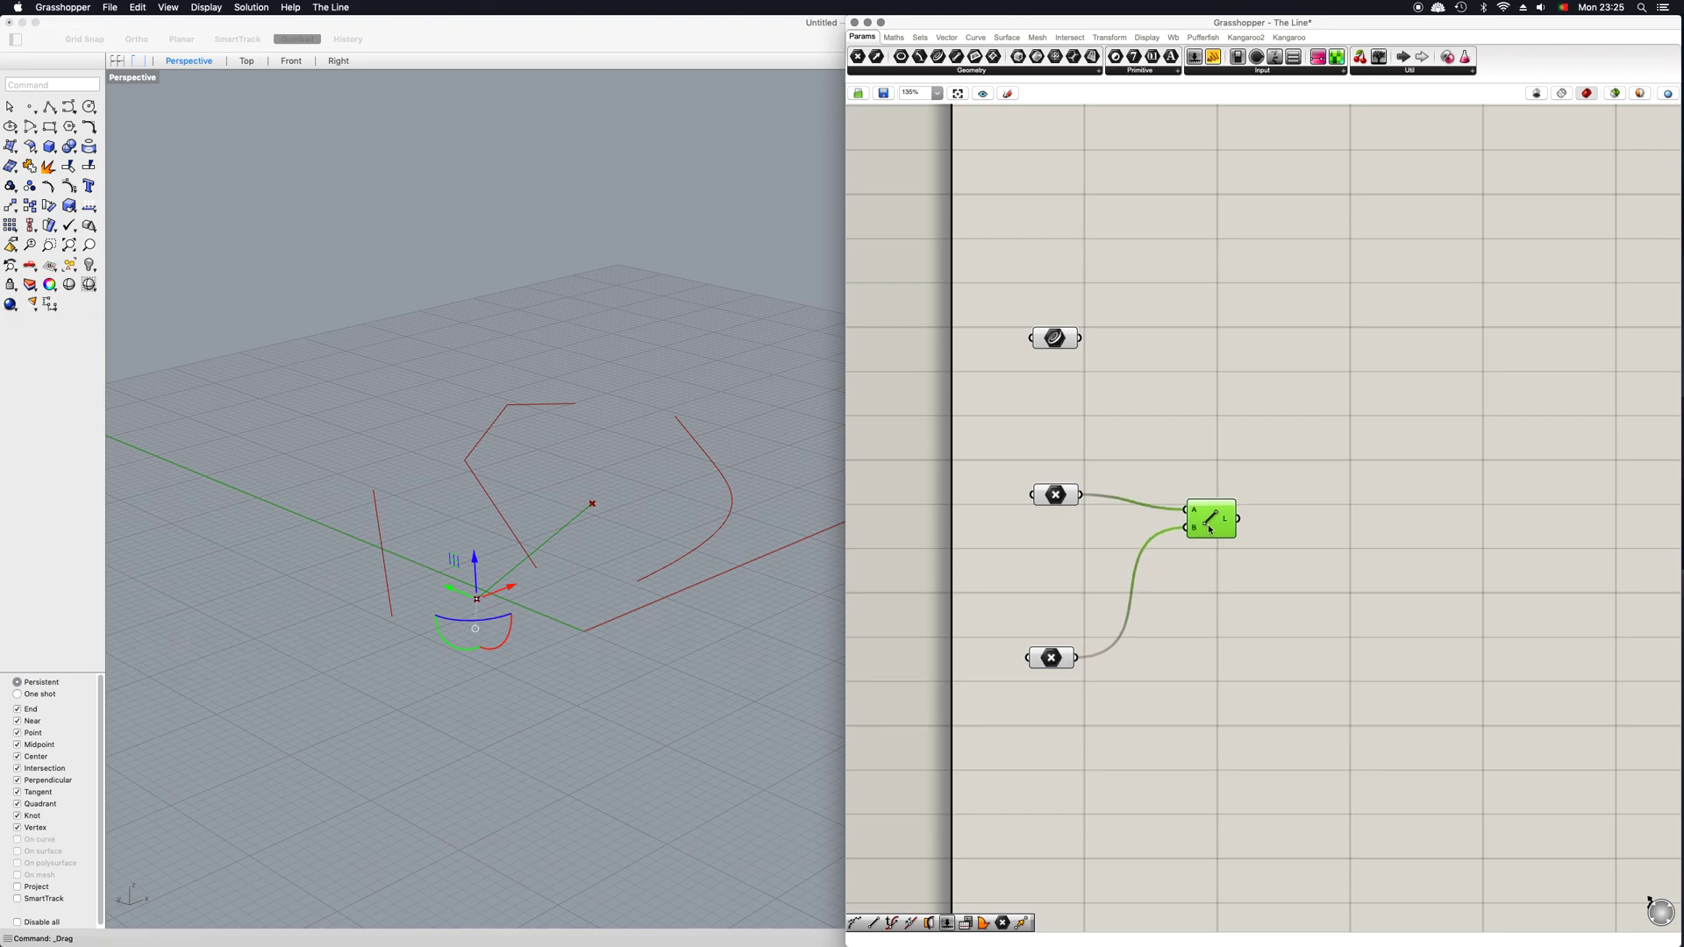
{"action": "left_click_drag", "start_coordinate": [1049, 657], "coordinate": [1024, 568]}
{"action": "type", "text": "pol"}
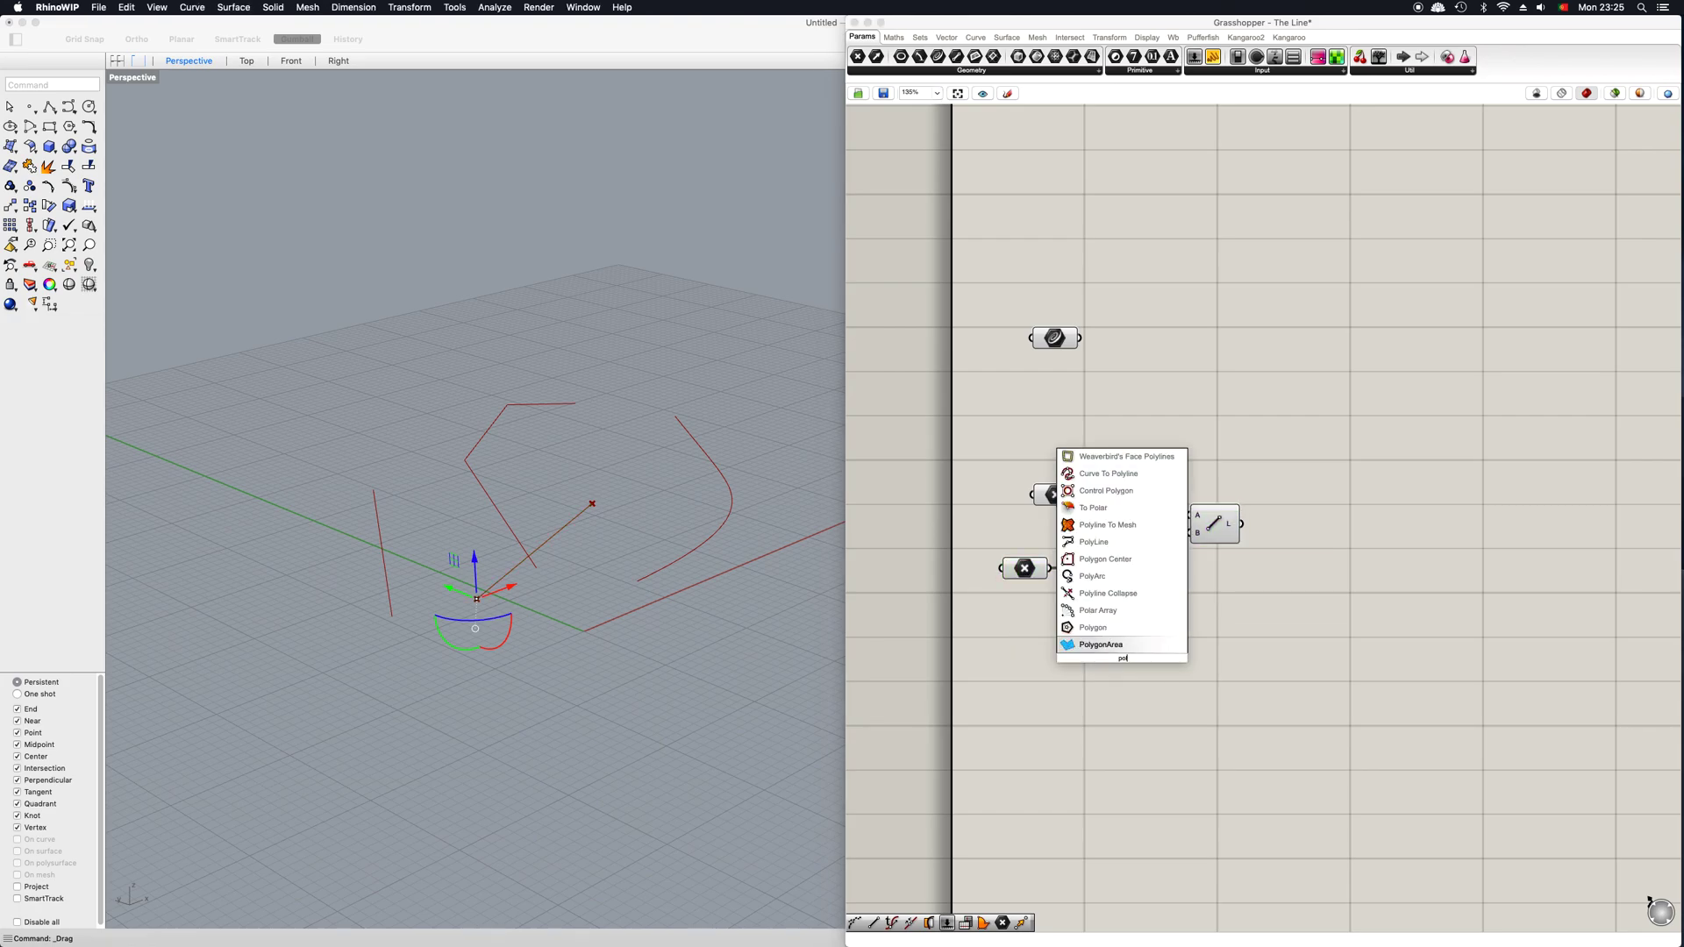
Step: Add a PolyLine component below the line and place new points in Rhino
{"action": "left_click", "coordinate": [1093, 542]}
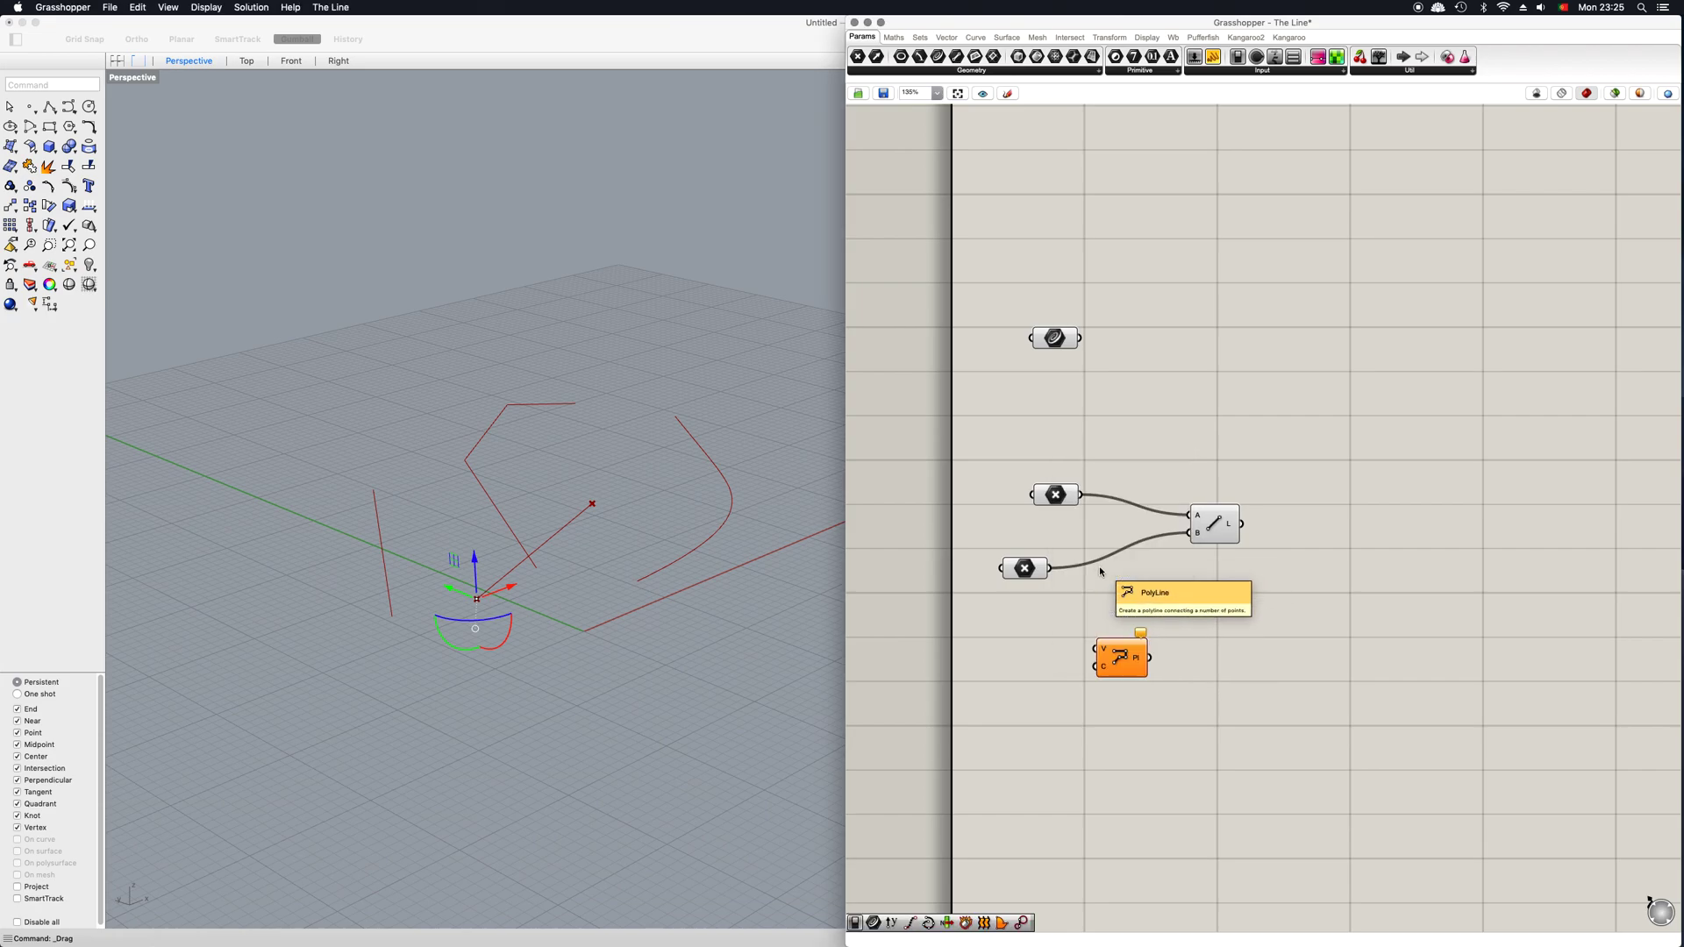
{"action": "left_click_drag", "start_coordinate": [1121, 655], "coordinate": [1243, 679]}
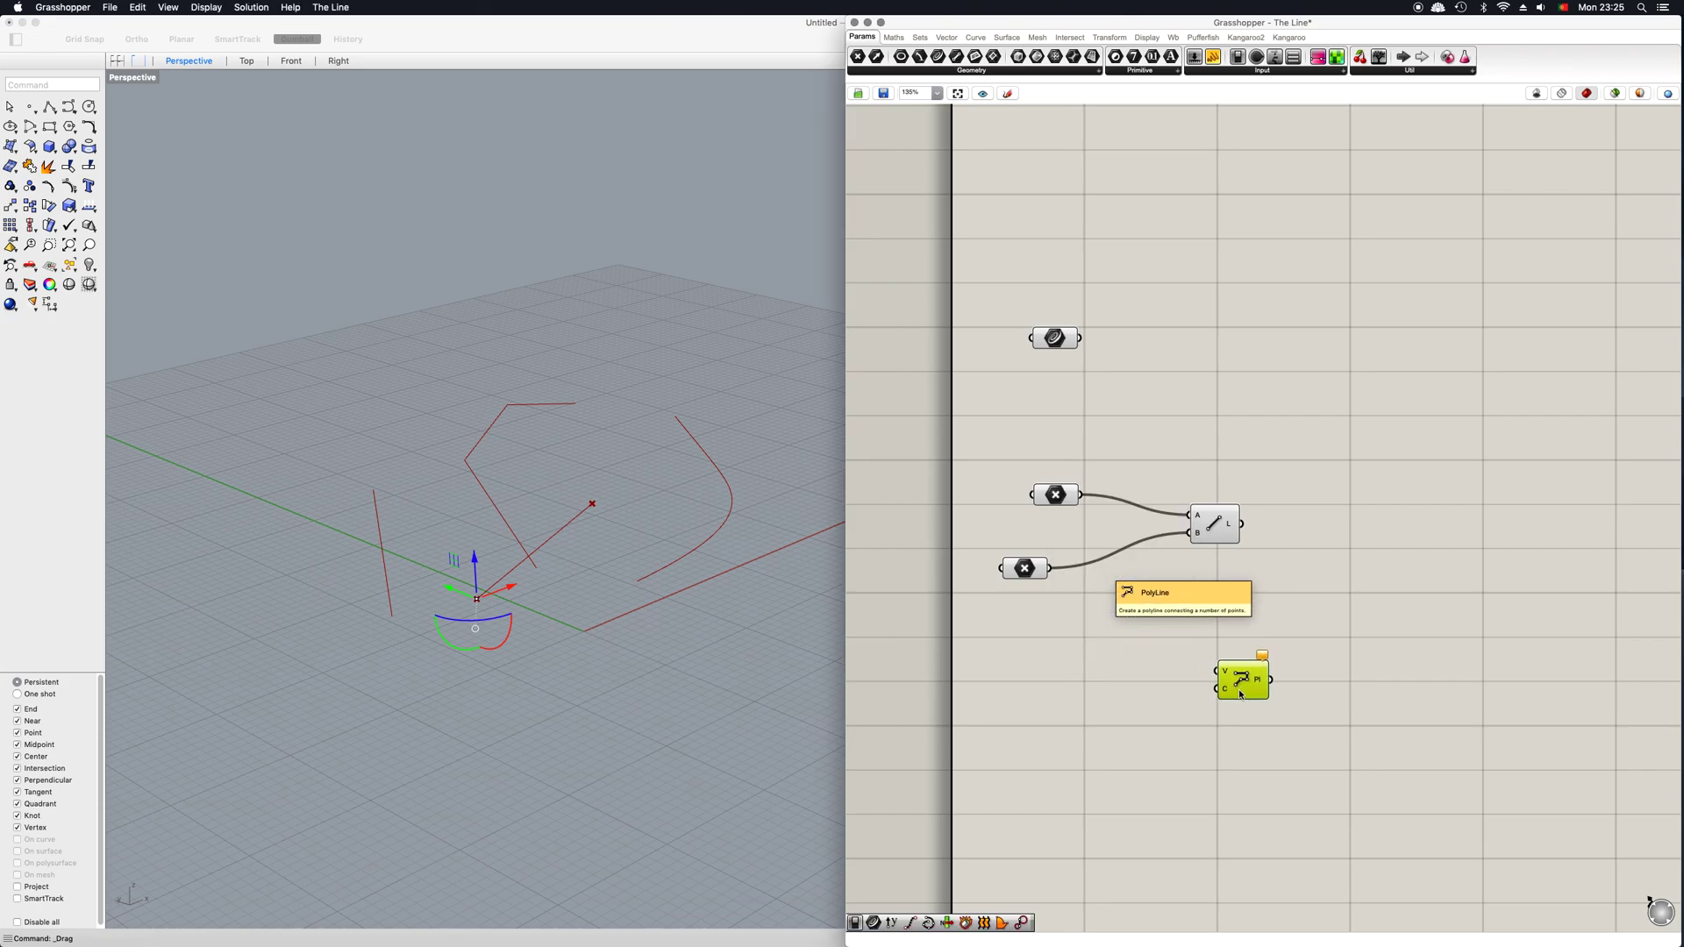
{"action": "left_click", "coordinate": [11, 106]}
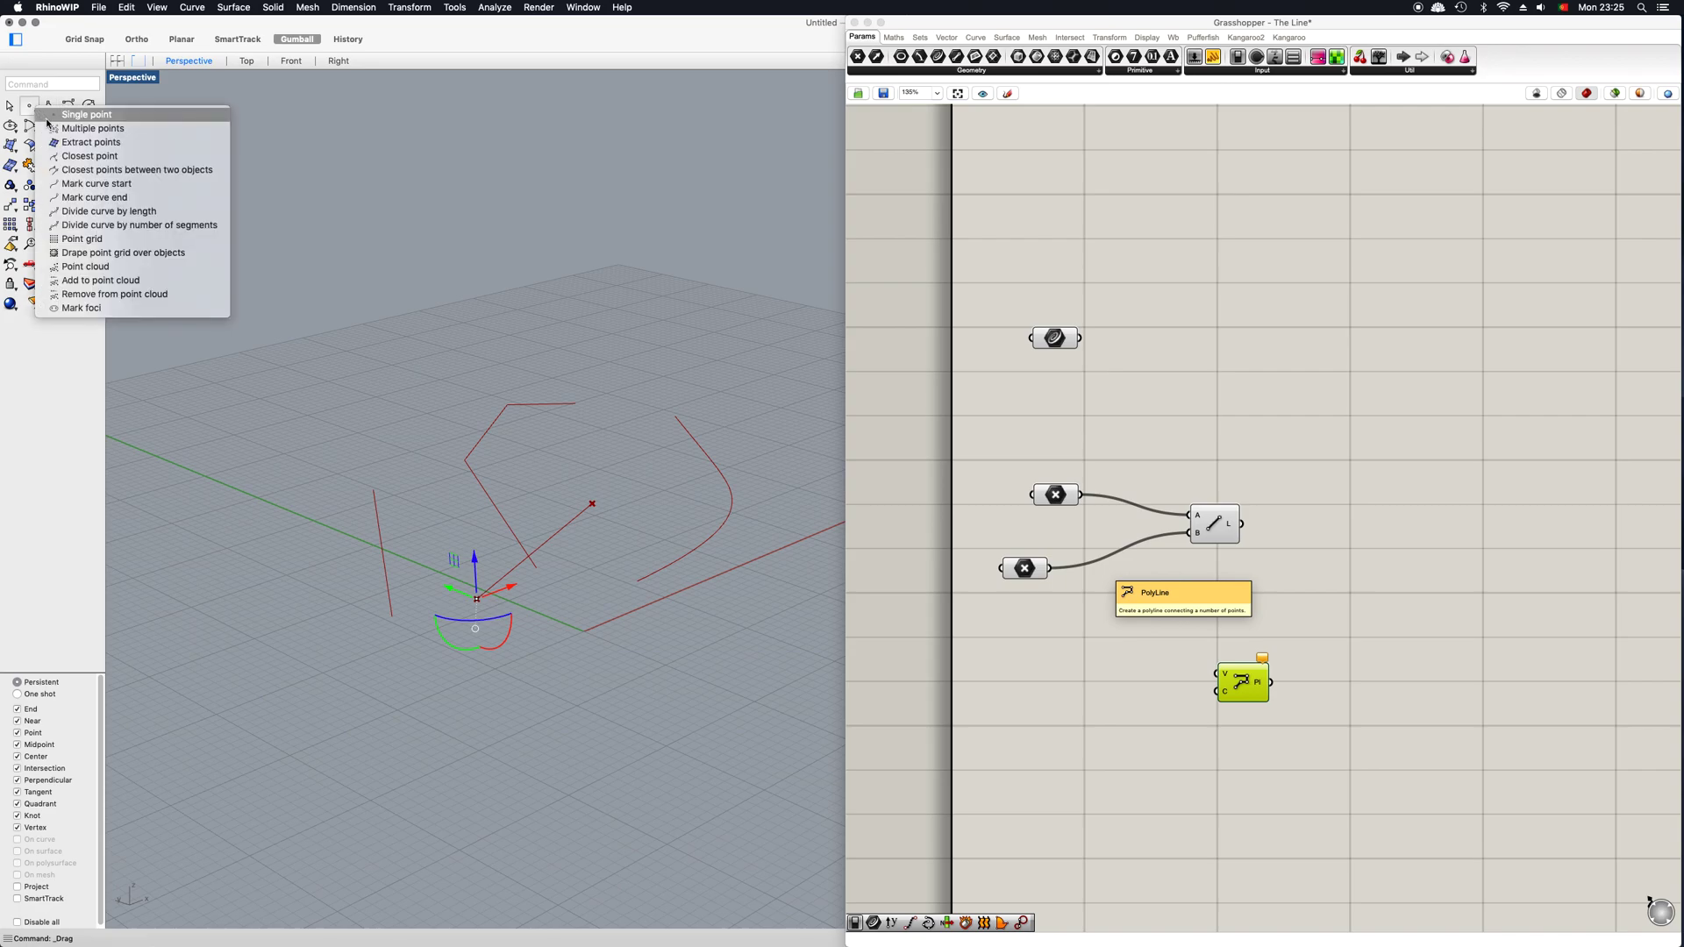
{"action": "left_click", "coordinate": [83, 115]}
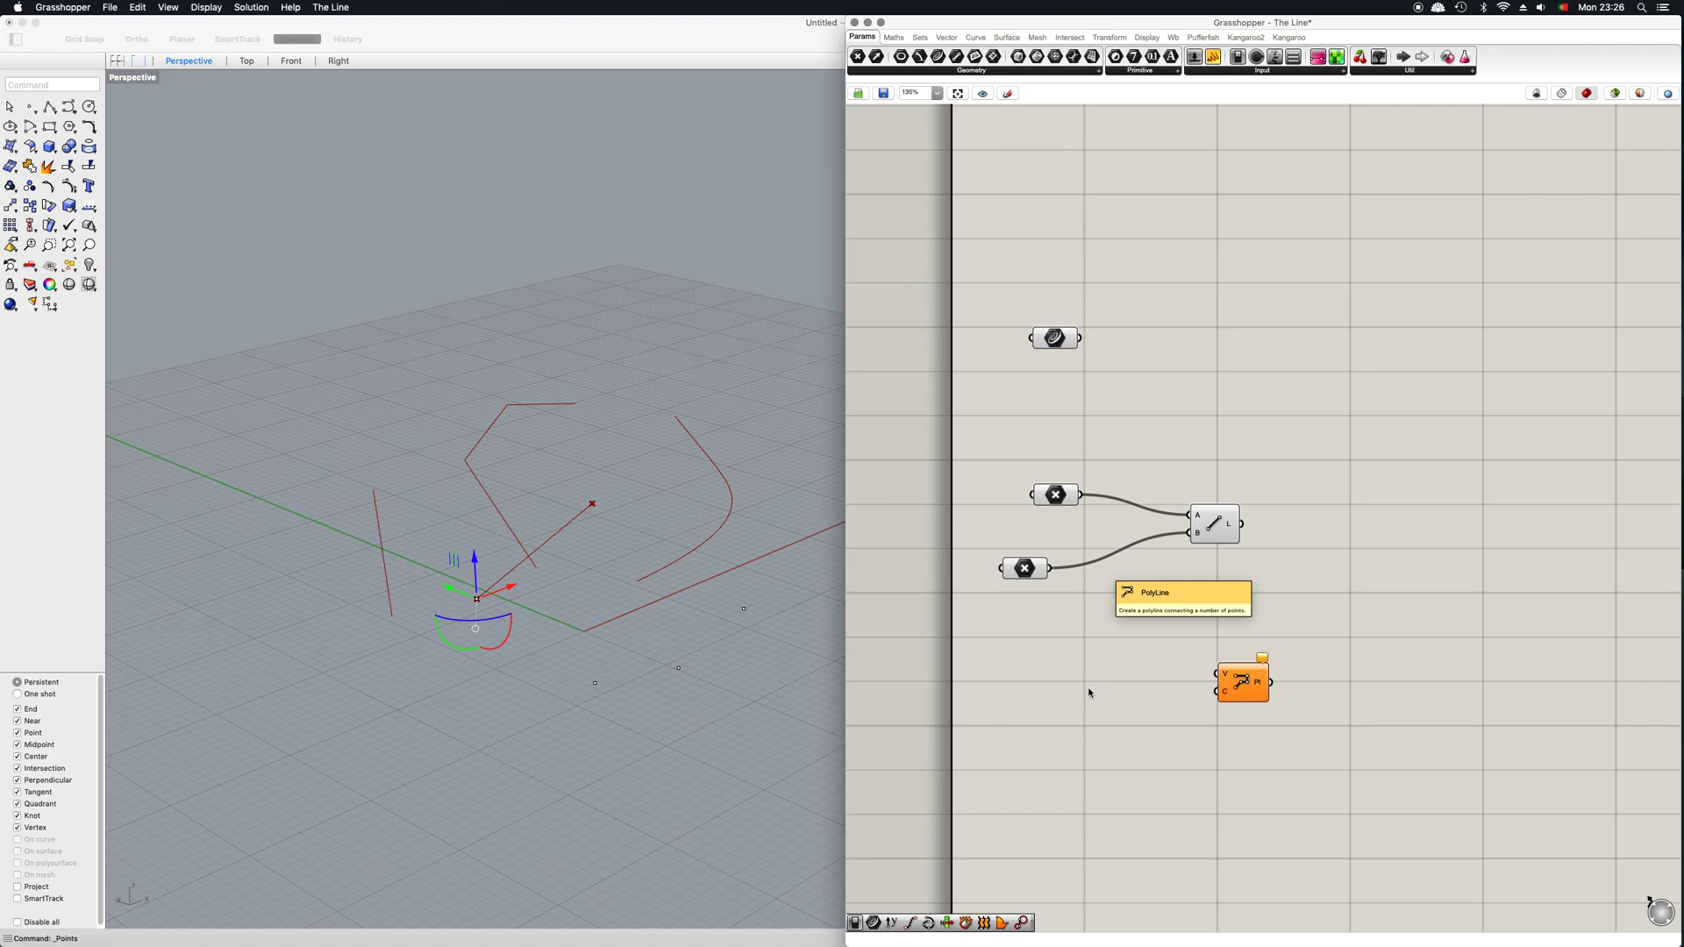
Step: Reference the points into parameters feeding PolyLine V, then move the component lower
{"action": "right_click", "coordinate": [1091, 693]}
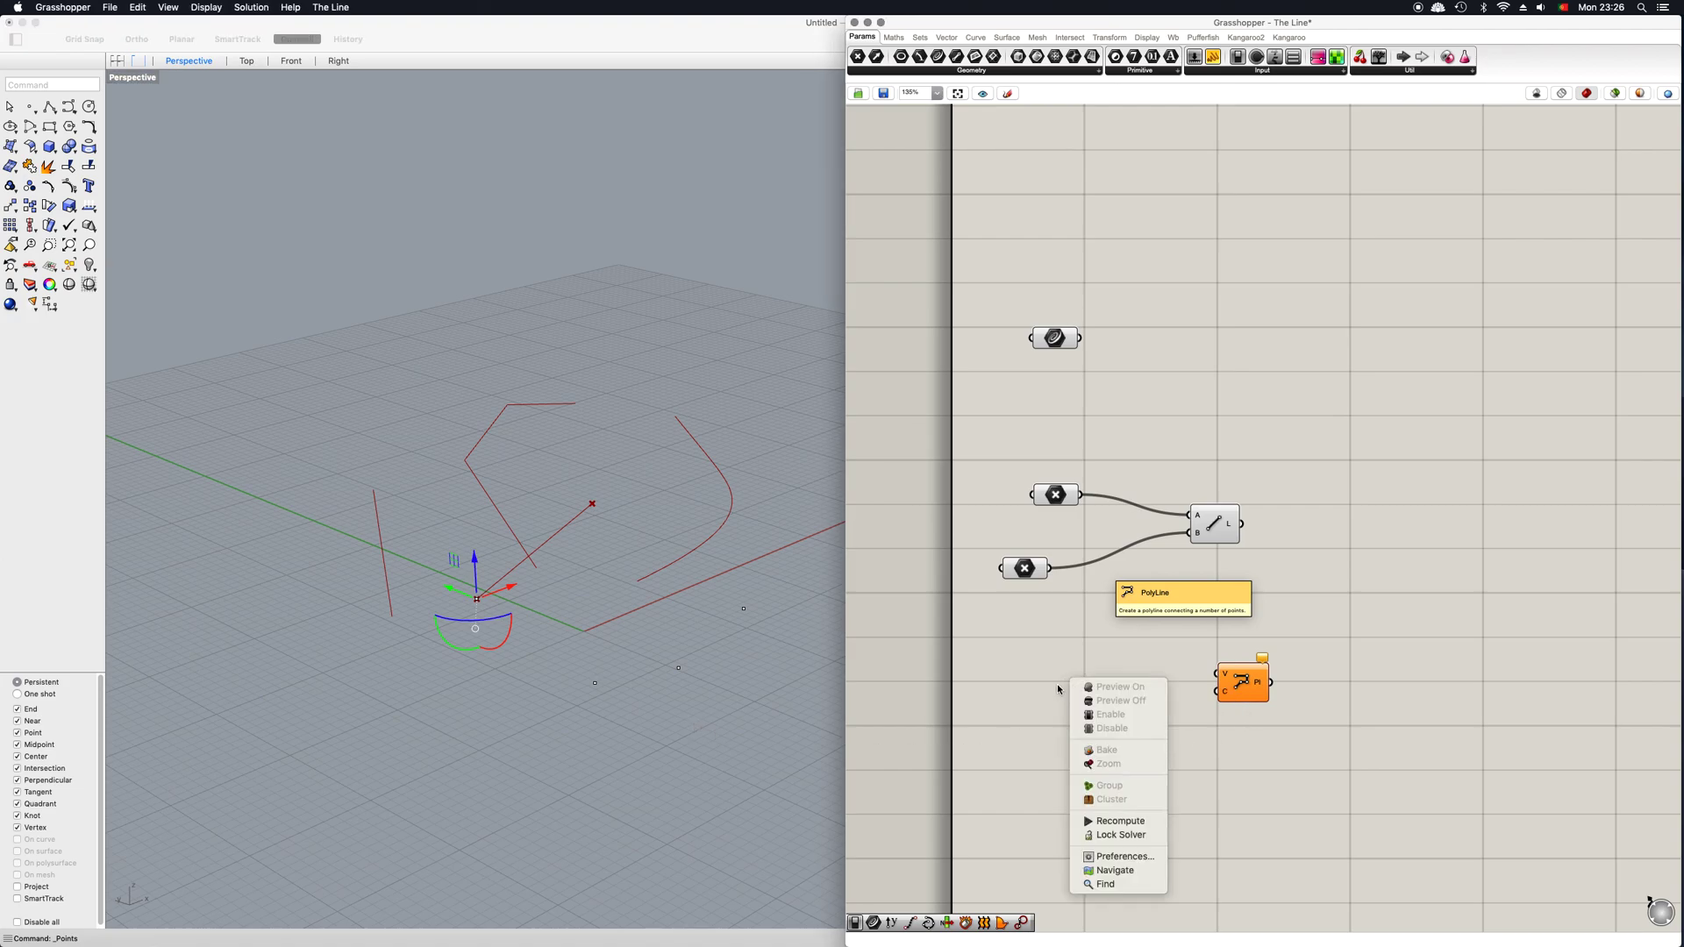
{"action": "left_click", "coordinate": [1024, 568]}
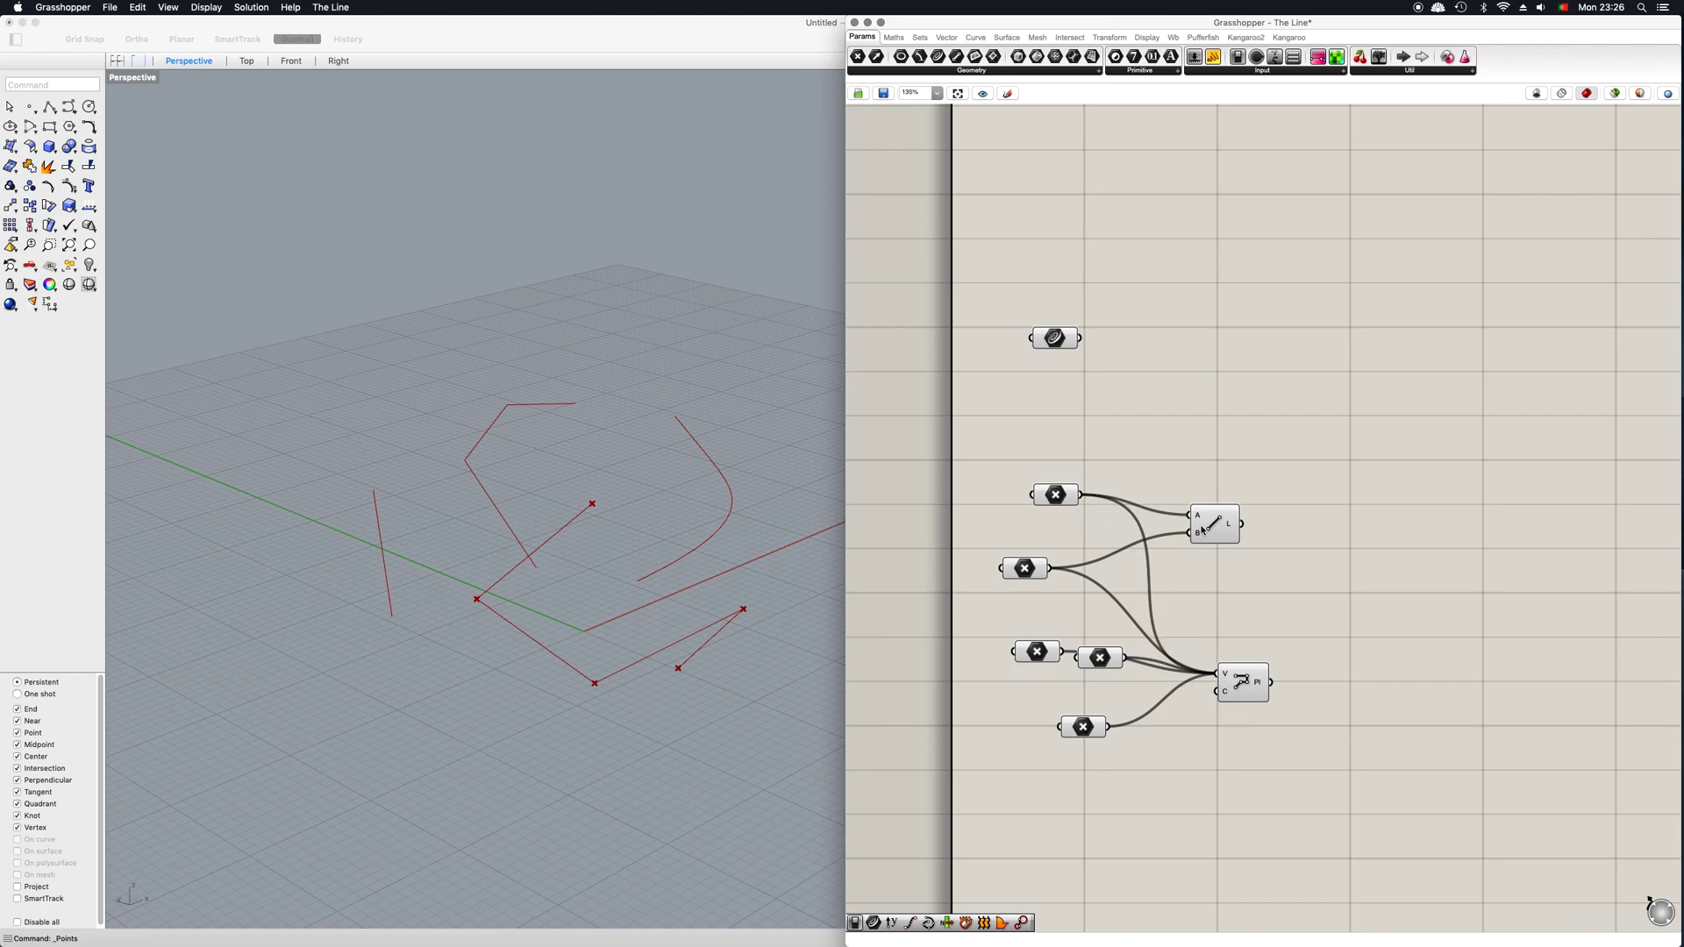
{"action": "left_click", "coordinate": [1211, 525]}
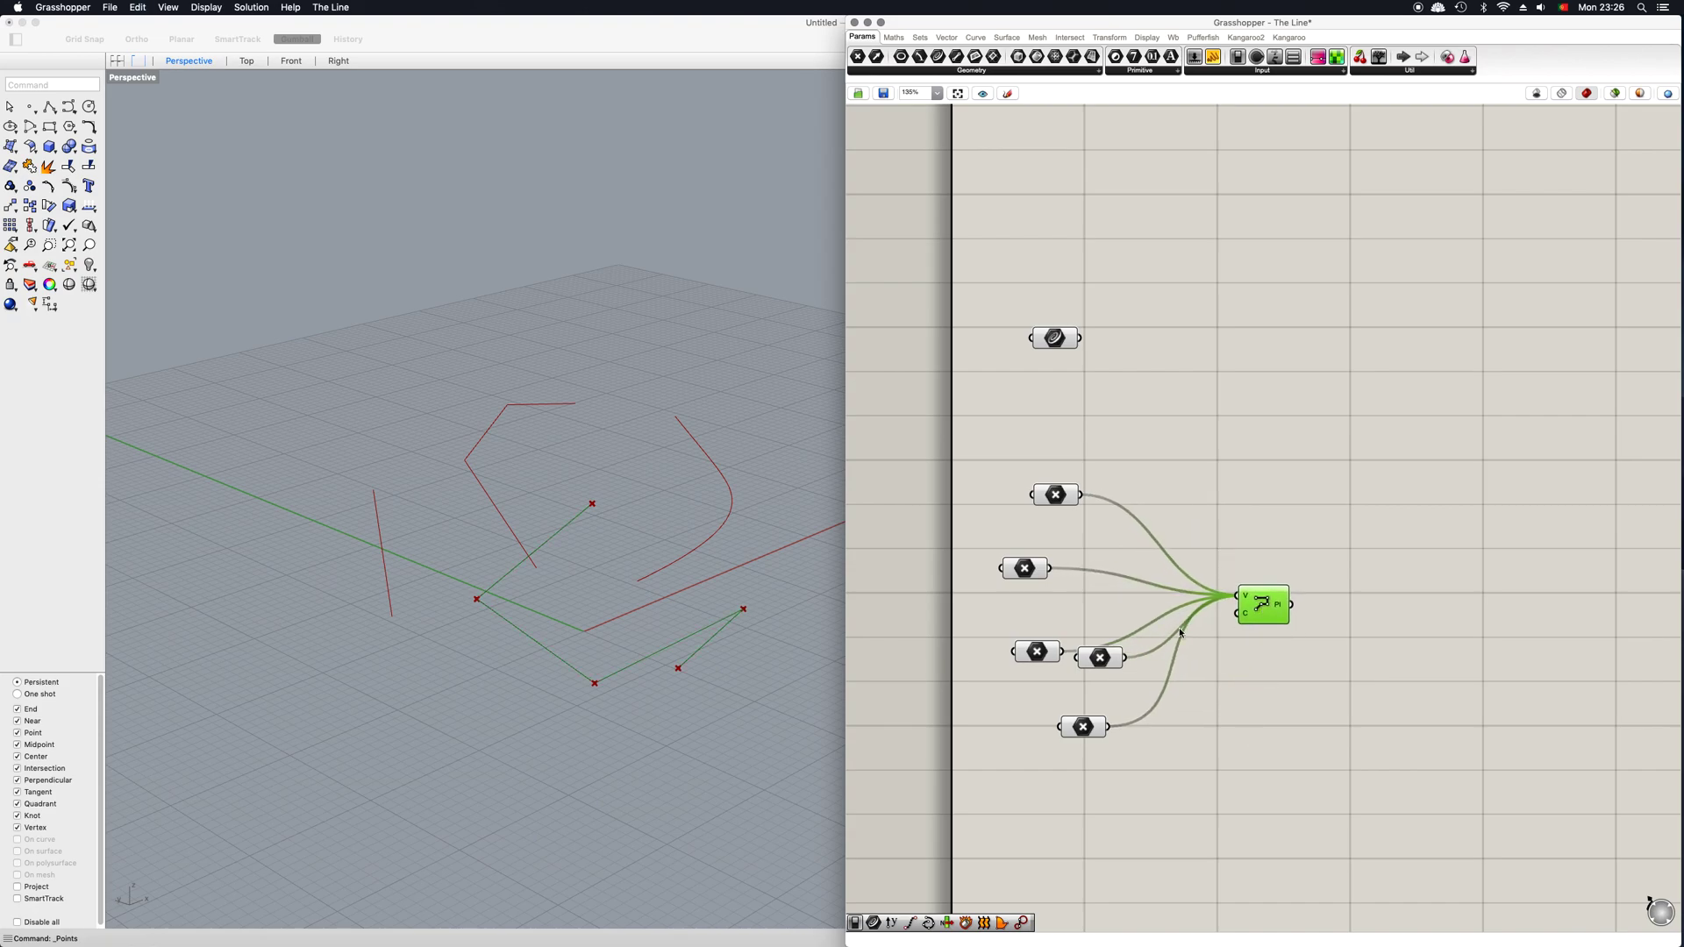
{"action": "left_click_drag", "start_coordinate": [1099, 656], "coordinate": [1095, 683]}
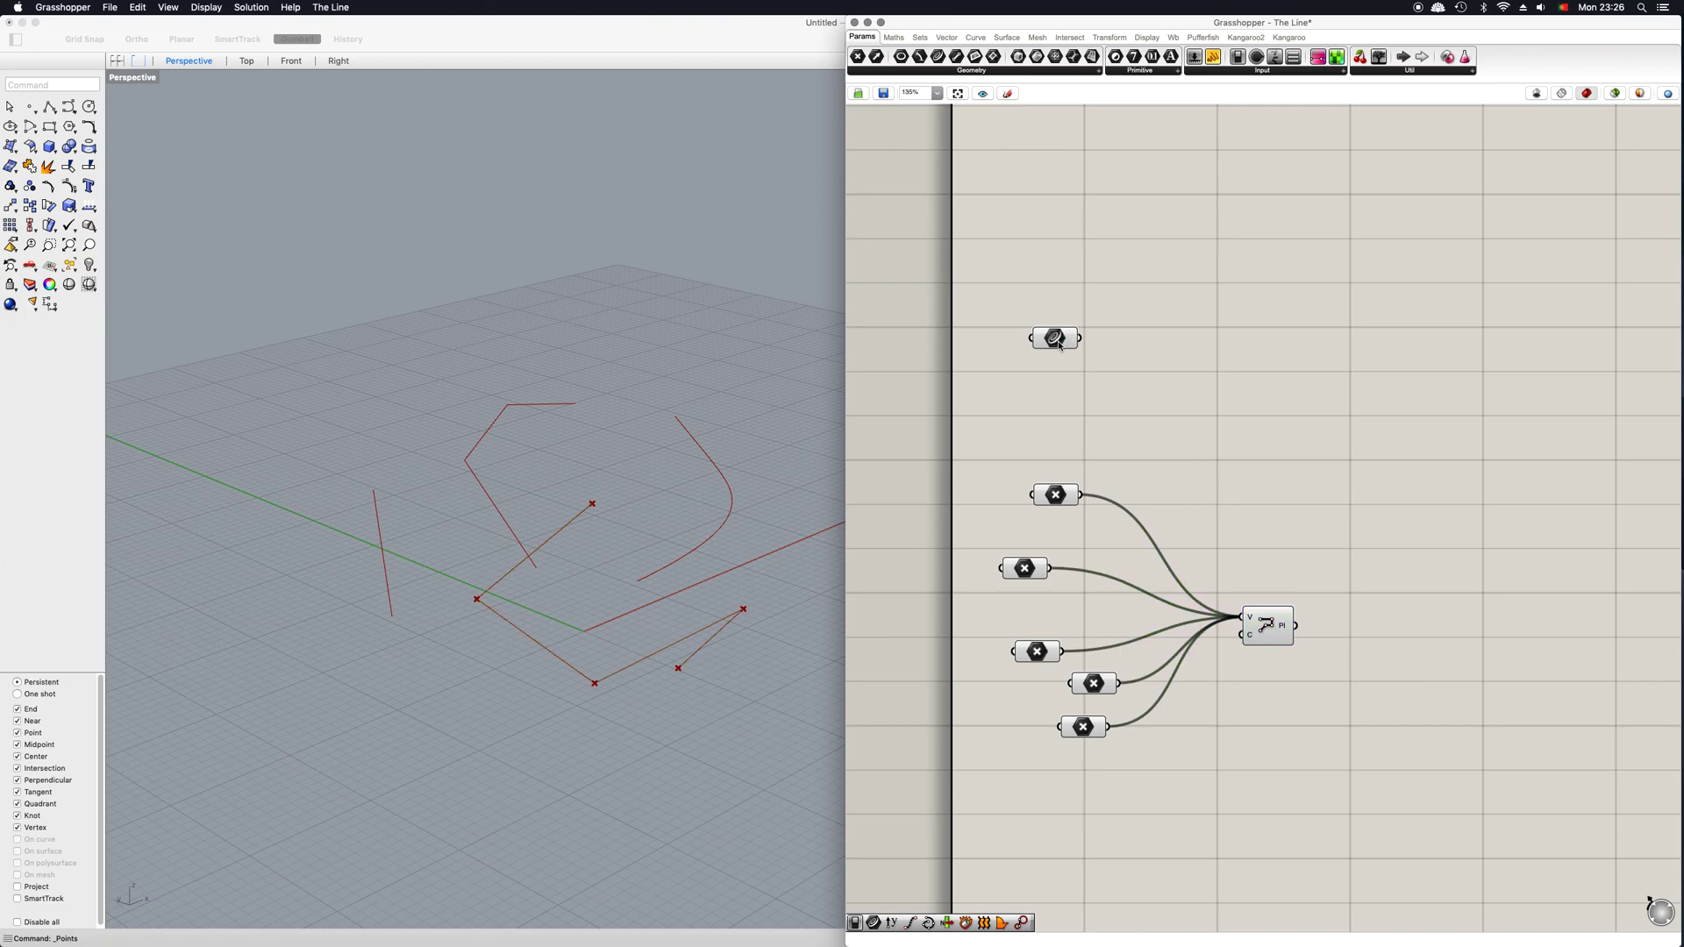
Step: Reference a single Rhino curve into the Curve parameter with Set one Curve
{"action": "right_click", "coordinate": [1055, 338]}
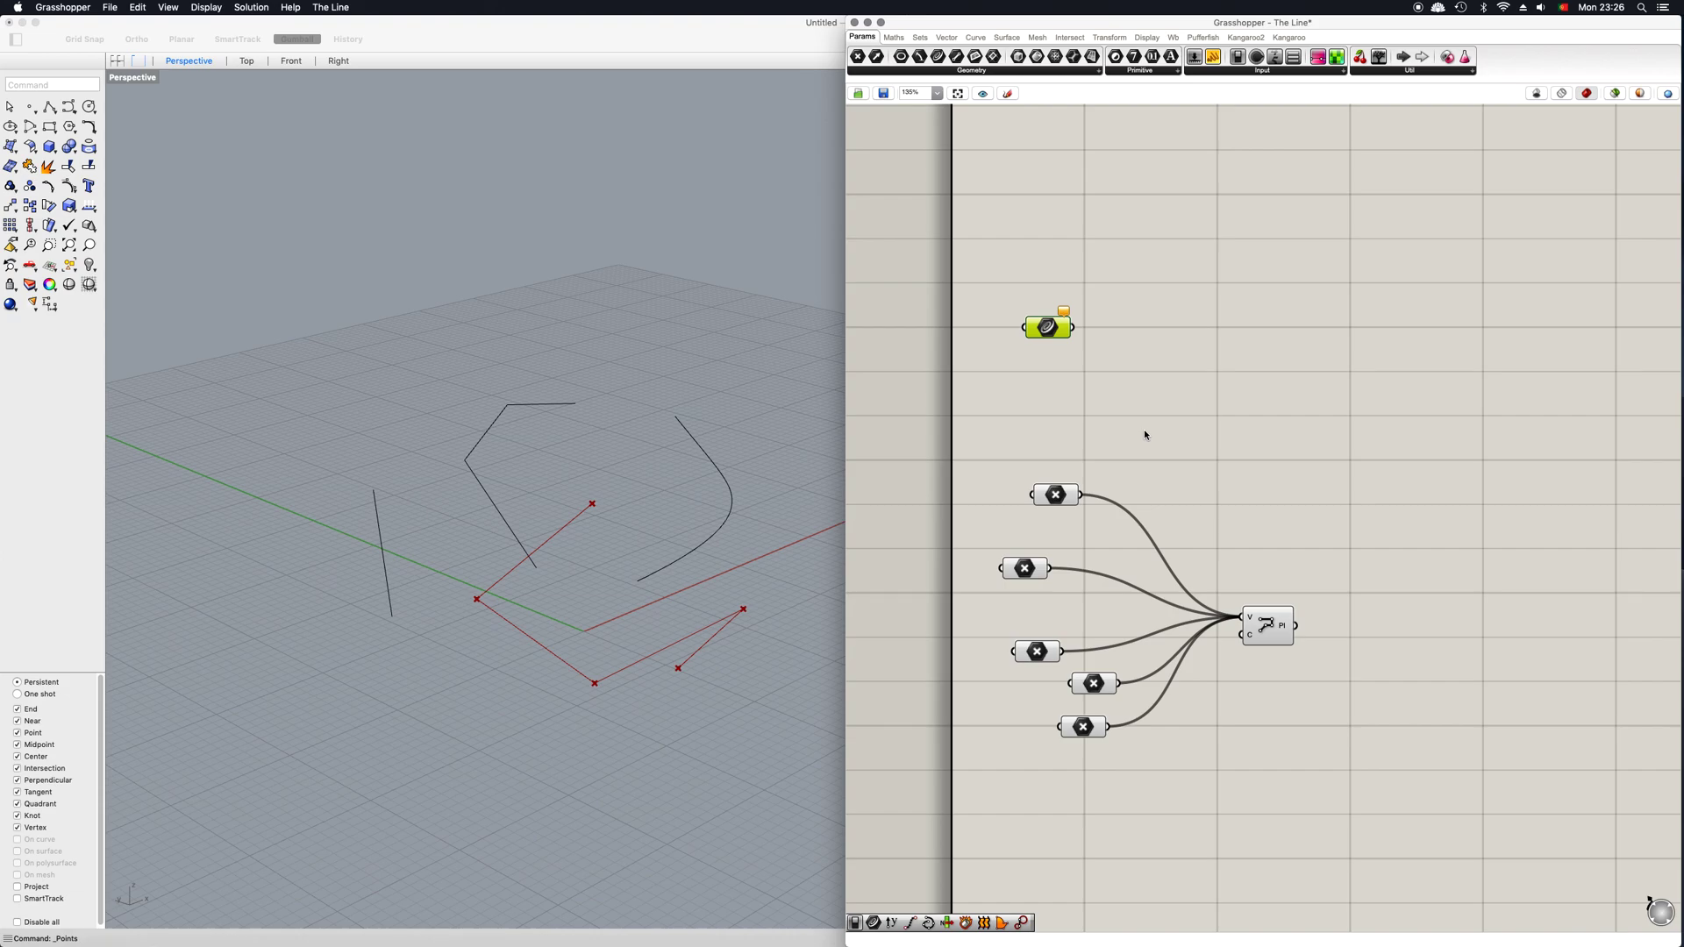
{"action": "right_click", "coordinate": [1048, 327]}
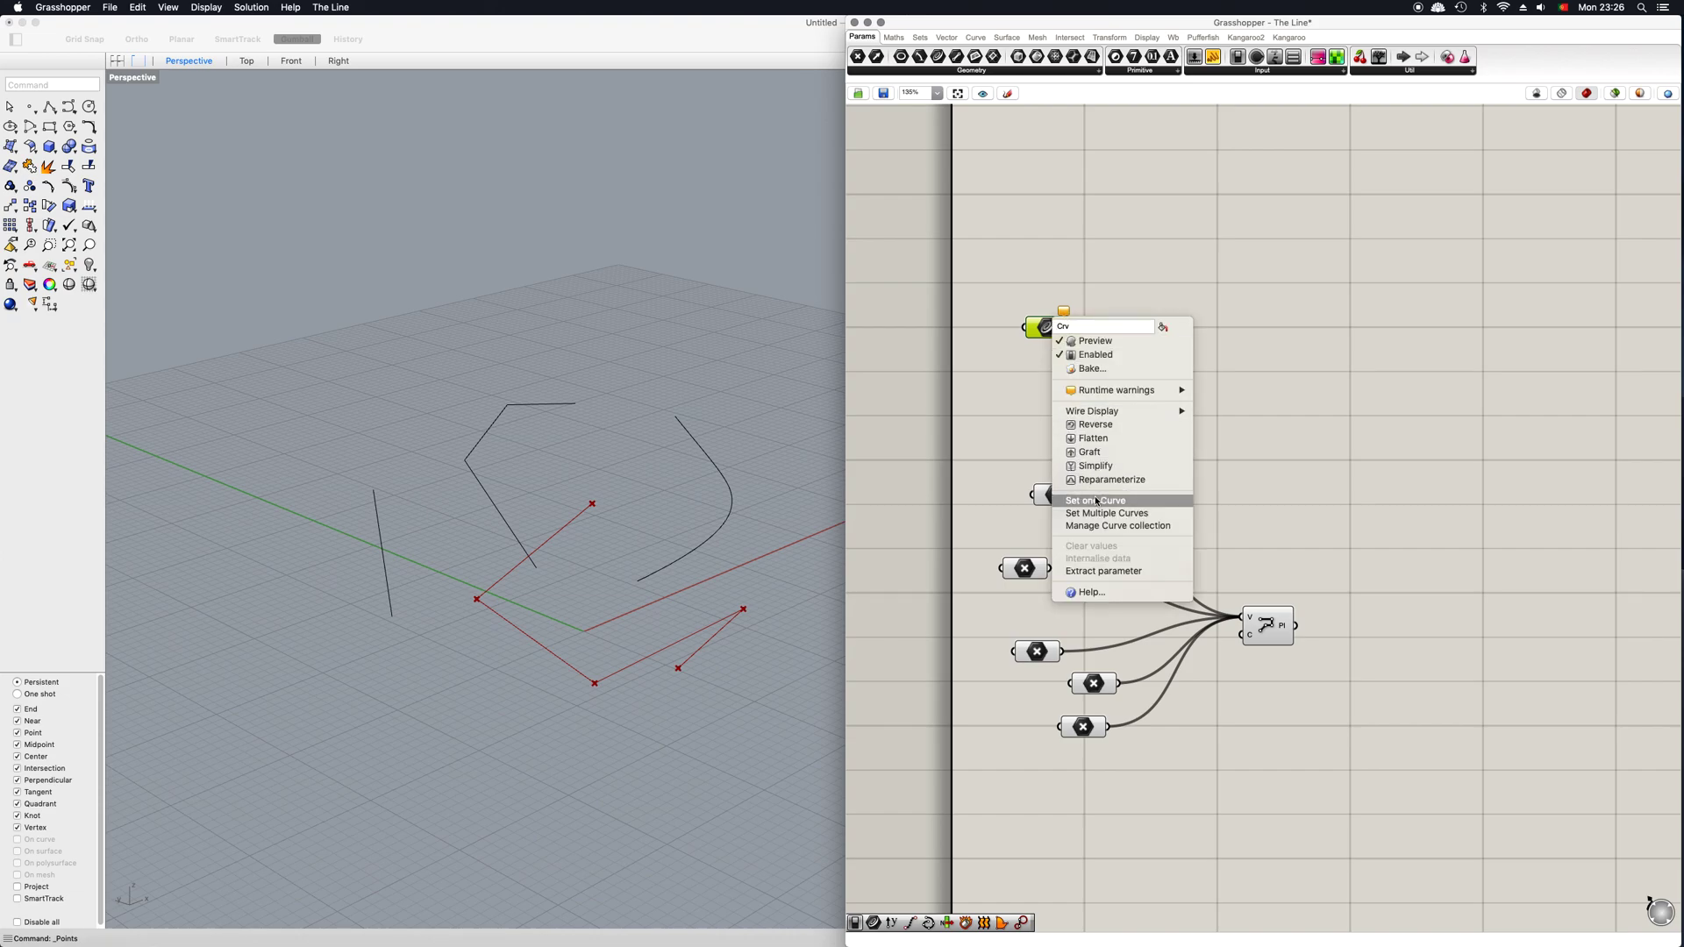
{"action": "left_click", "coordinate": [1093, 500]}
{"action": "type", "text": "mov"}
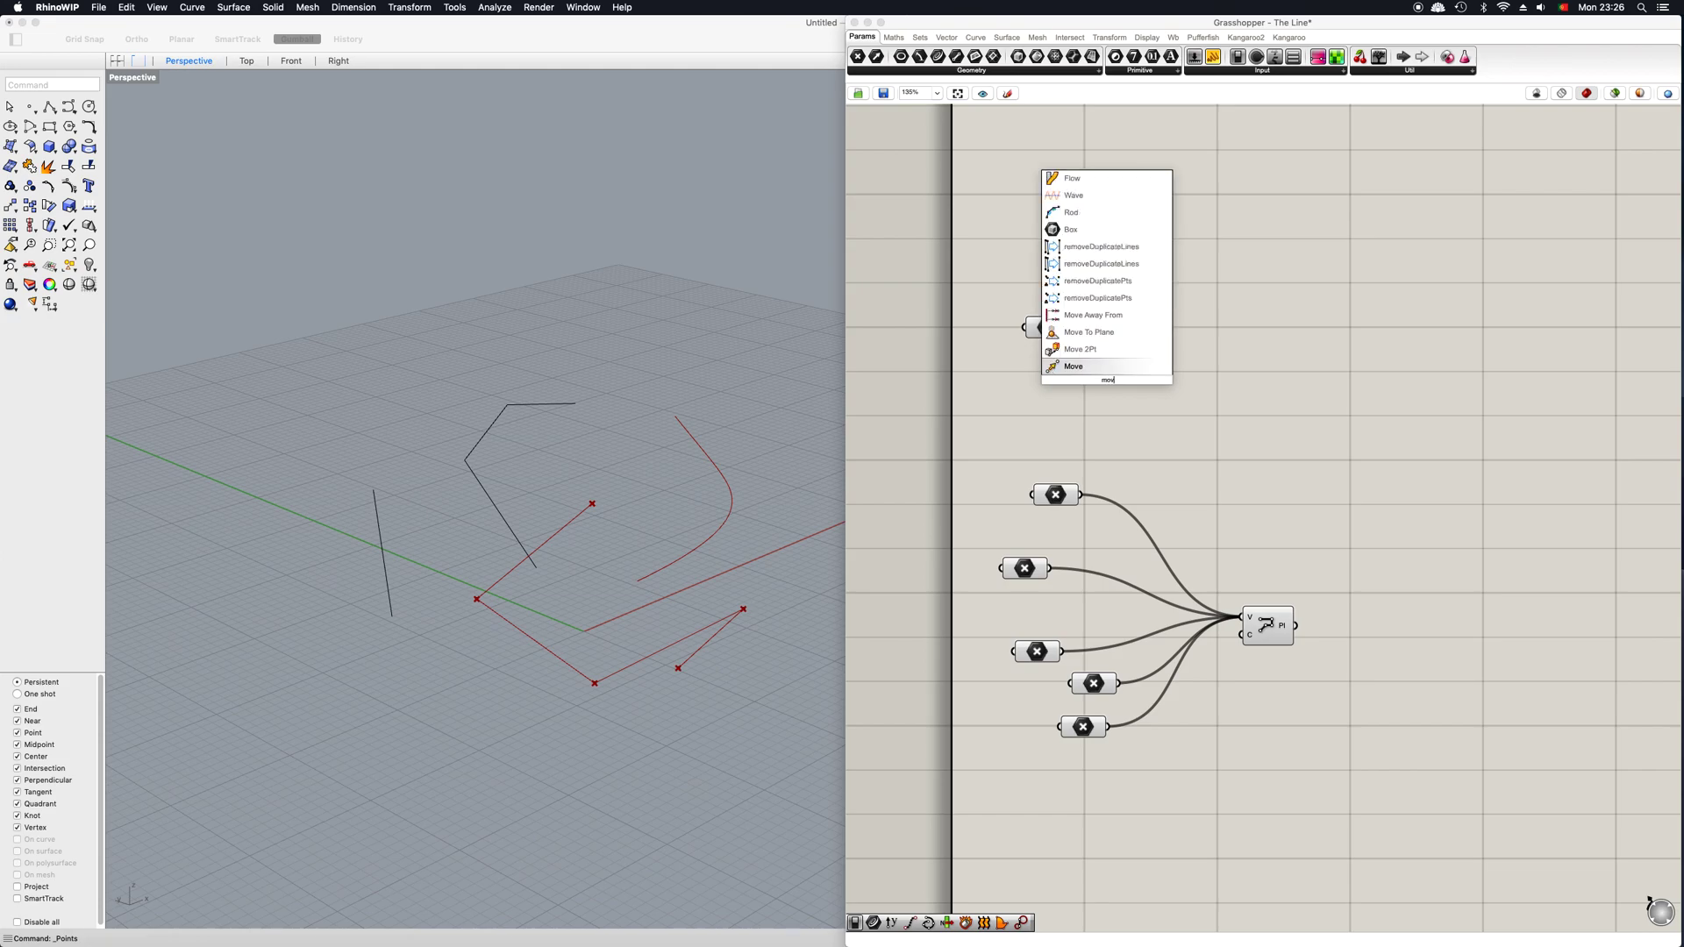
Step: Add Move and Unit X components, with a number slider driving the X factor
{"action": "left_click", "coordinate": [1072, 365]}
{"action": "type", "text": "x"}
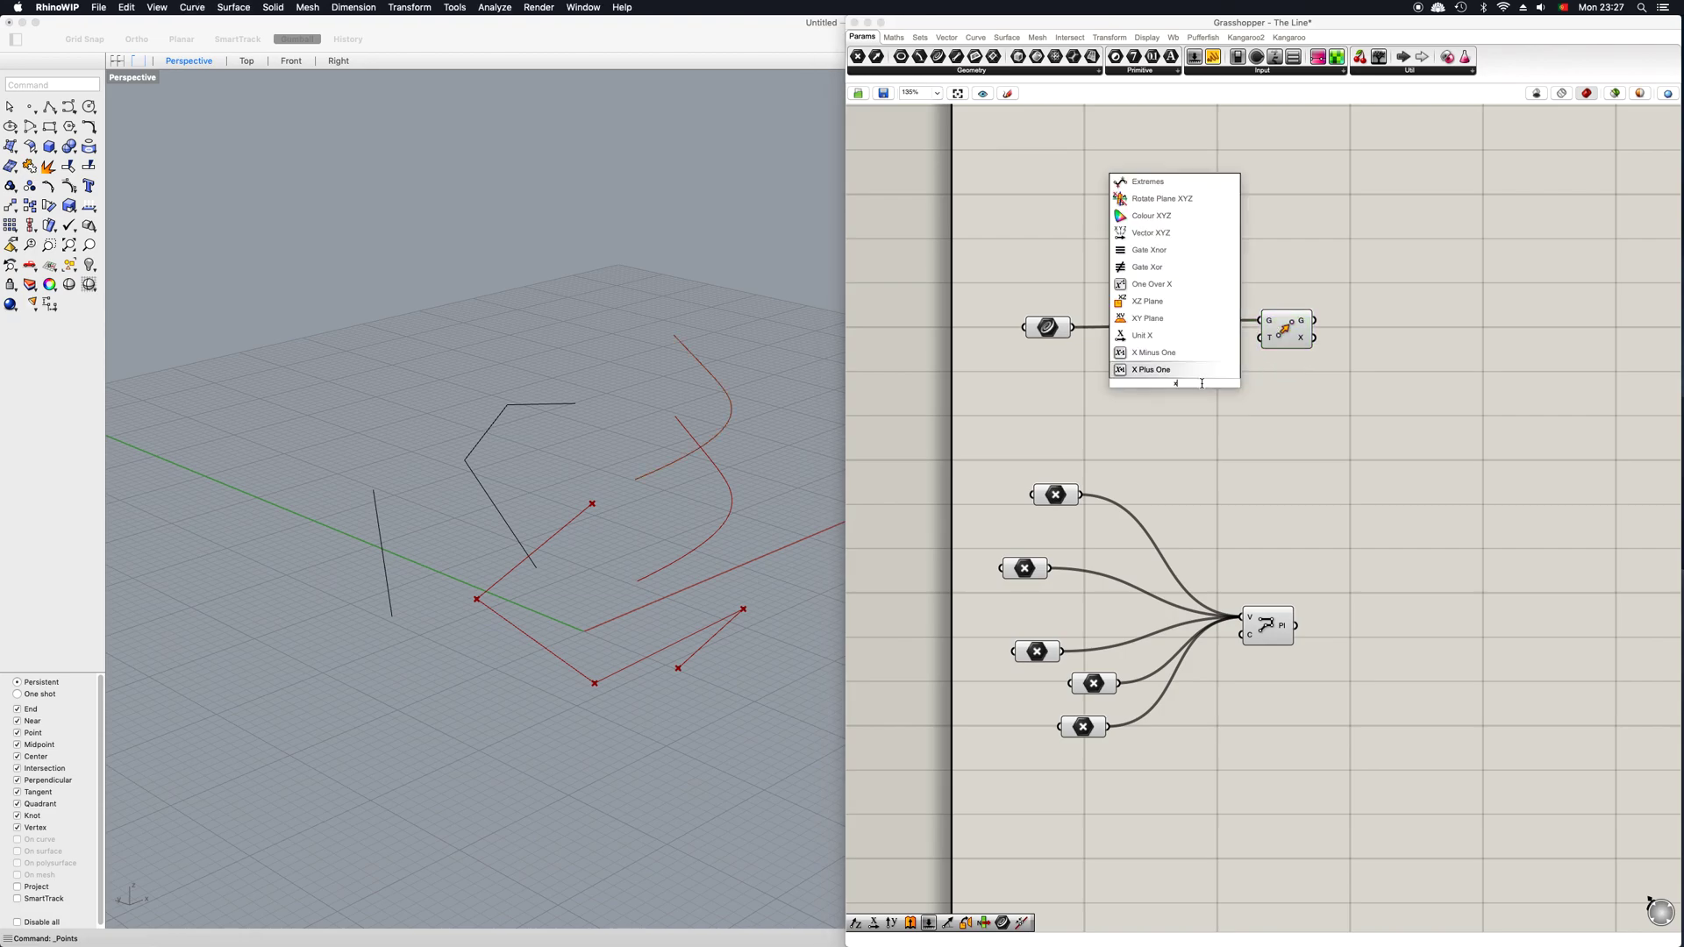
{"action": "left_click", "coordinate": [1142, 335]}
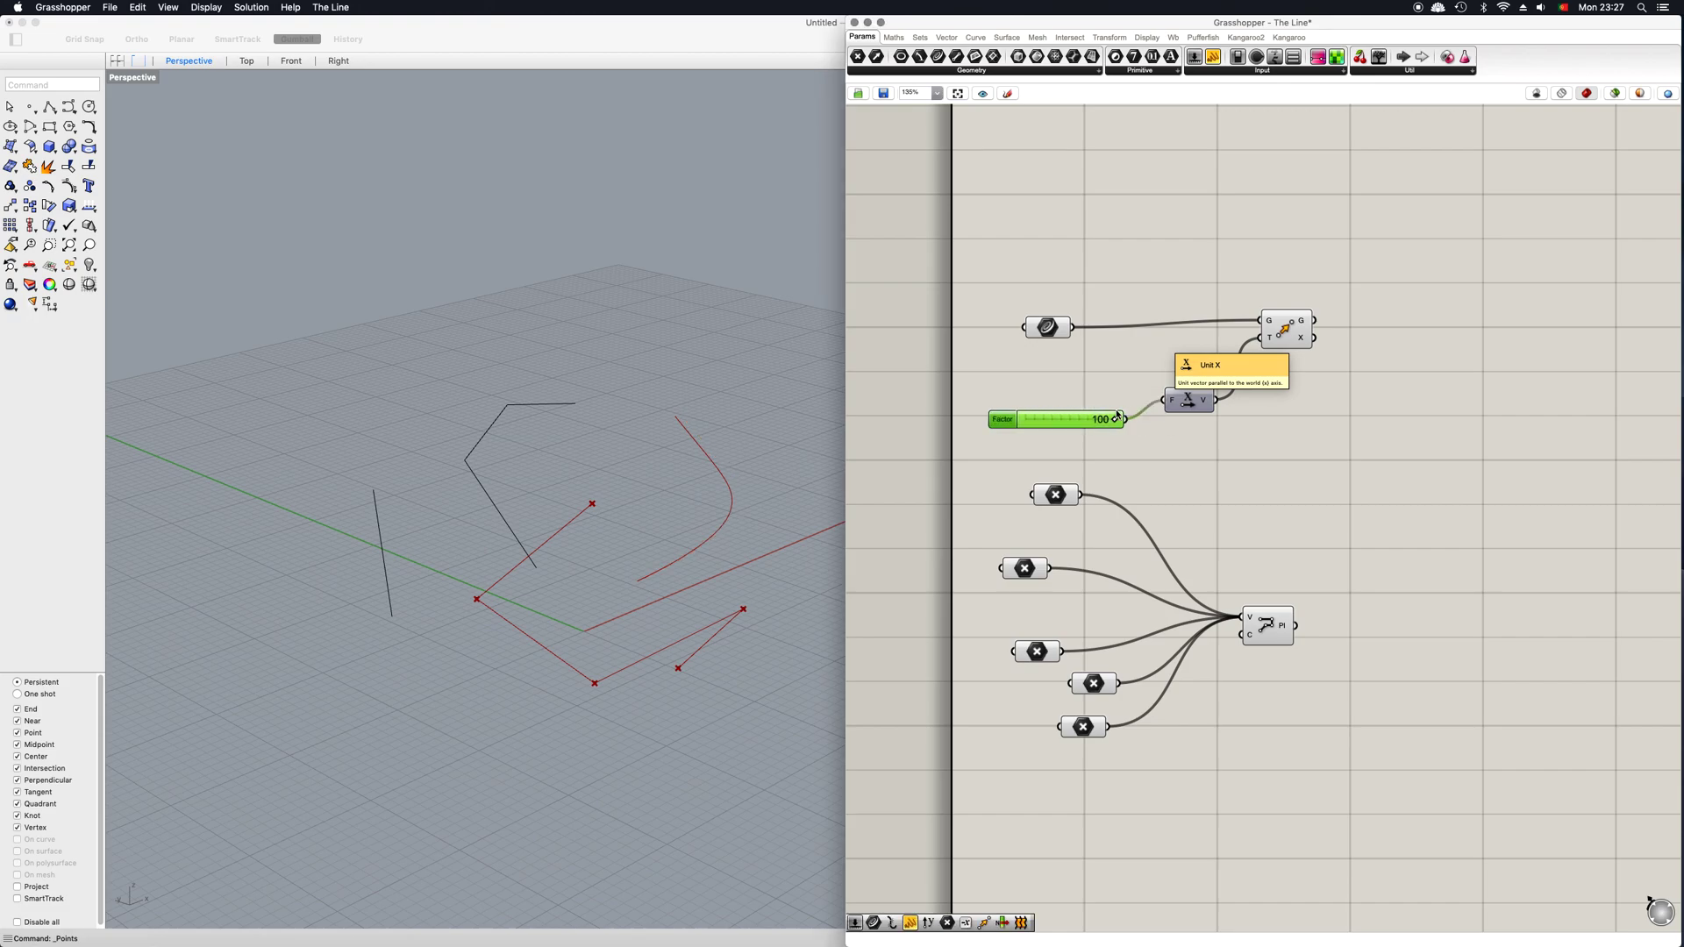
{"action": "left_click_drag", "start_coordinate": [1117, 419], "coordinate": [1063, 420]}
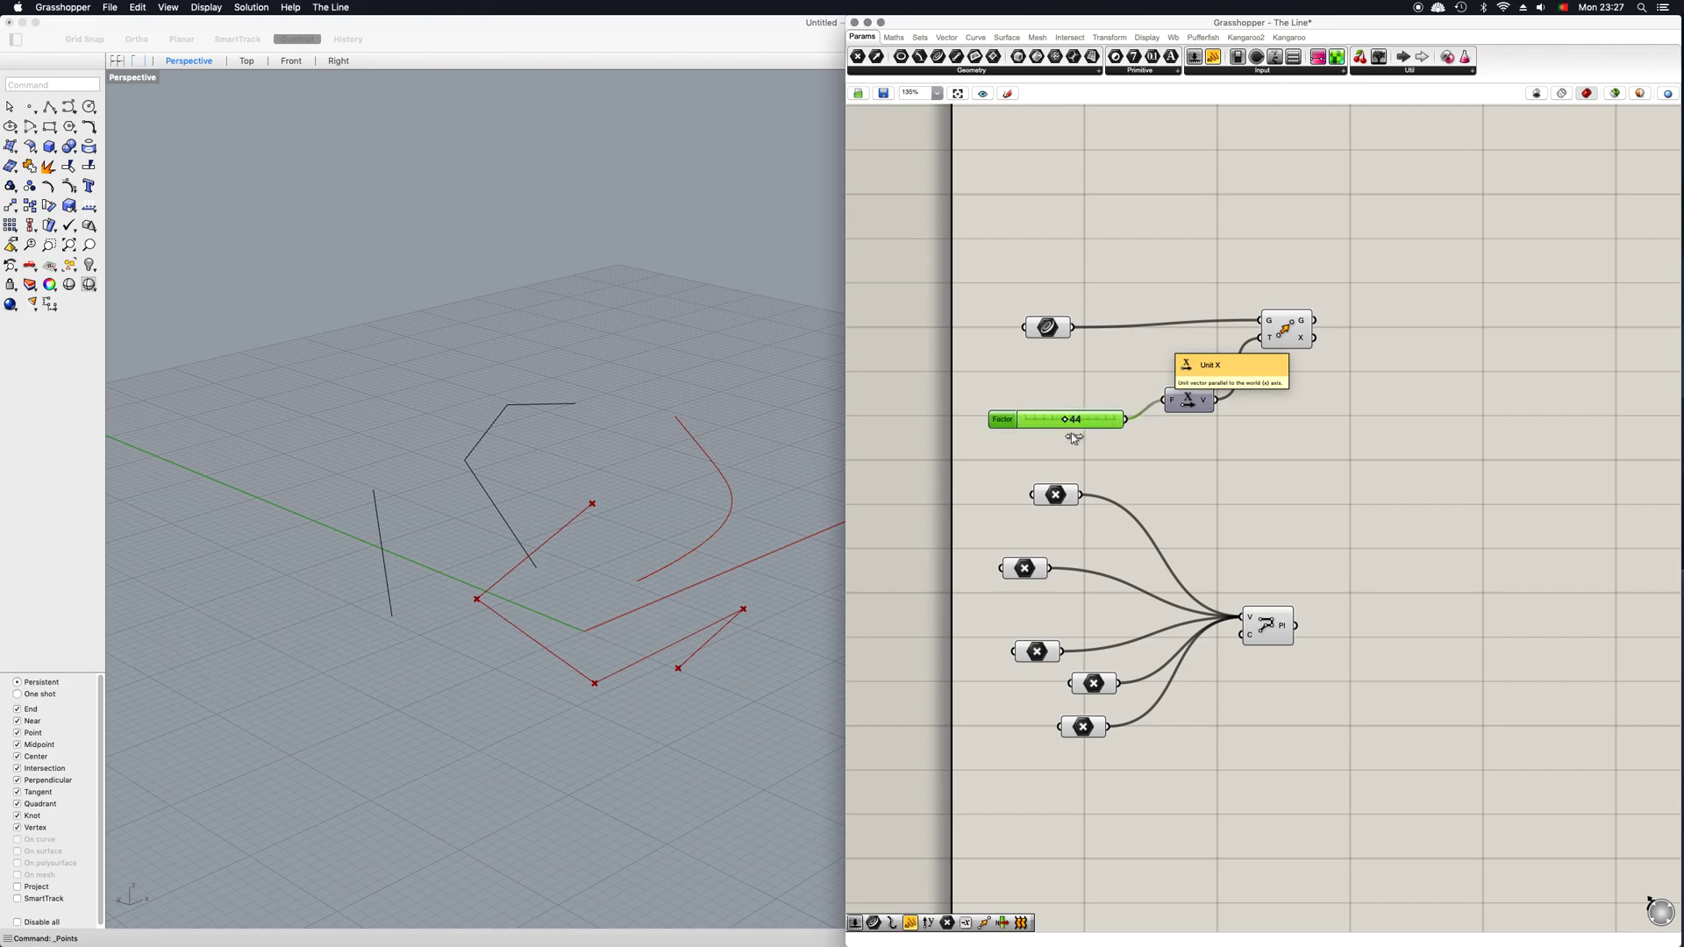
{"action": "left_click_drag", "start_coordinate": [1112, 419], "coordinate": [1037, 419]}
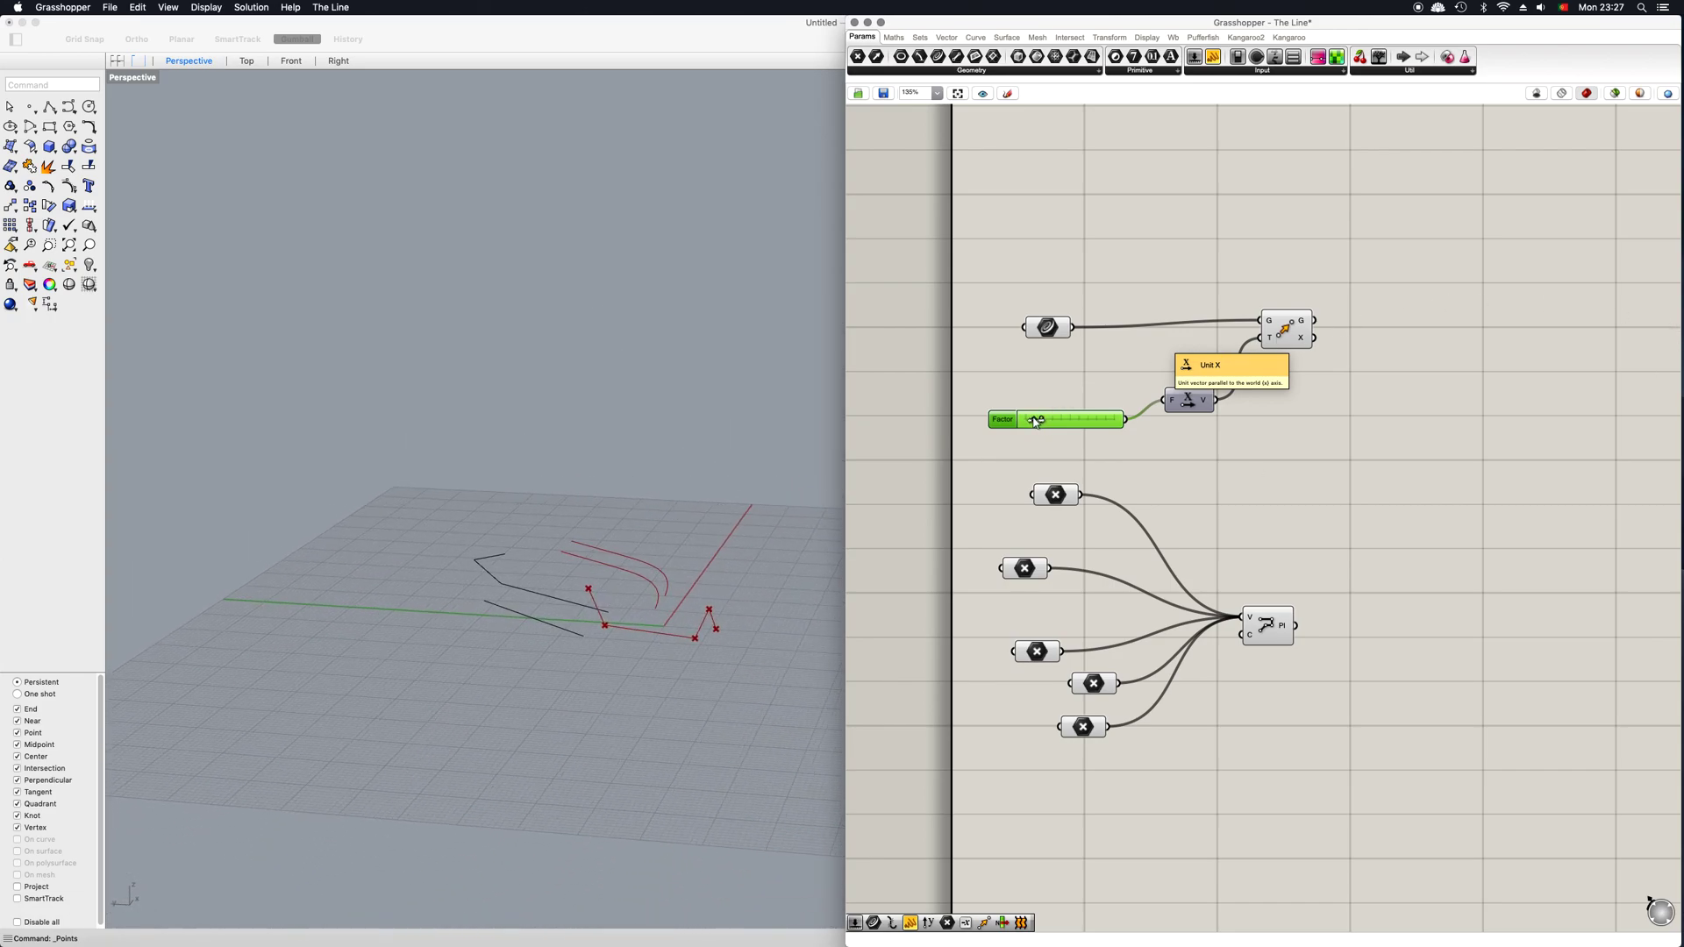
Step: Drag the Unit X factor slider to a new value so the moved arc copy shifts
{"action": "left_click_drag", "start_coordinate": [1037, 420], "coordinate": [1064, 420]}
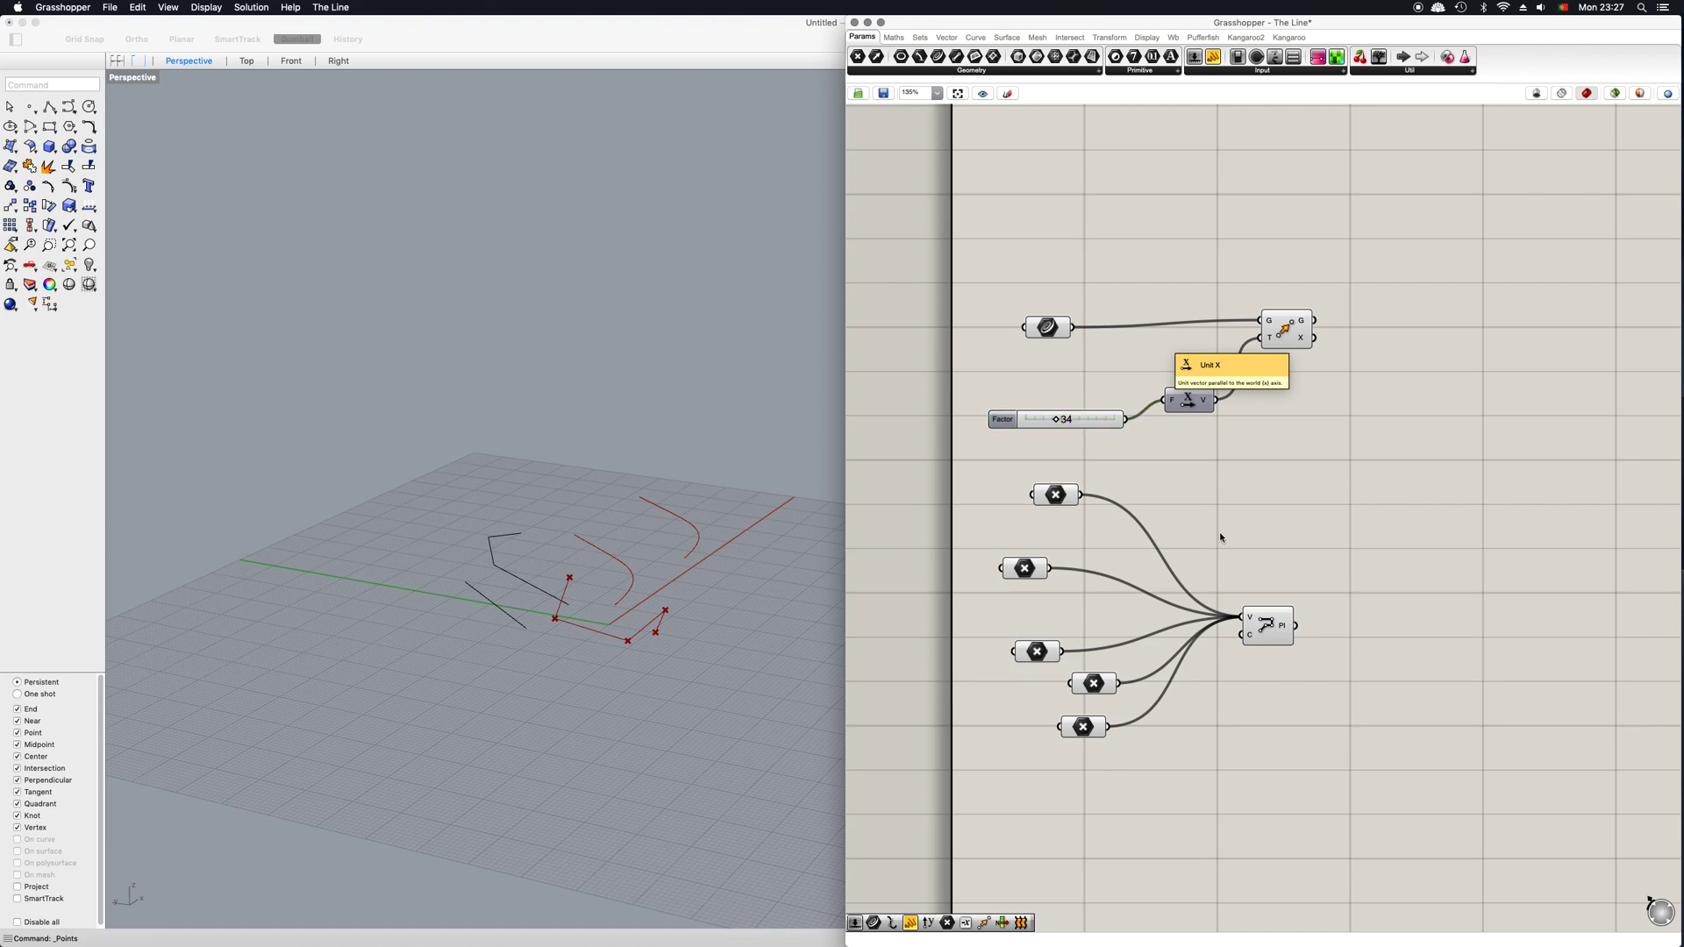
{"action": "mouse_move", "coordinate": [1226, 534]}
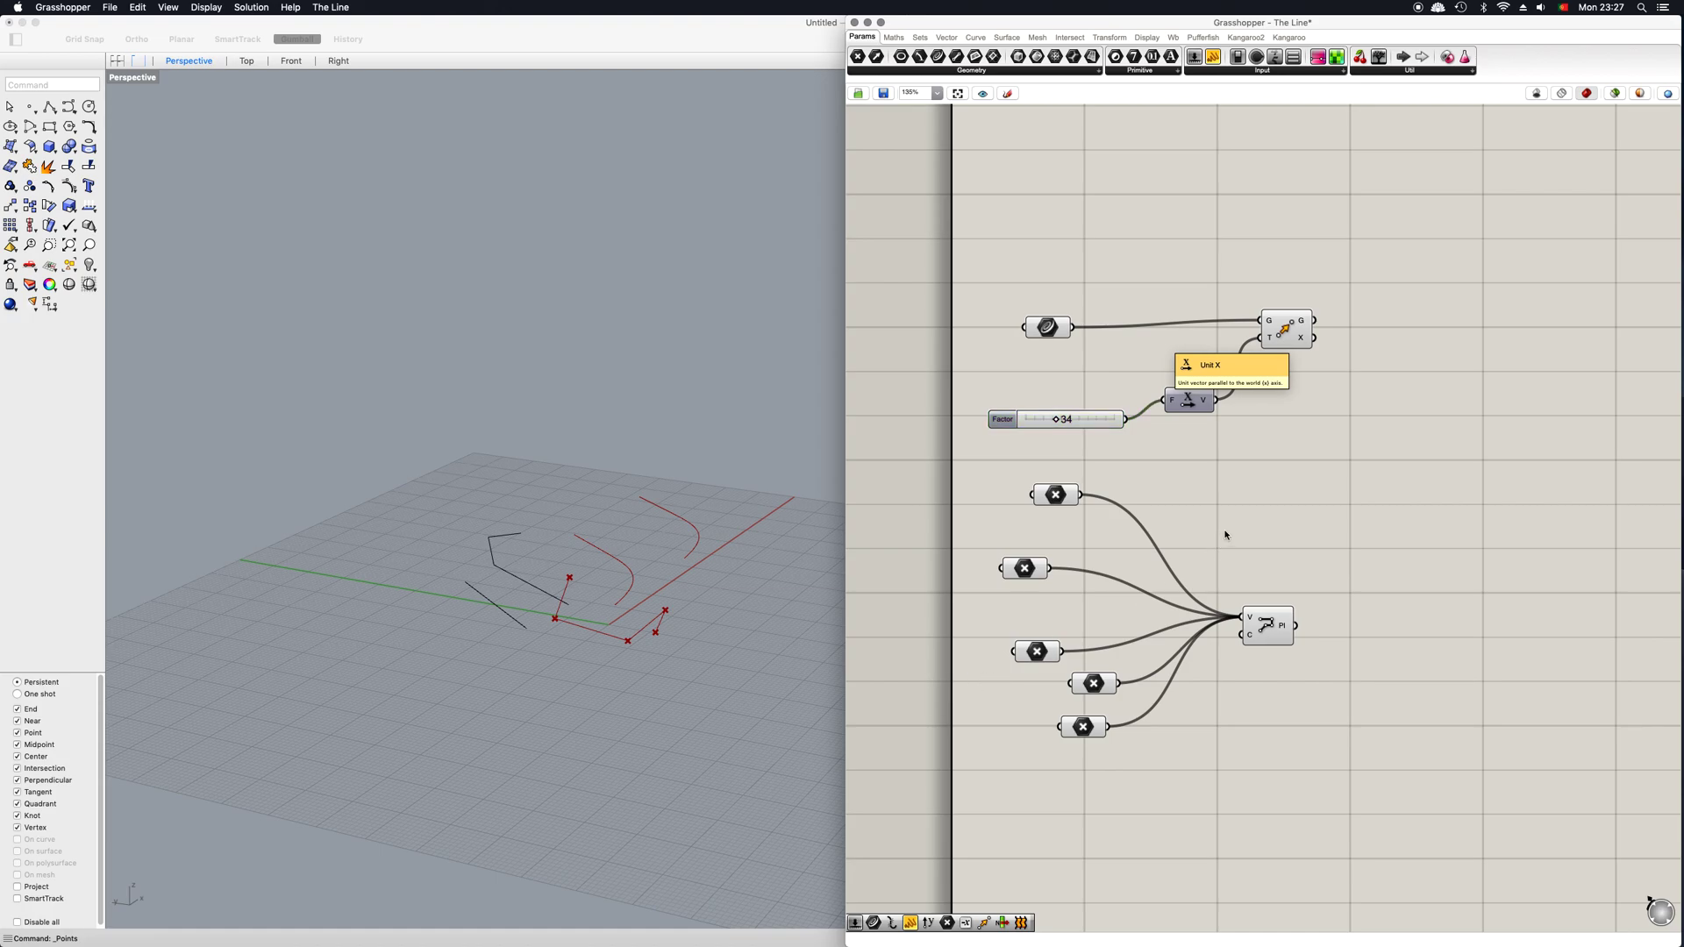
{"action": "mouse_move", "coordinate": [1144, 546]}
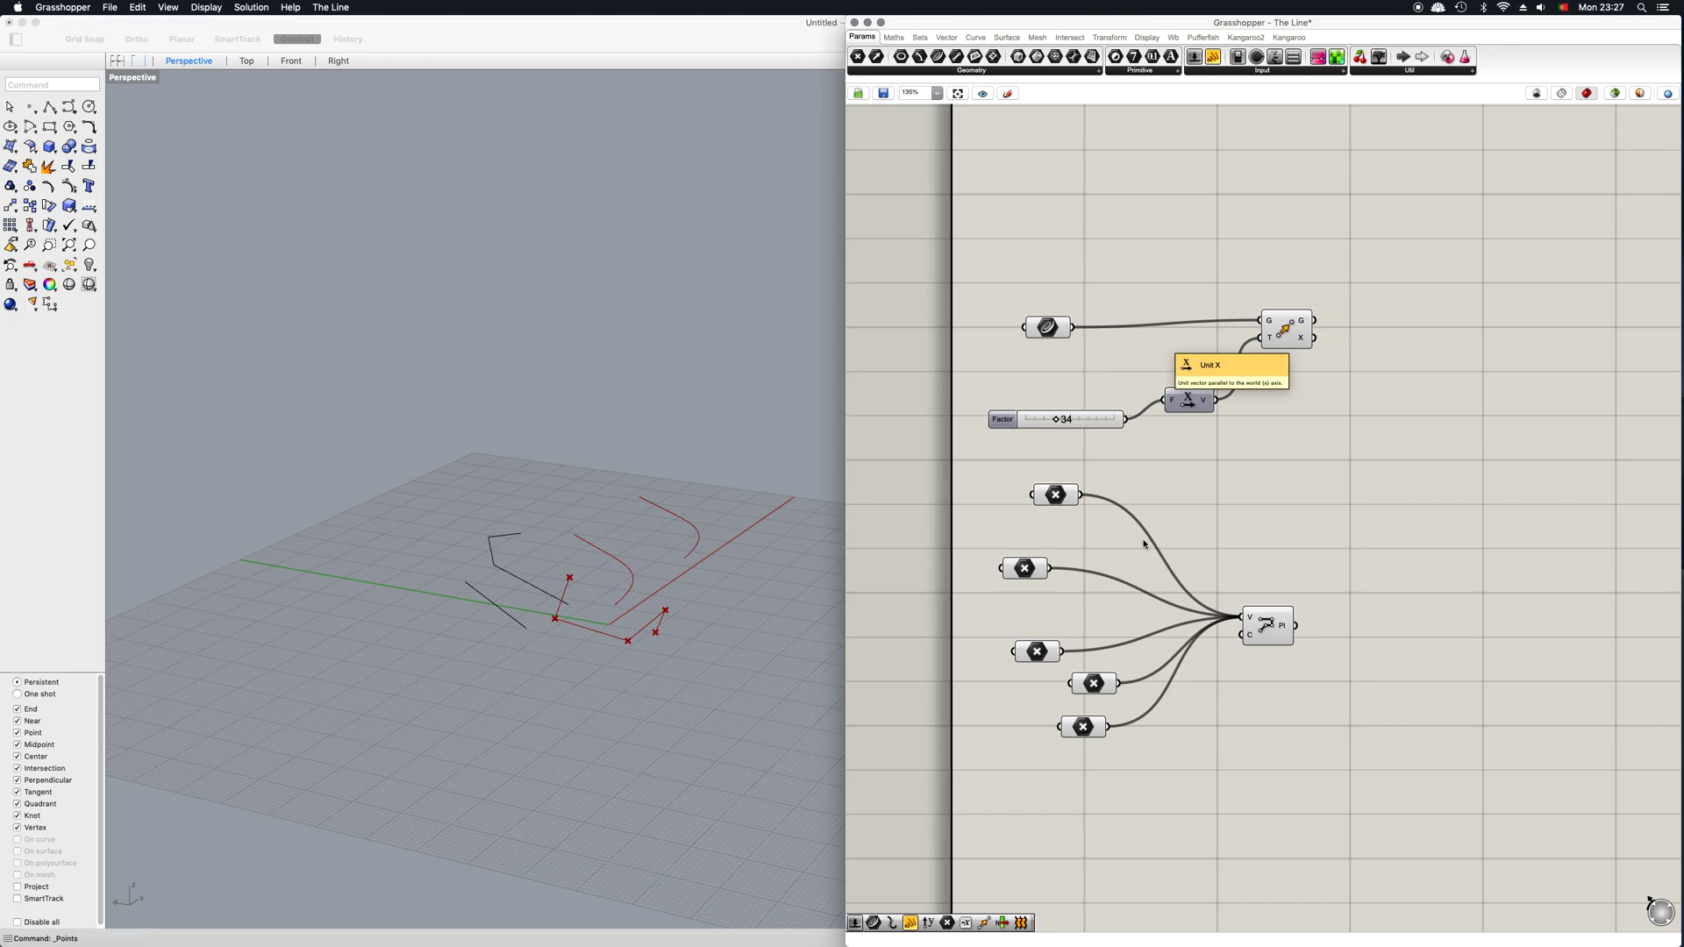
{"action": "mouse_move", "coordinate": [1335, 293]}
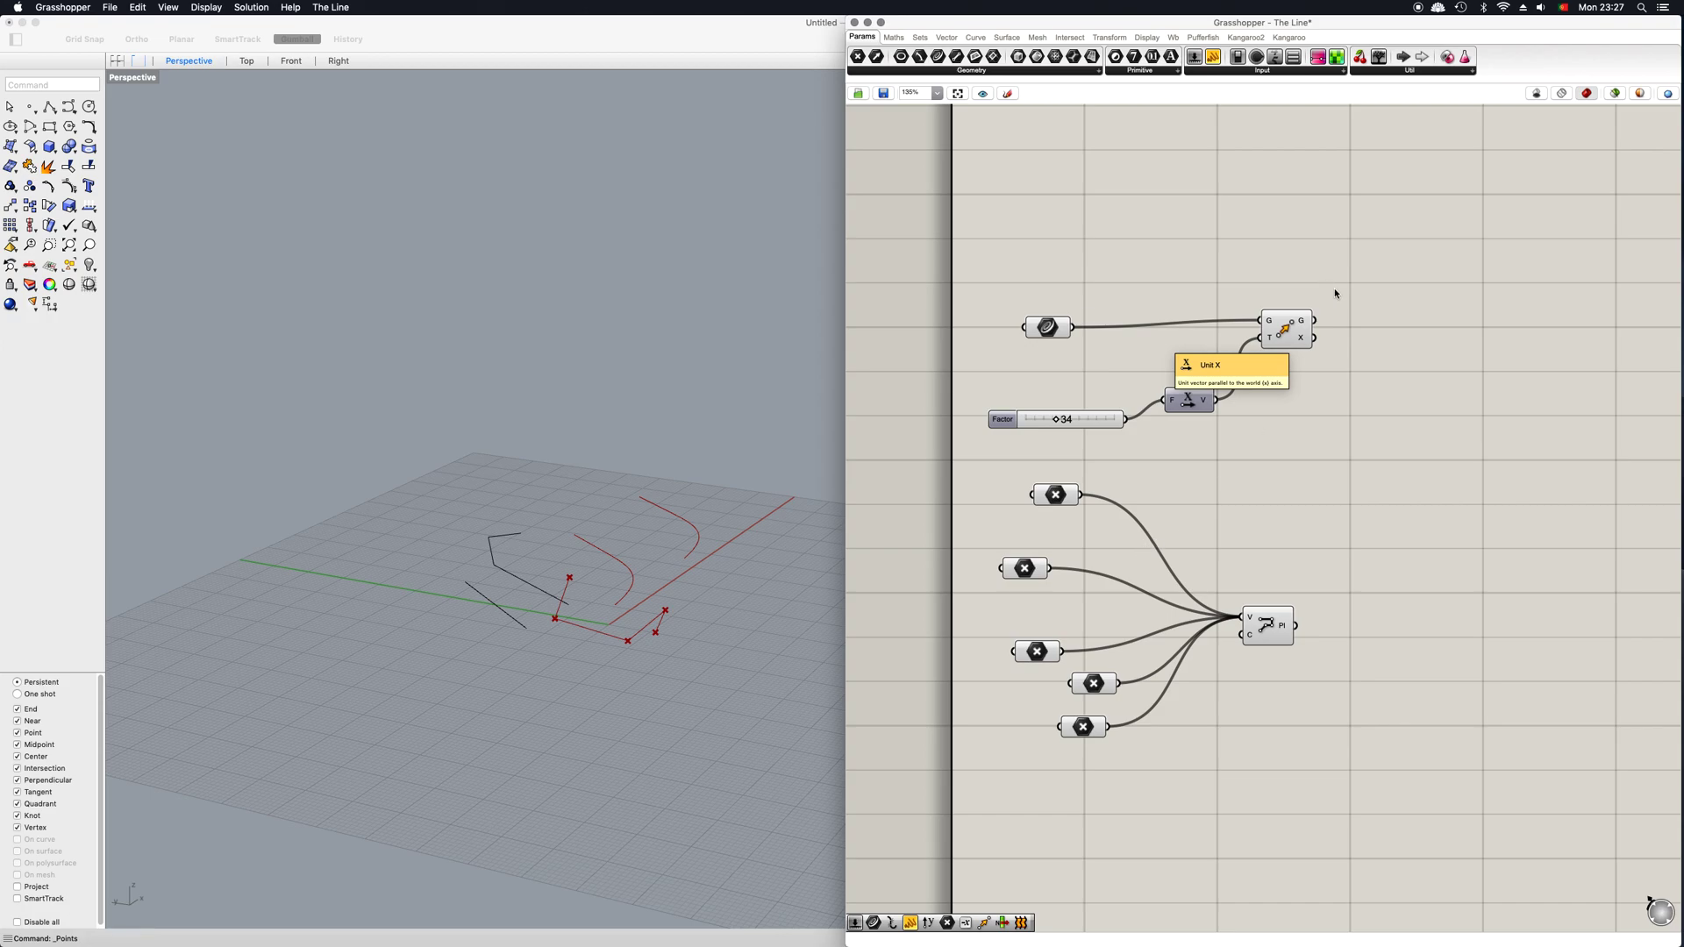